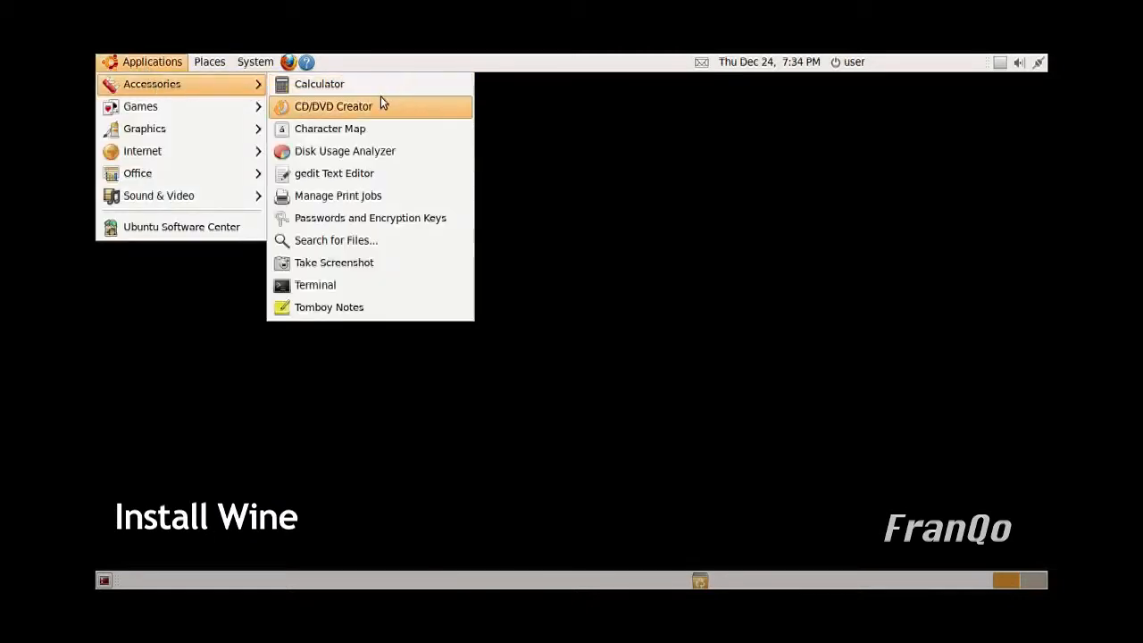
mouse_move(411, 286)
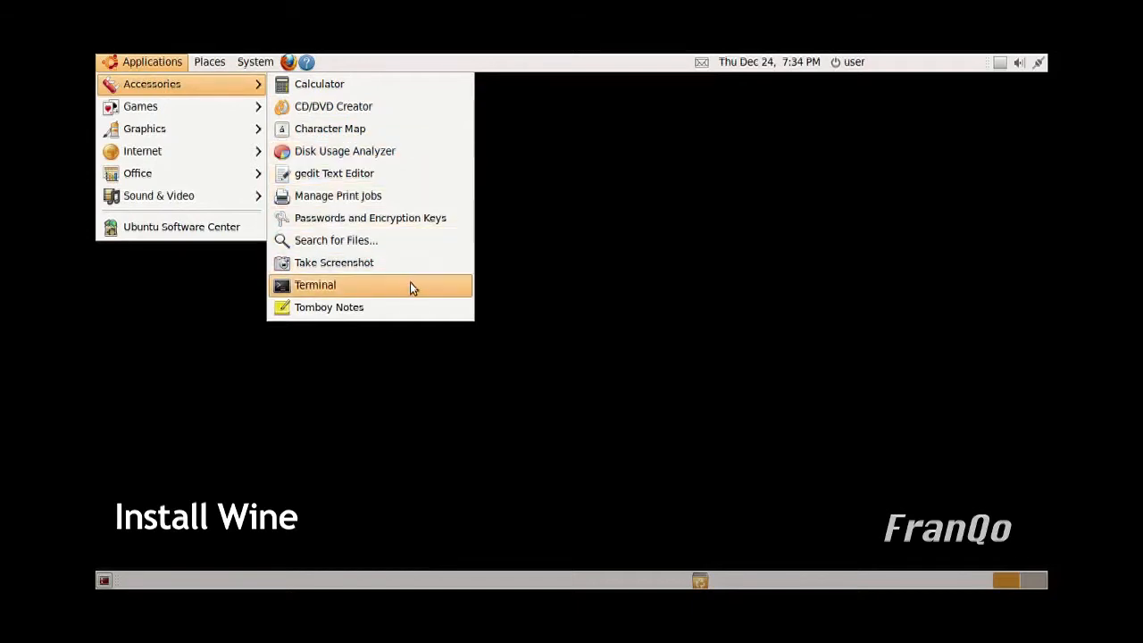
- Open a terminal and run 'sudo apt-get install wine1.2' until it completes
click(315, 284)
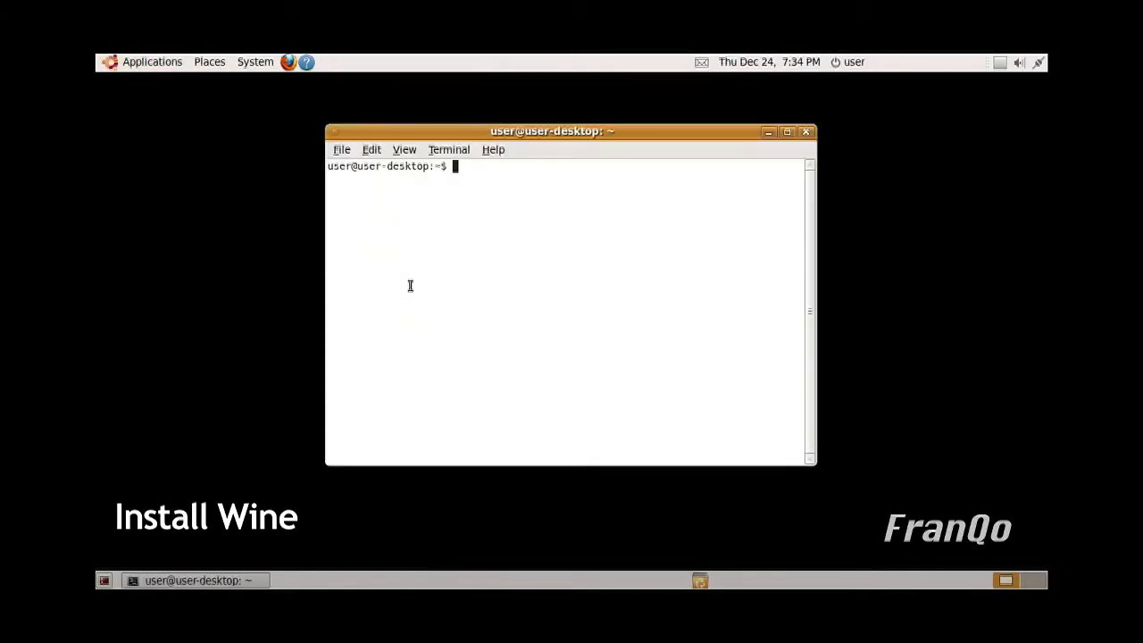
text(sudo ap)
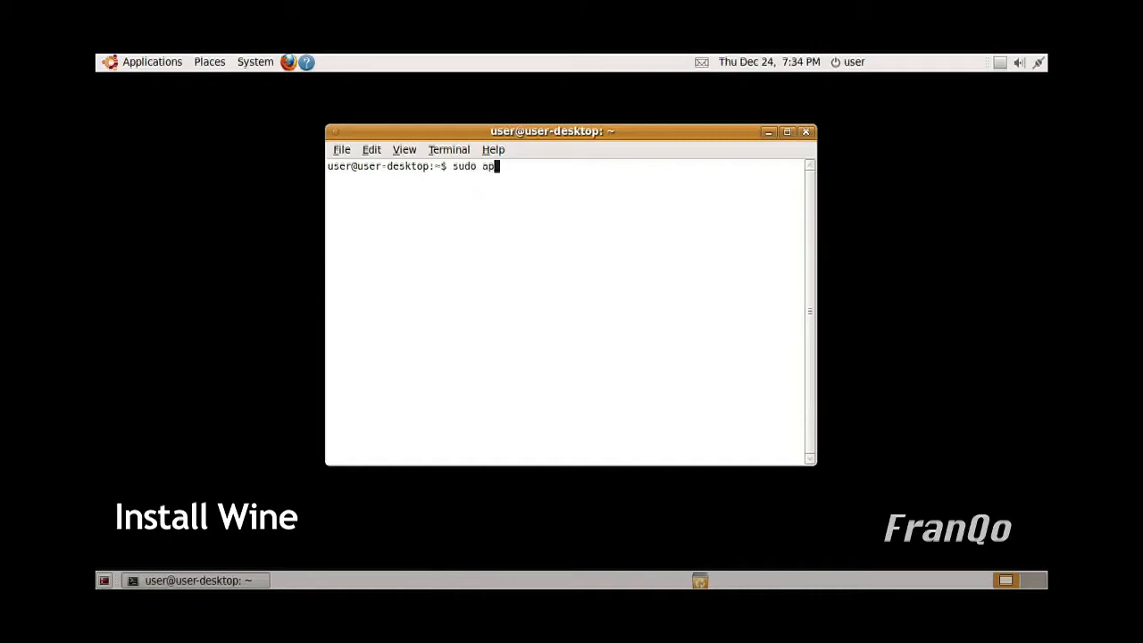
text(t-get)
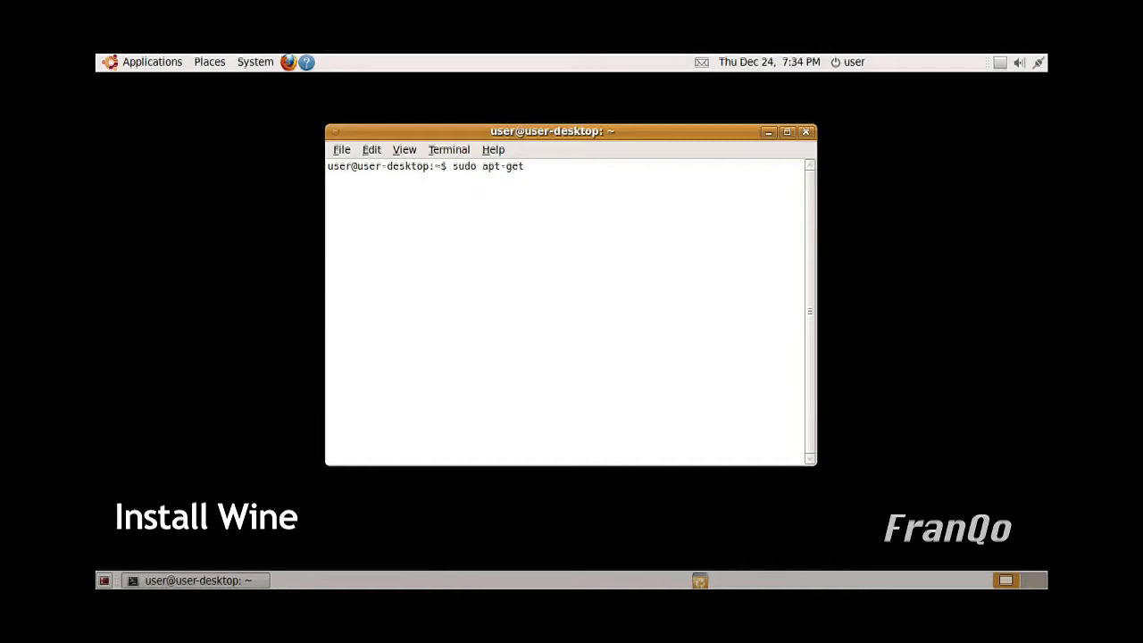
text(install)
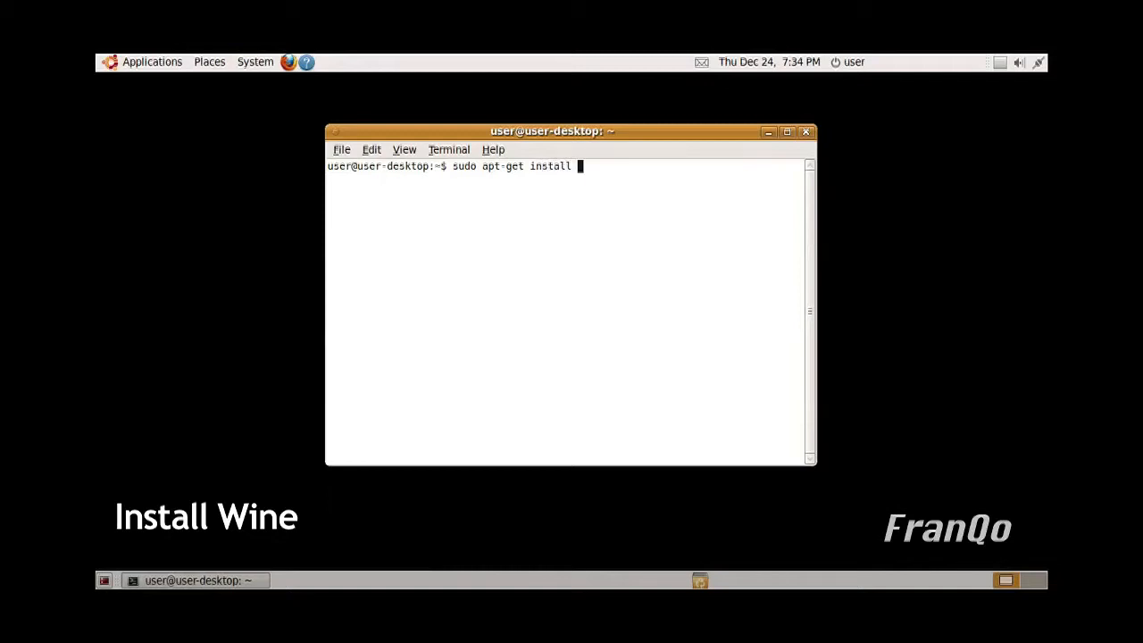
text(wine1.2)
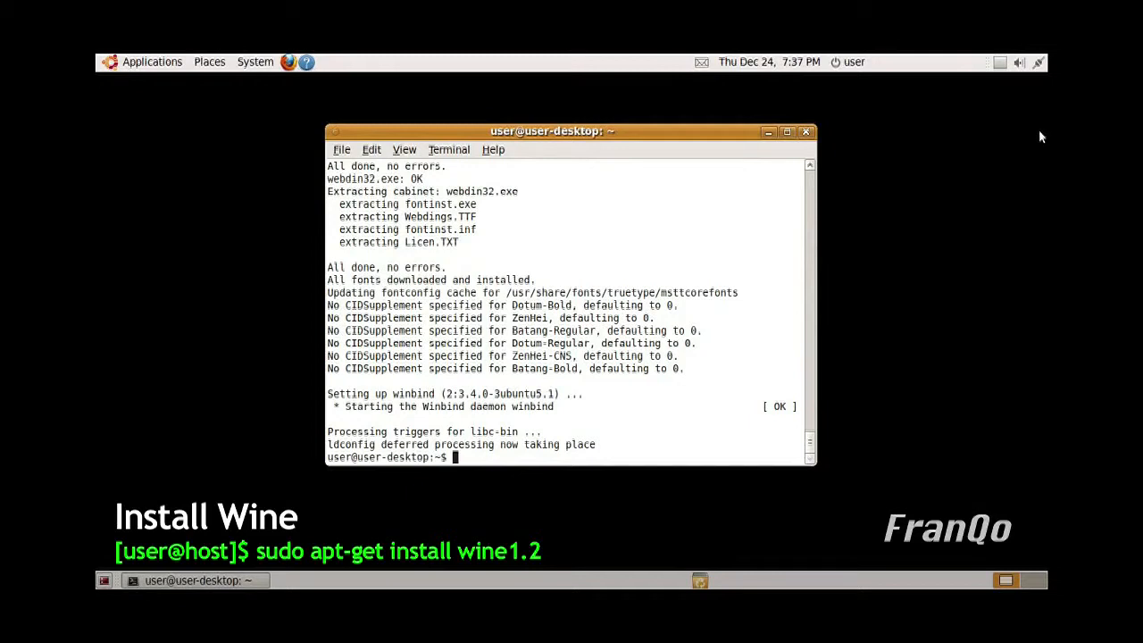
mouse_move(770, 131)
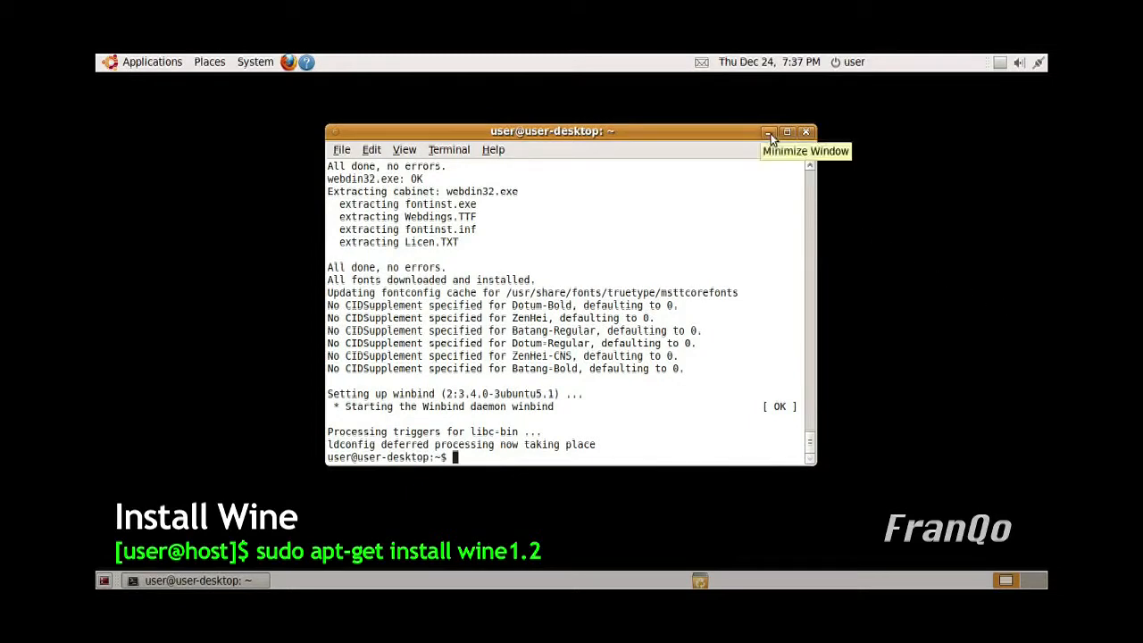
- Minimize the GNOME Terminal window to the taskbar
click(769, 131)
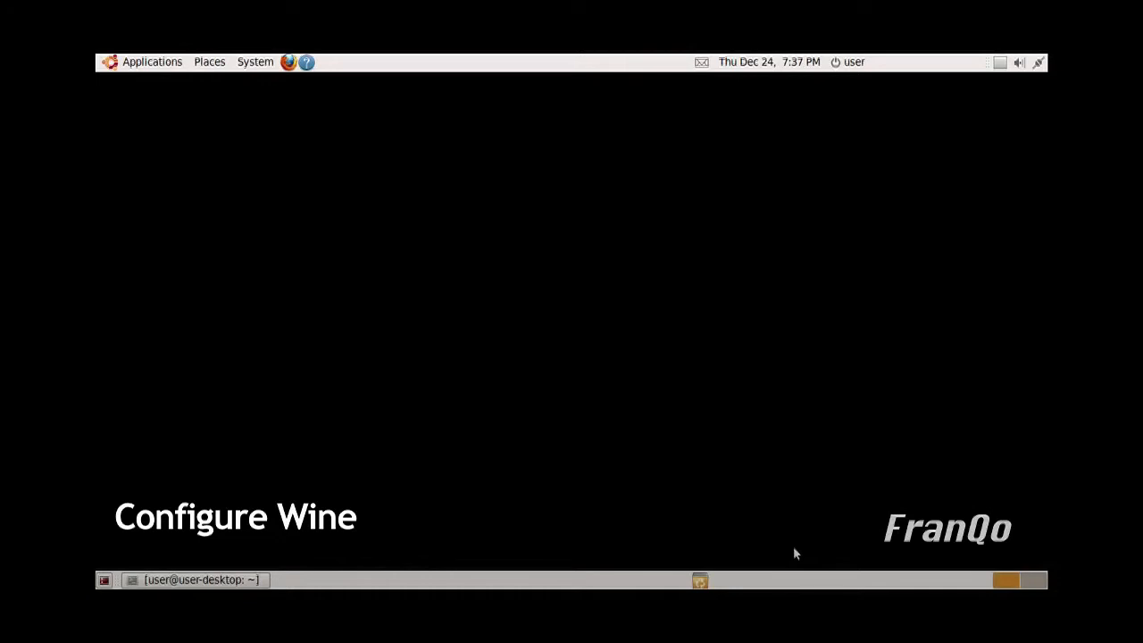
- In Configure Wine's About tab, set Owner and Organization to 'User', apply and close
click(152, 62)
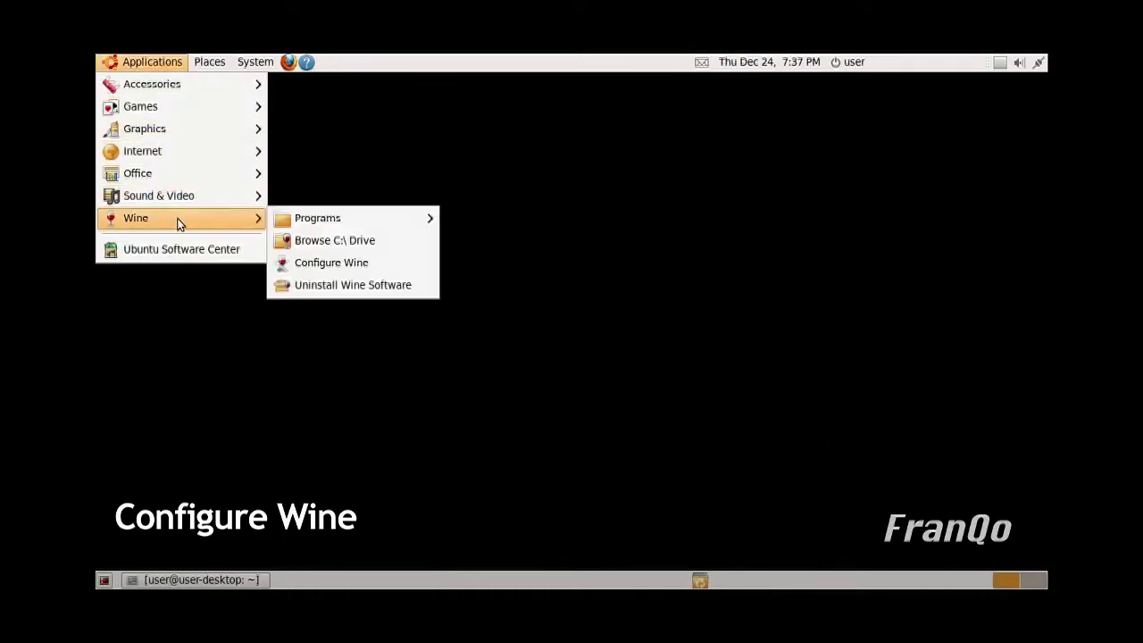
mouse_move(347, 268)
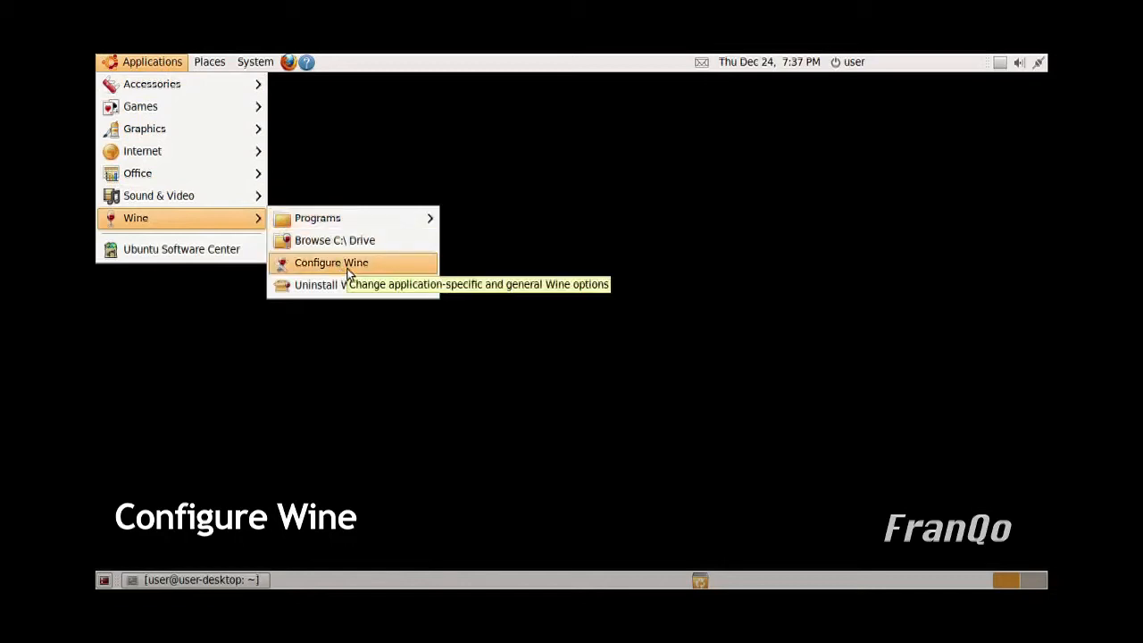
click(330, 261)
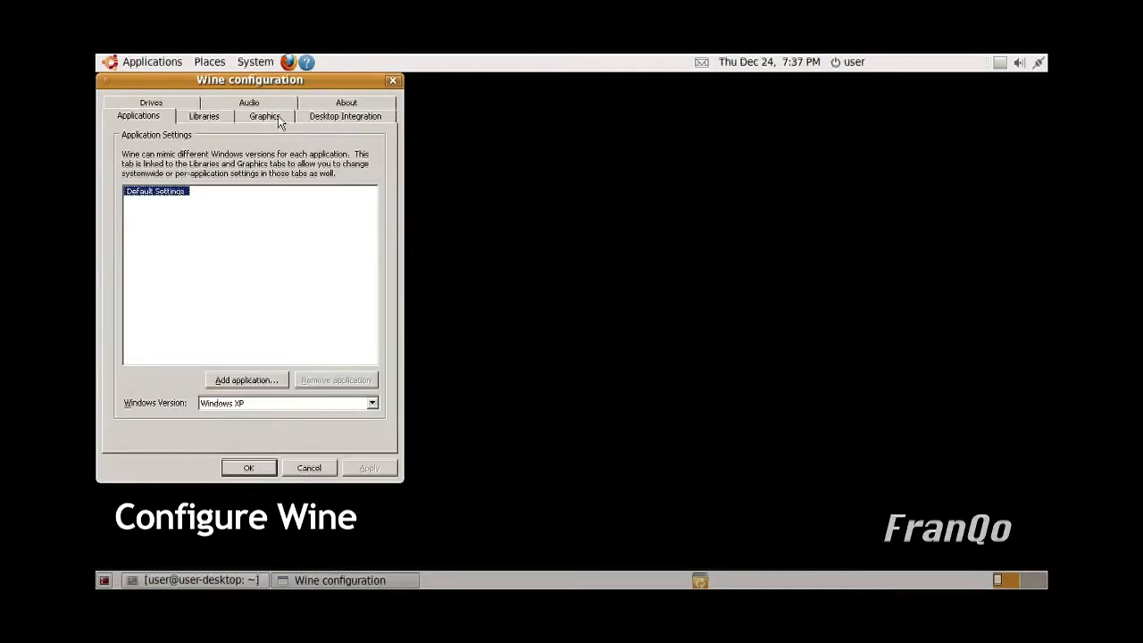
mouse_move(352, 103)
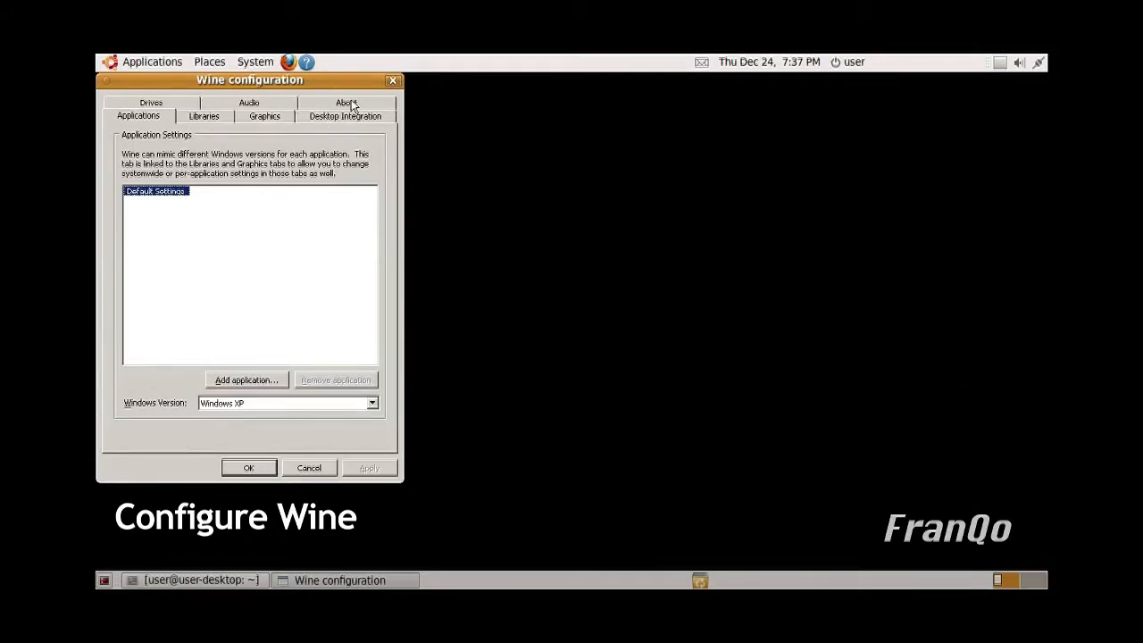
click(344, 102)
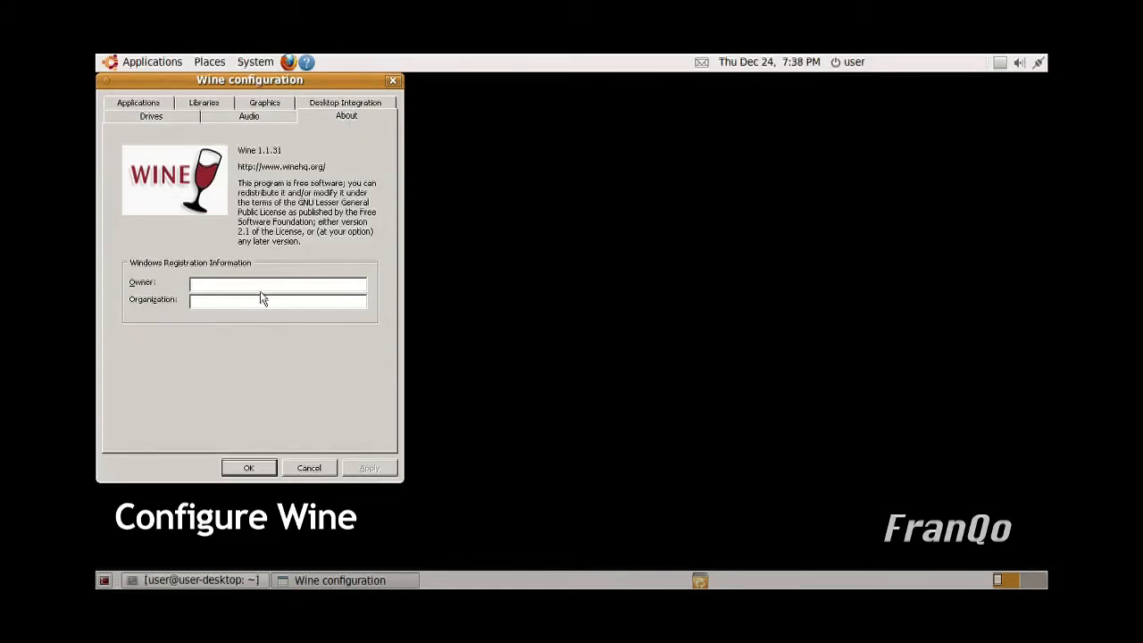
text(U)
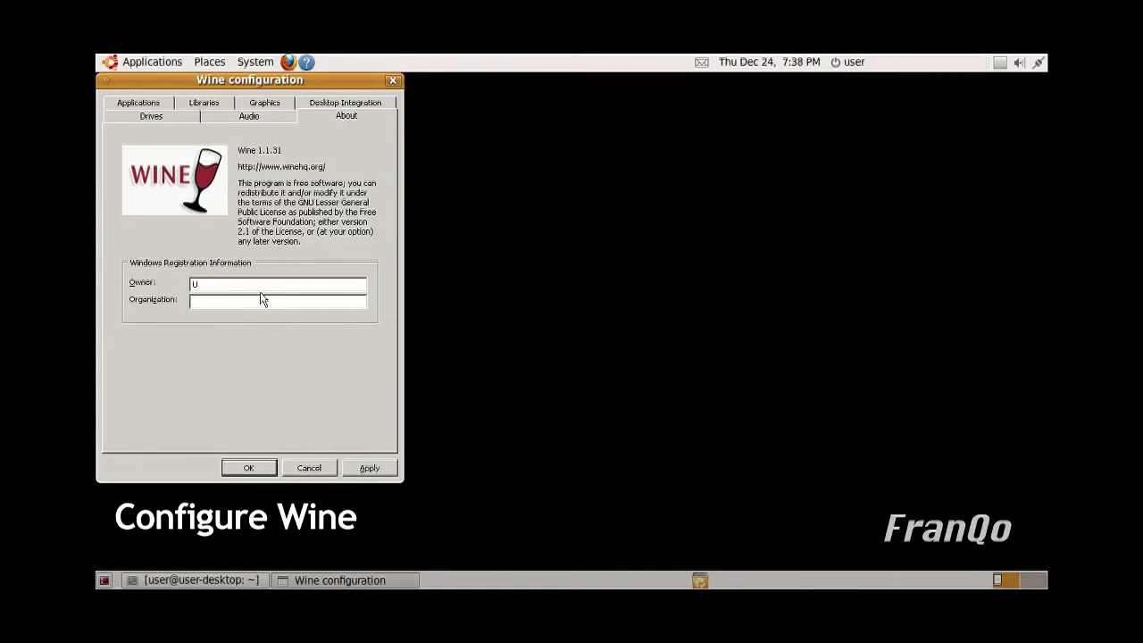
text(ser)
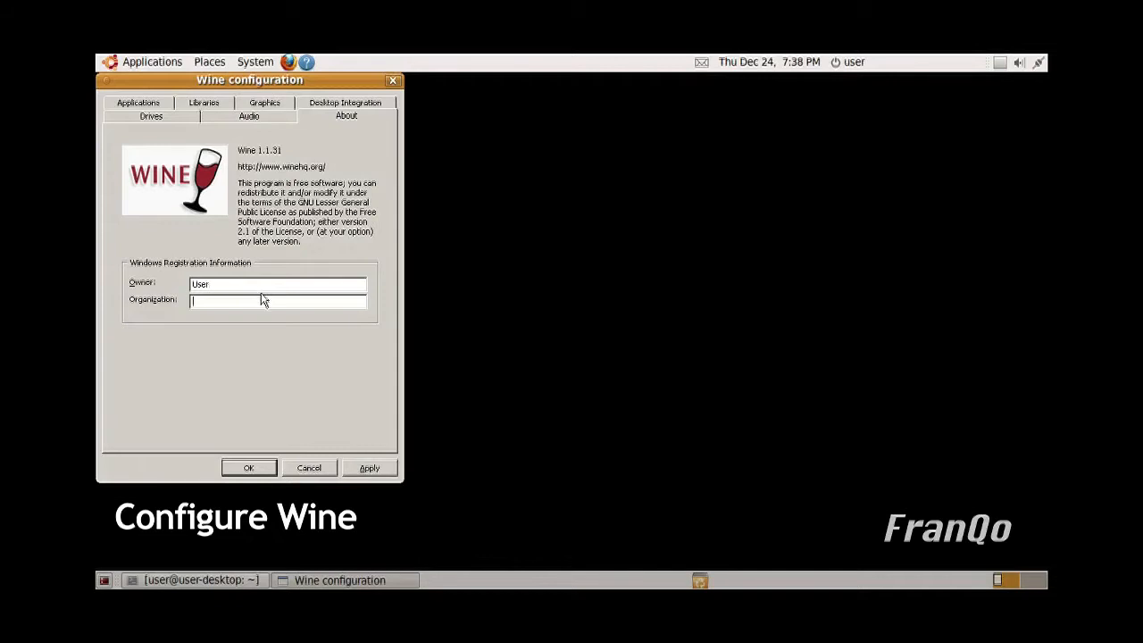
text(User)
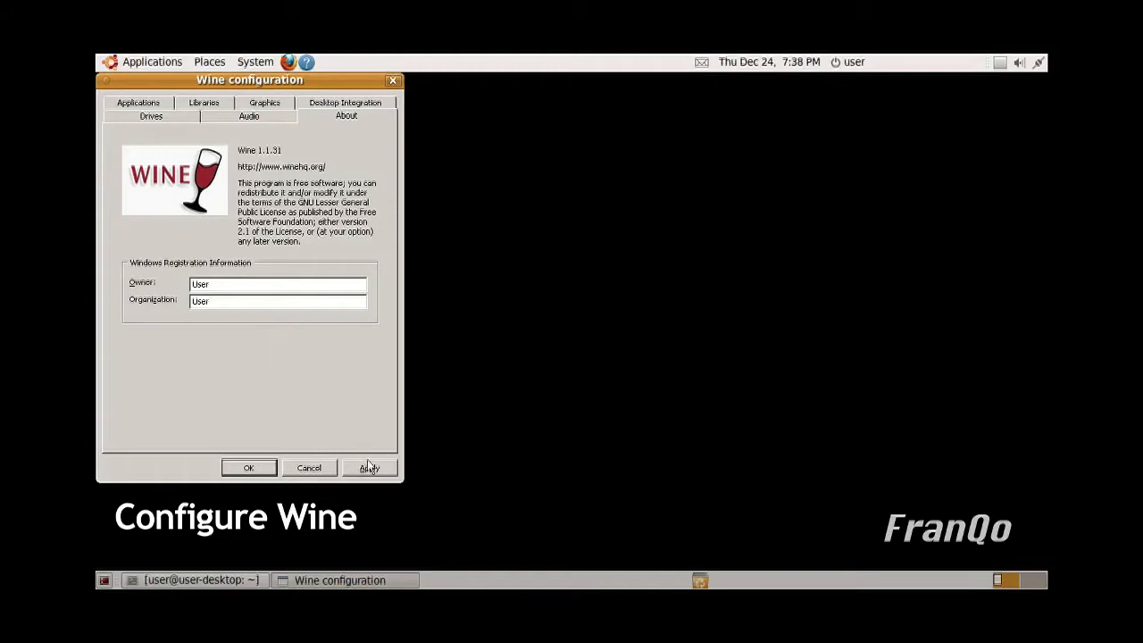
click(369, 467)
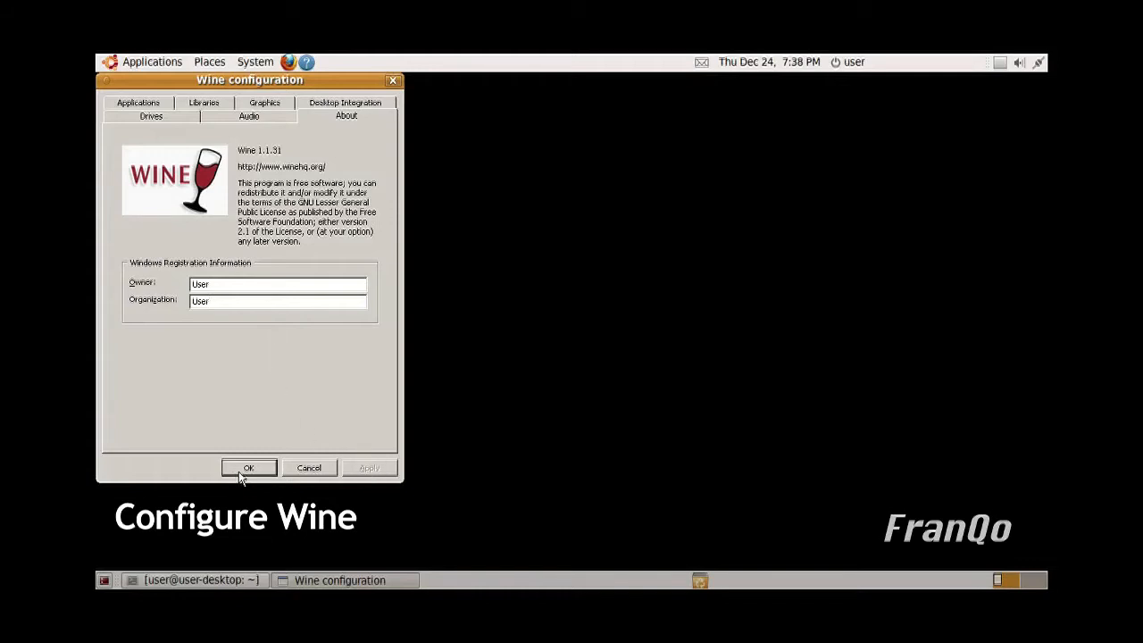
click(248, 467)
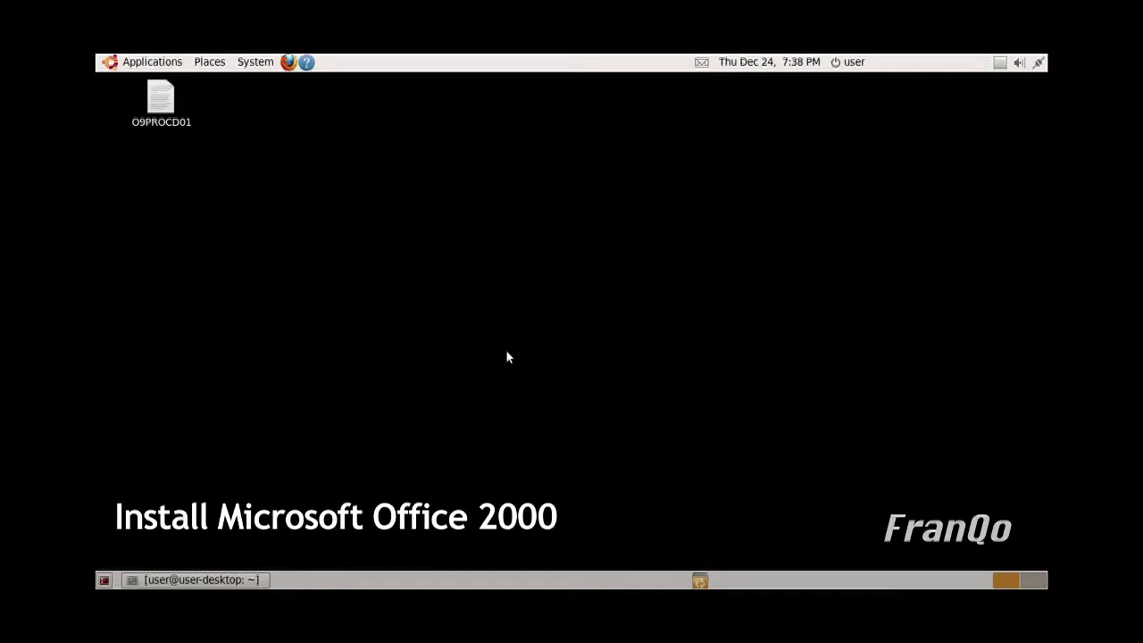
mouse_move(466, 317)
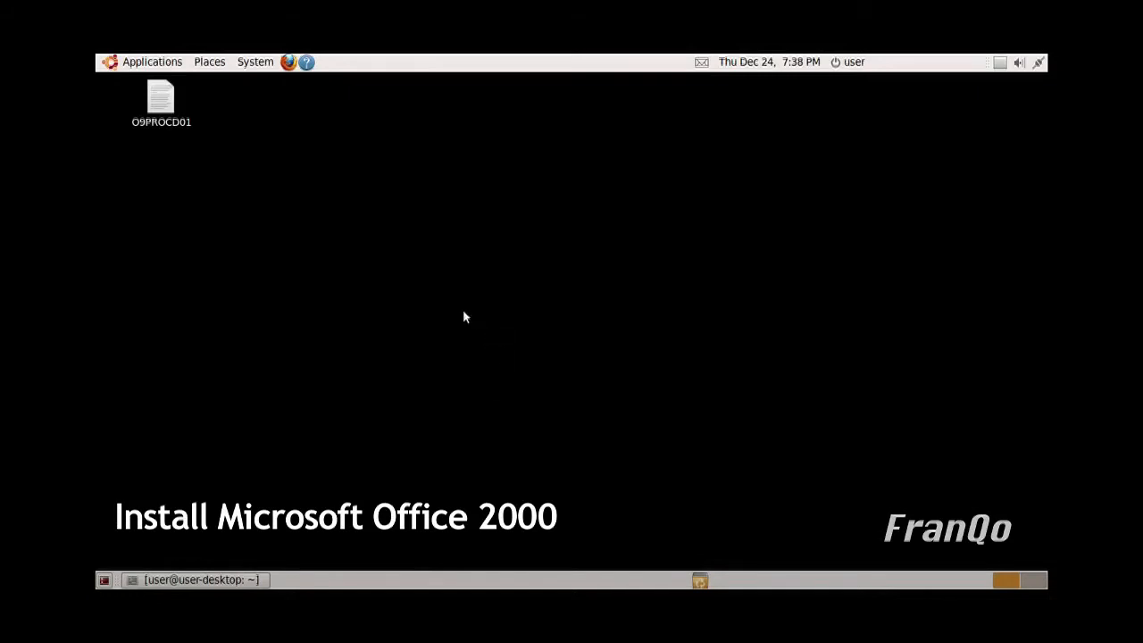
mouse_move(1019, 462)
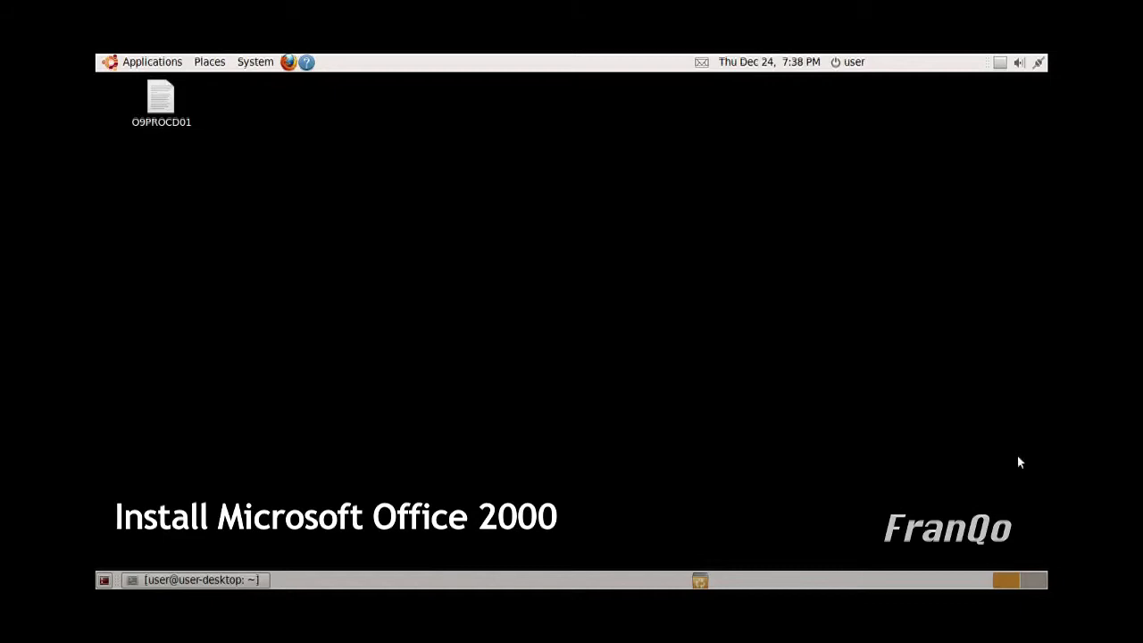
mouse_move(231, 141)
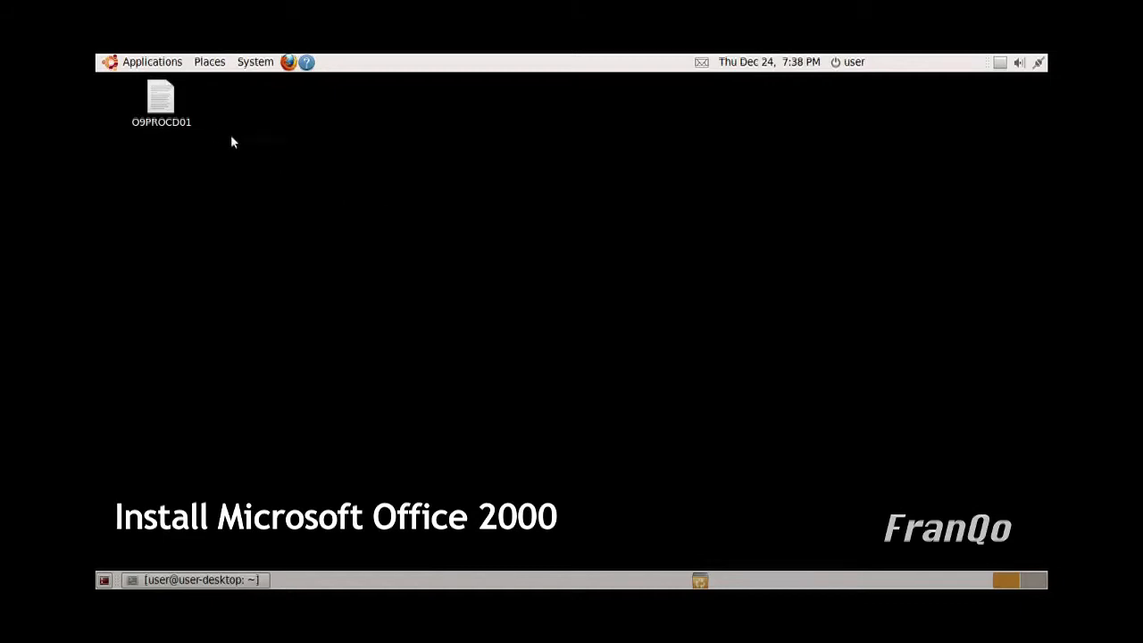
- Select the O9PROCD01 disc icon on the desktop
right_click(159, 96)
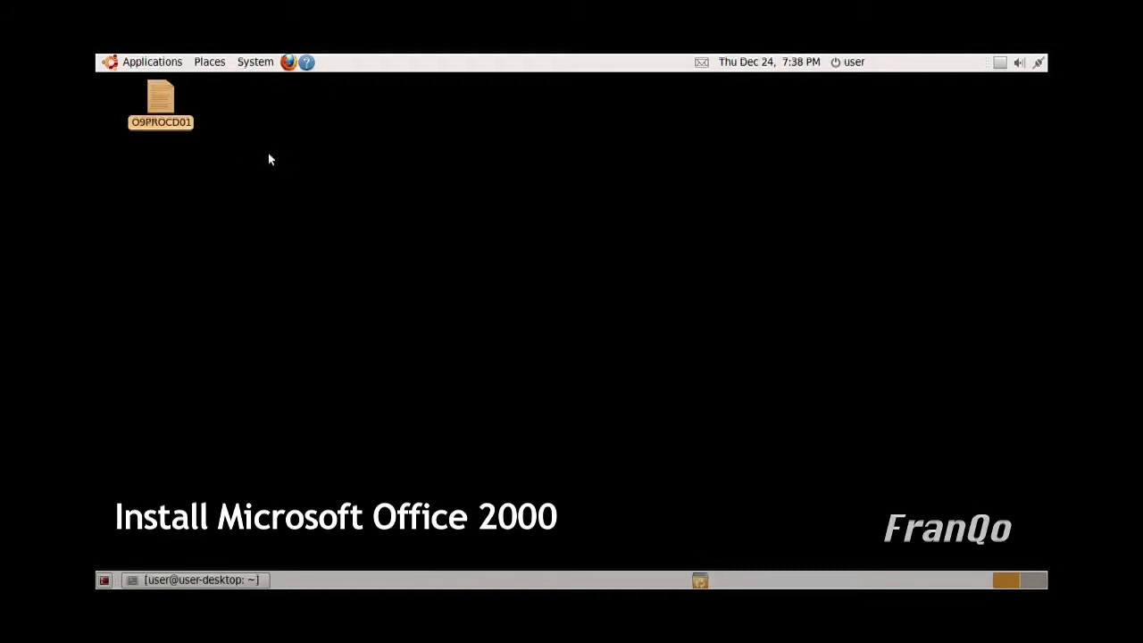
- Open the O9PROCD01 disc and run SETUP.EXE with the Wine Windows Program Loader
double_click(159, 92)
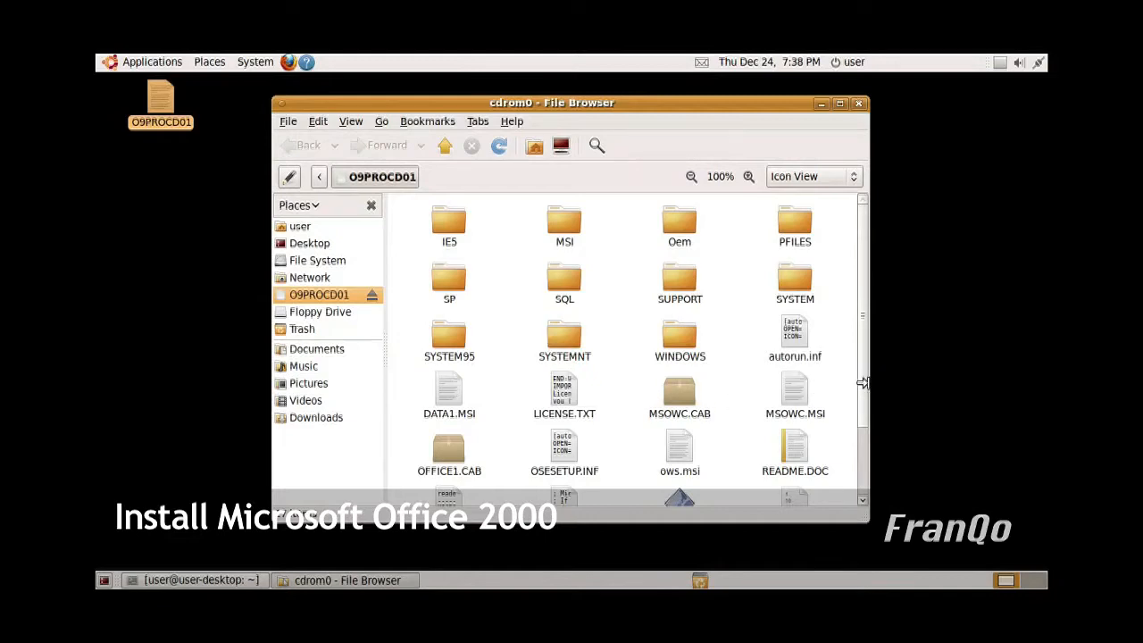
scroll(down, 3)
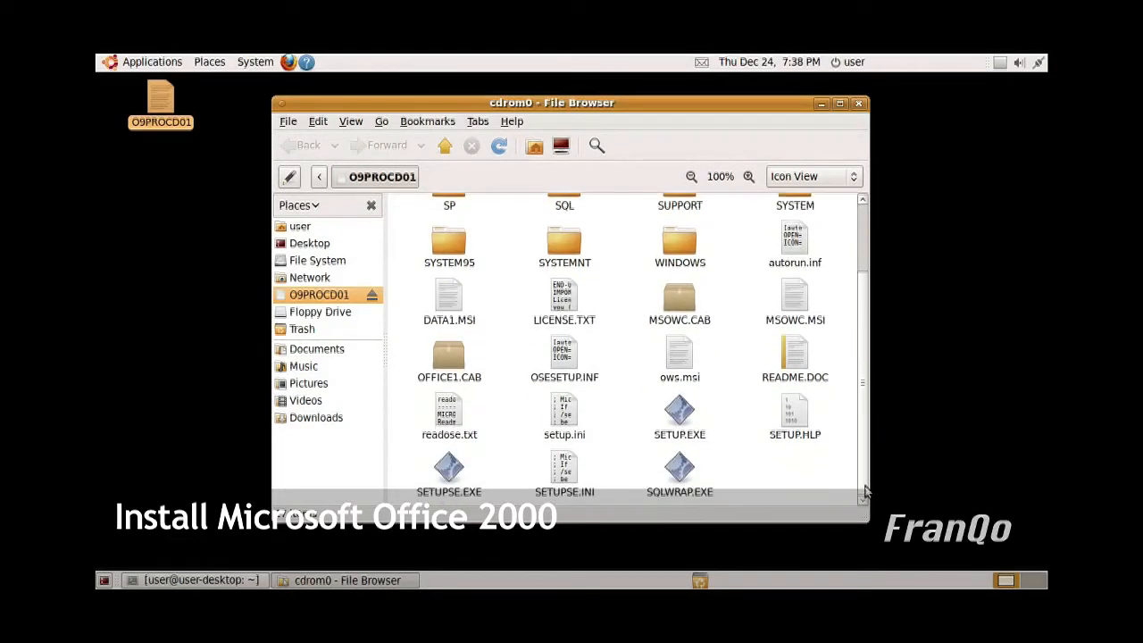
click(679, 411)
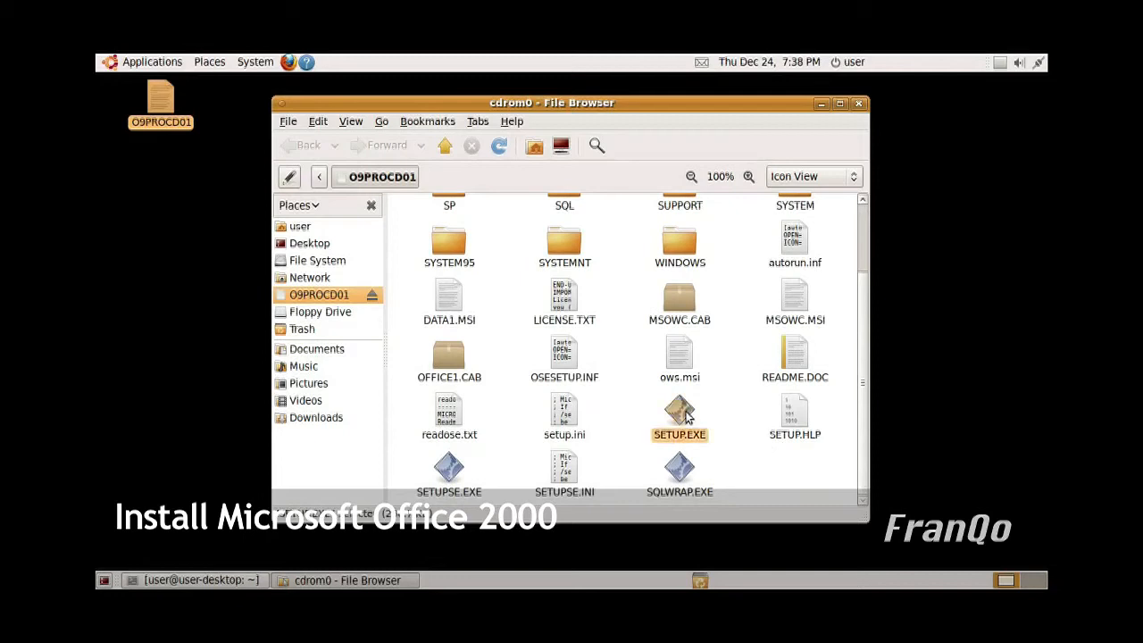
right_click(679, 411)
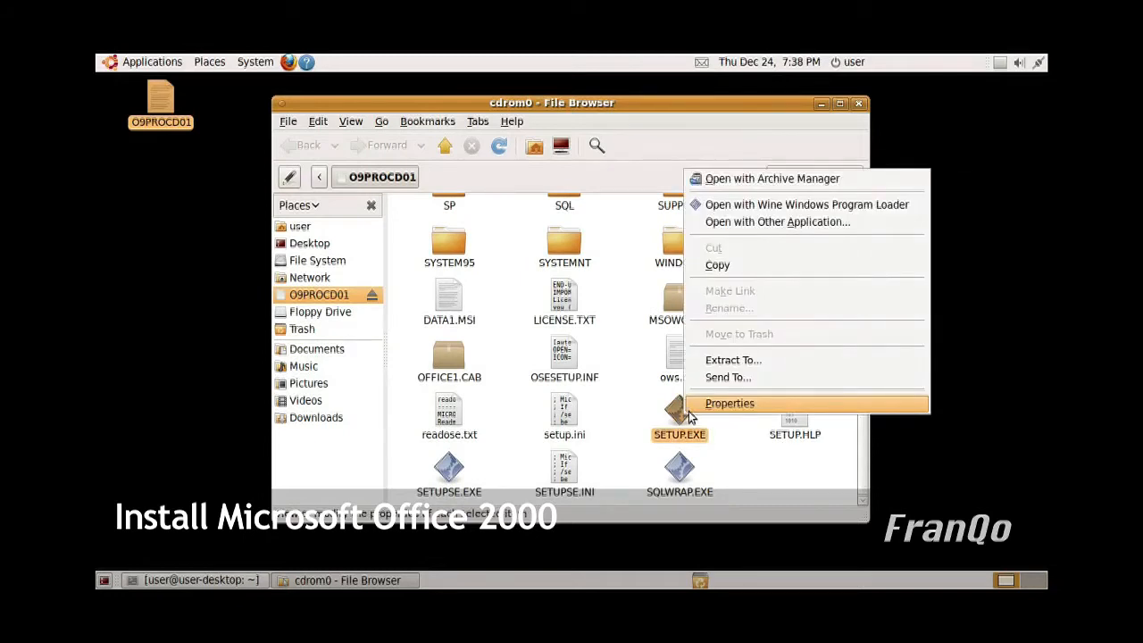
mouse_move(826, 242)
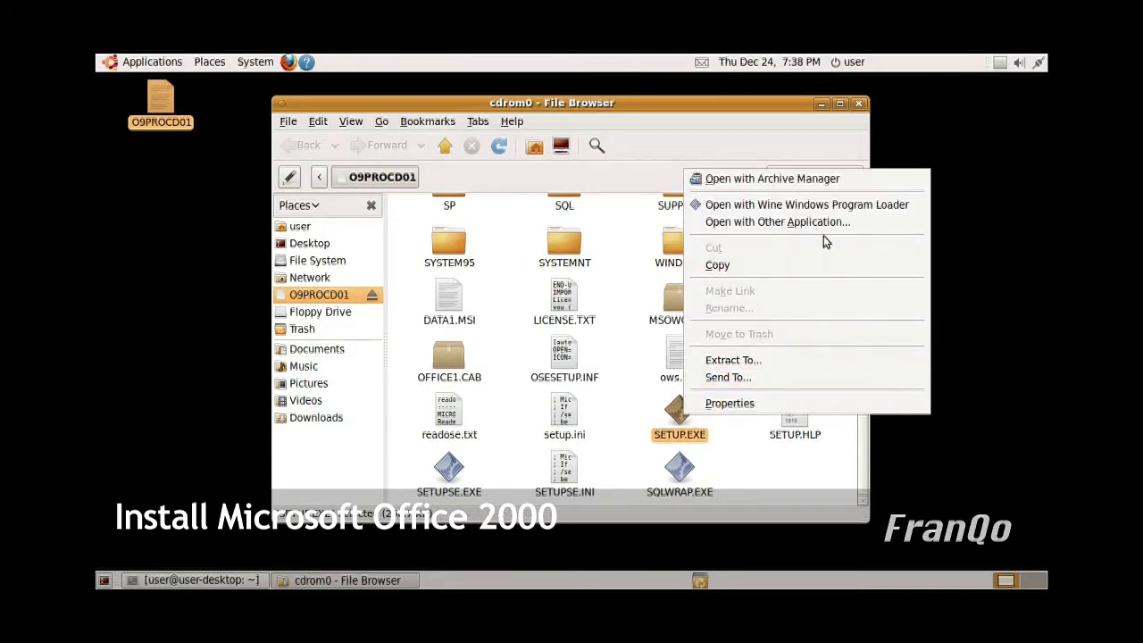
mouse_move(806, 204)
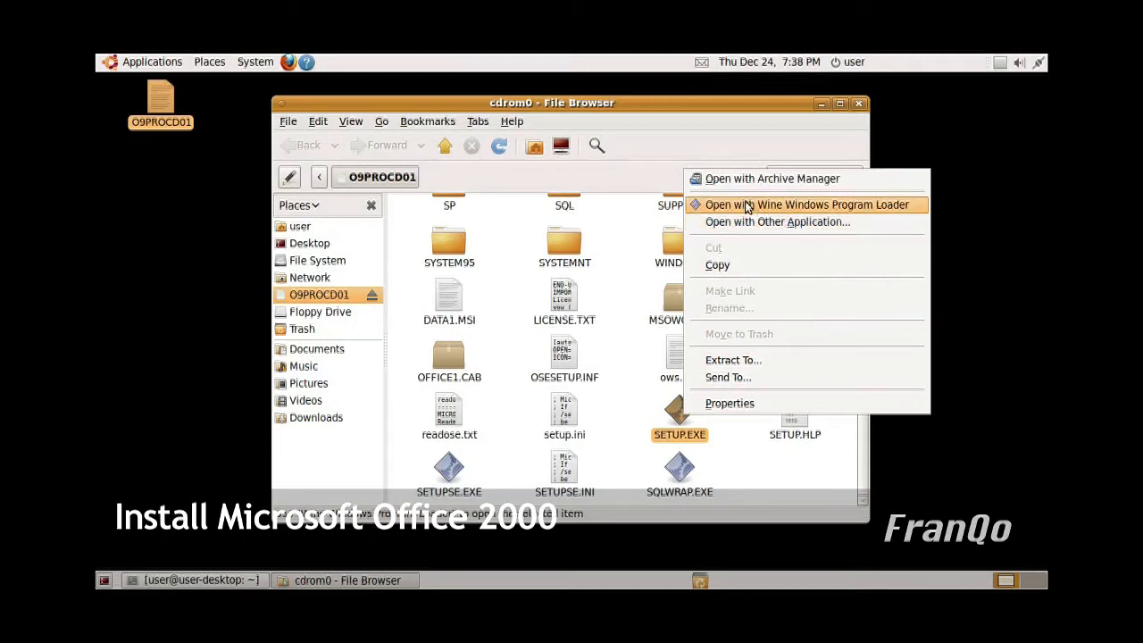
click(807, 204)
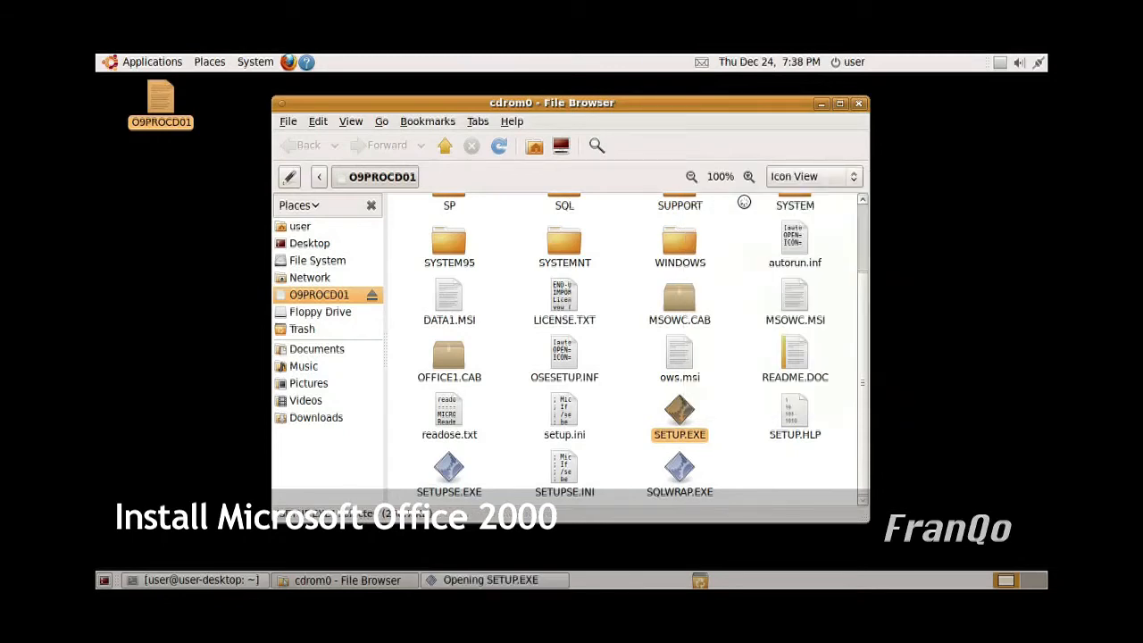
- Pass the Office 2000 product key screen and choose Install Now with defaults
double_click(678, 407)
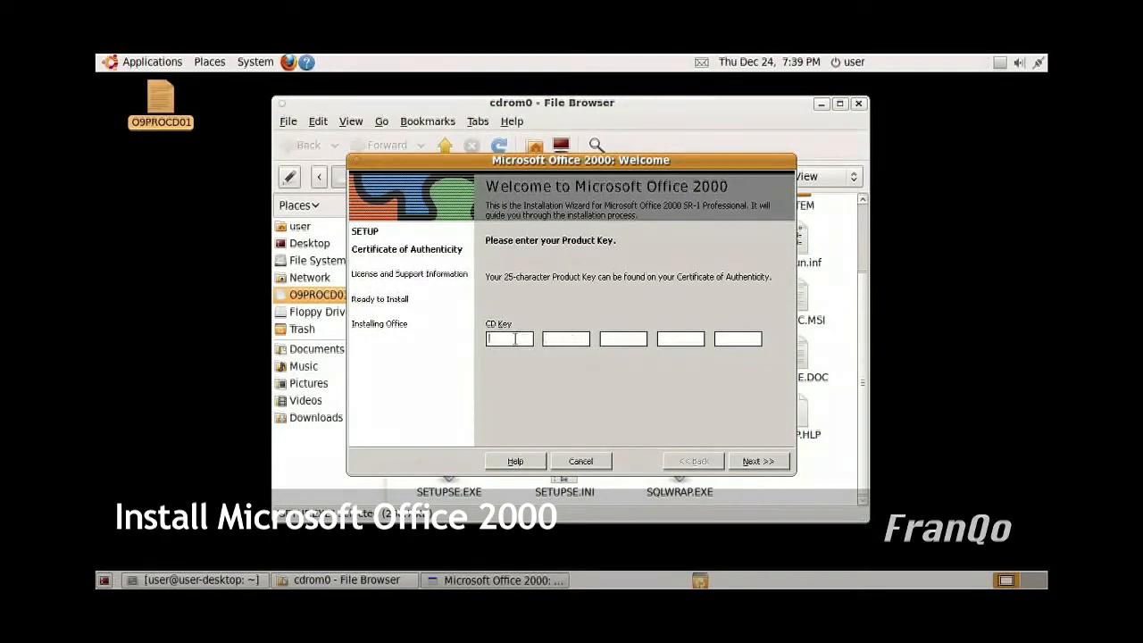
click(759, 460)
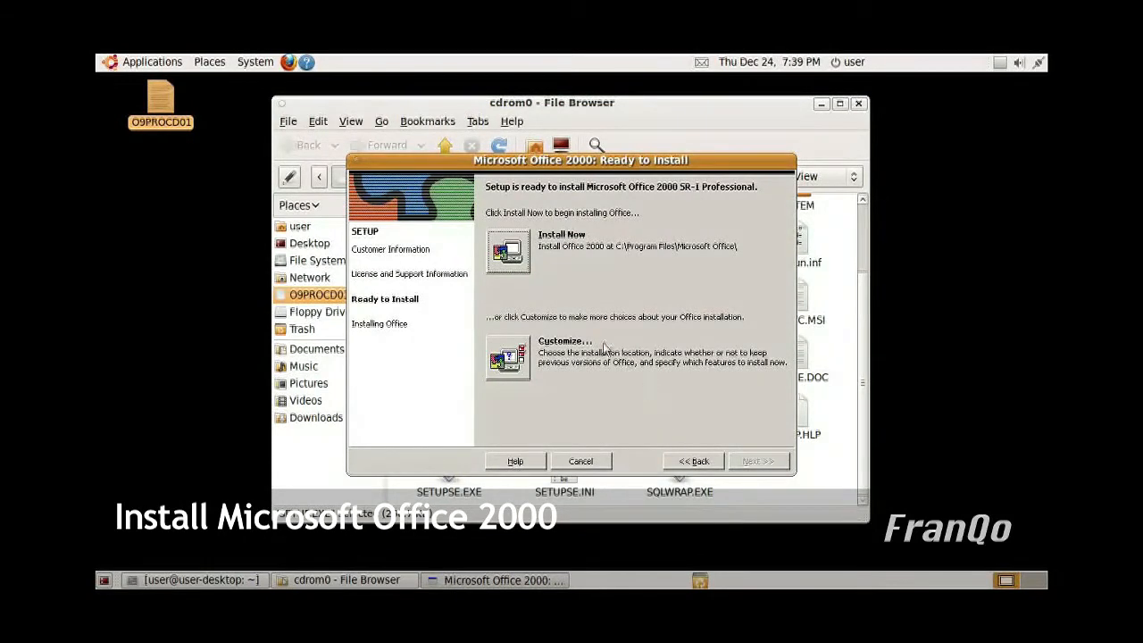
click(507, 251)
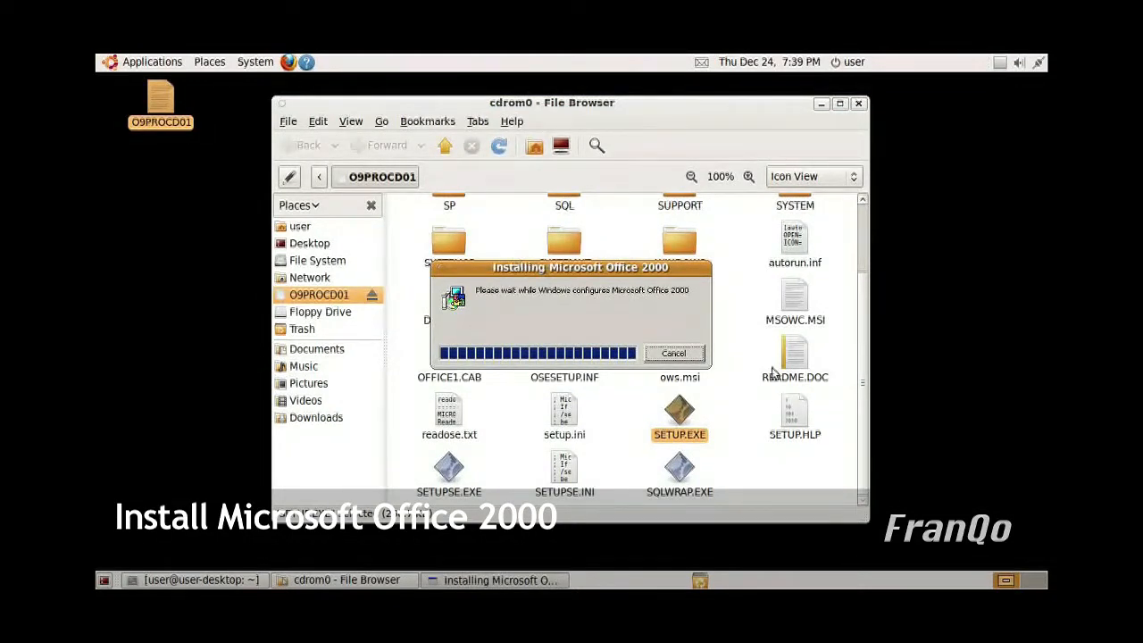
mouse_move(1036, 493)
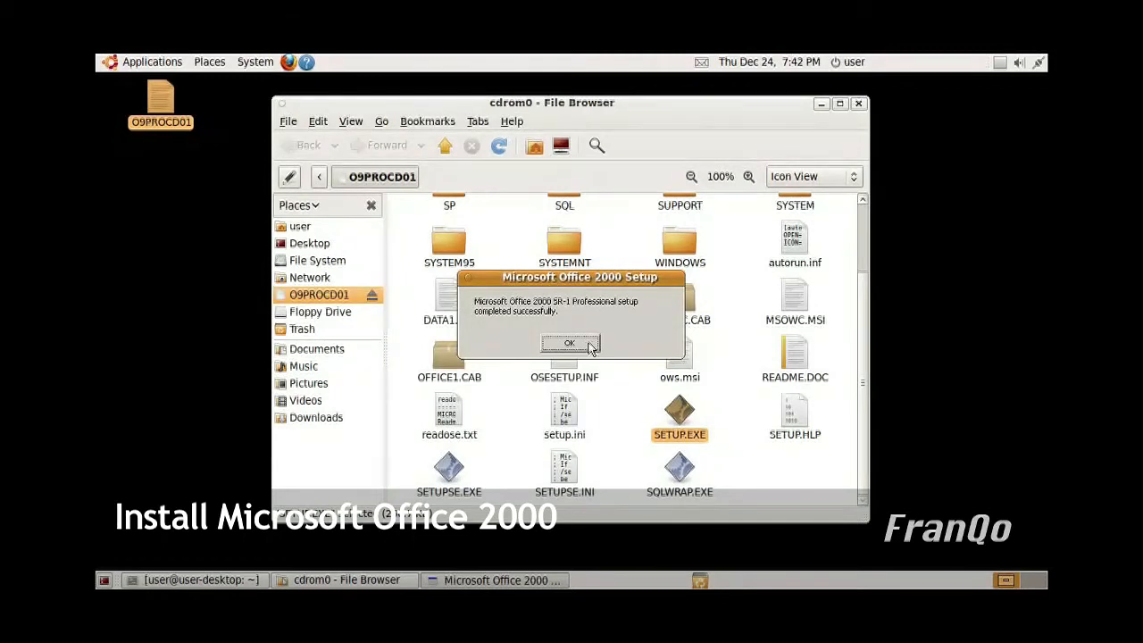
mouse_move(576, 351)
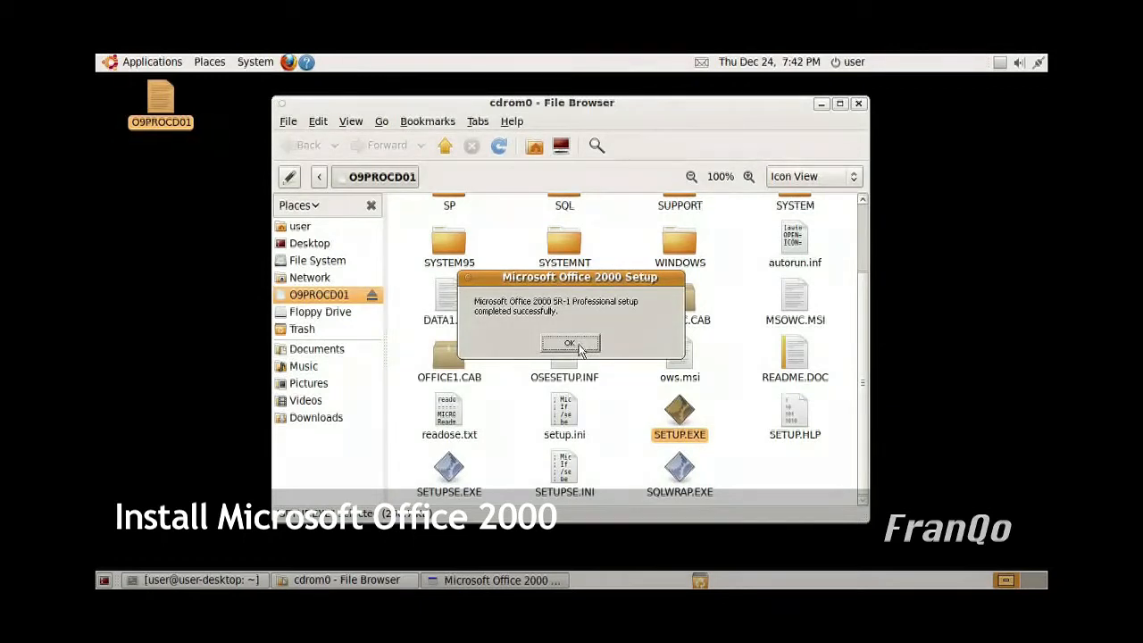
- Dismiss the Office 2000 setup-completed confirmation with OK
click(570, 342)
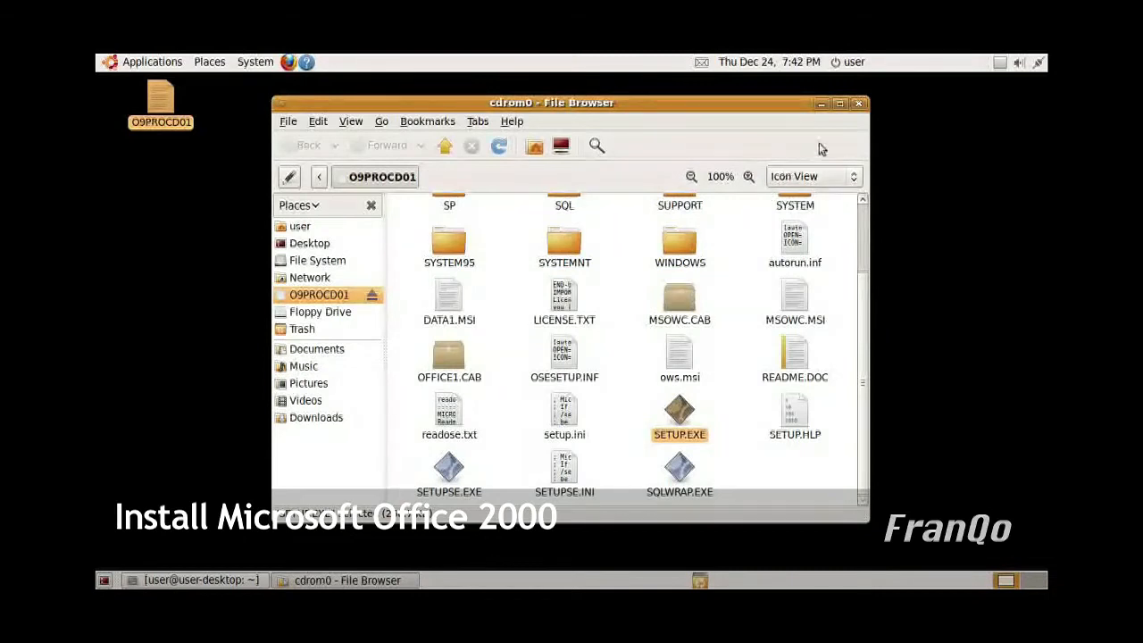
mouse_move(858, 104)
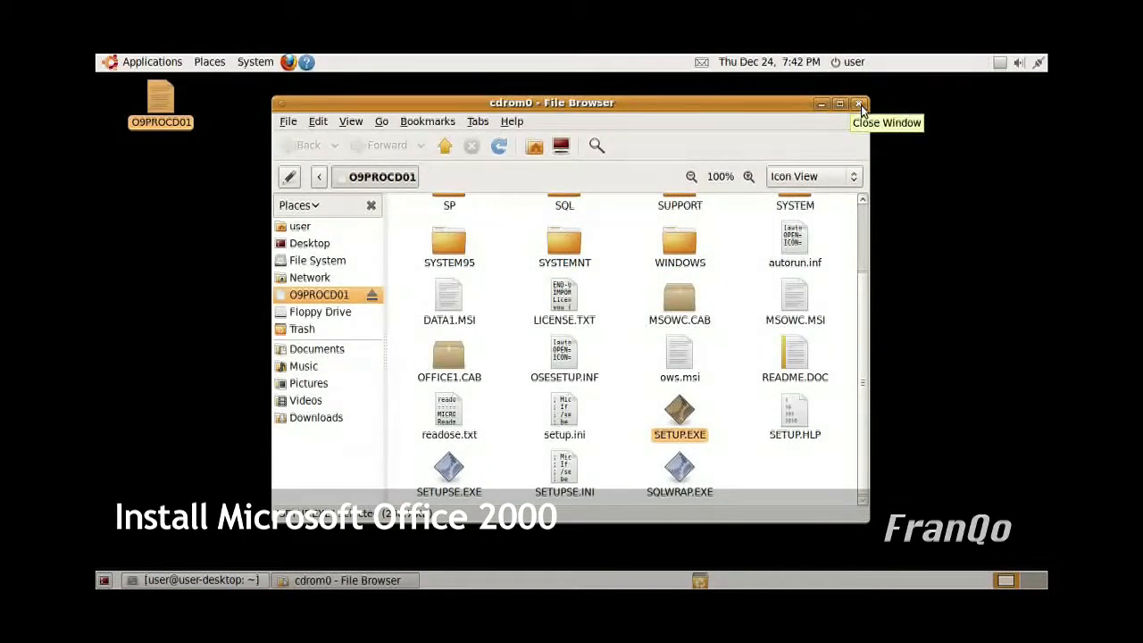
- Close the disc's file window and launch Firefox from the top panel
click(856, 103)
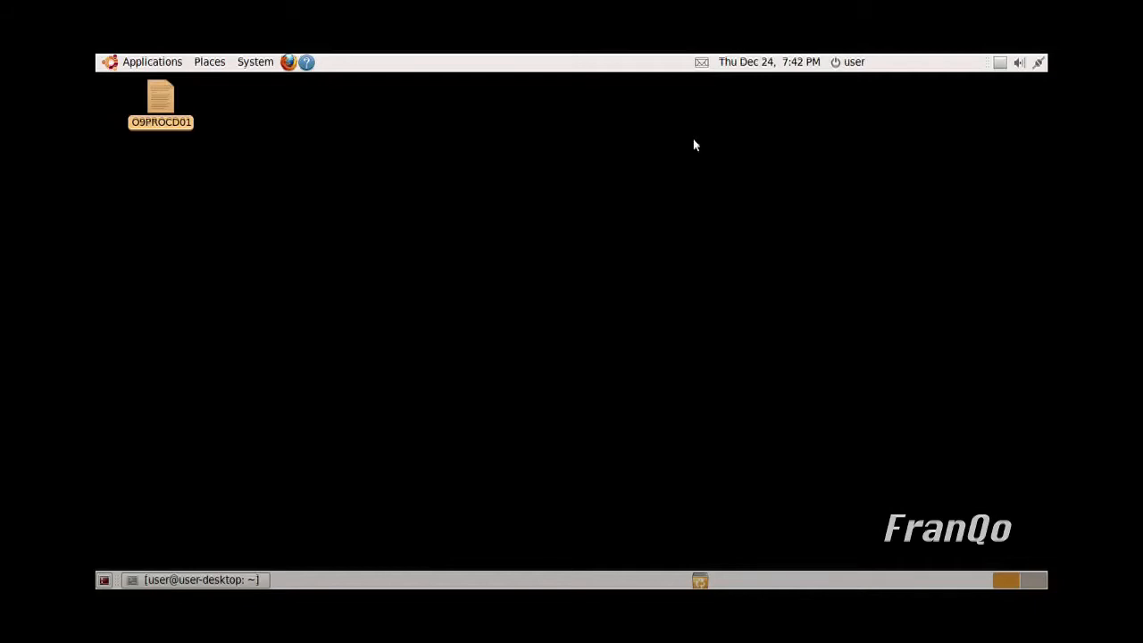
click(289, 62)
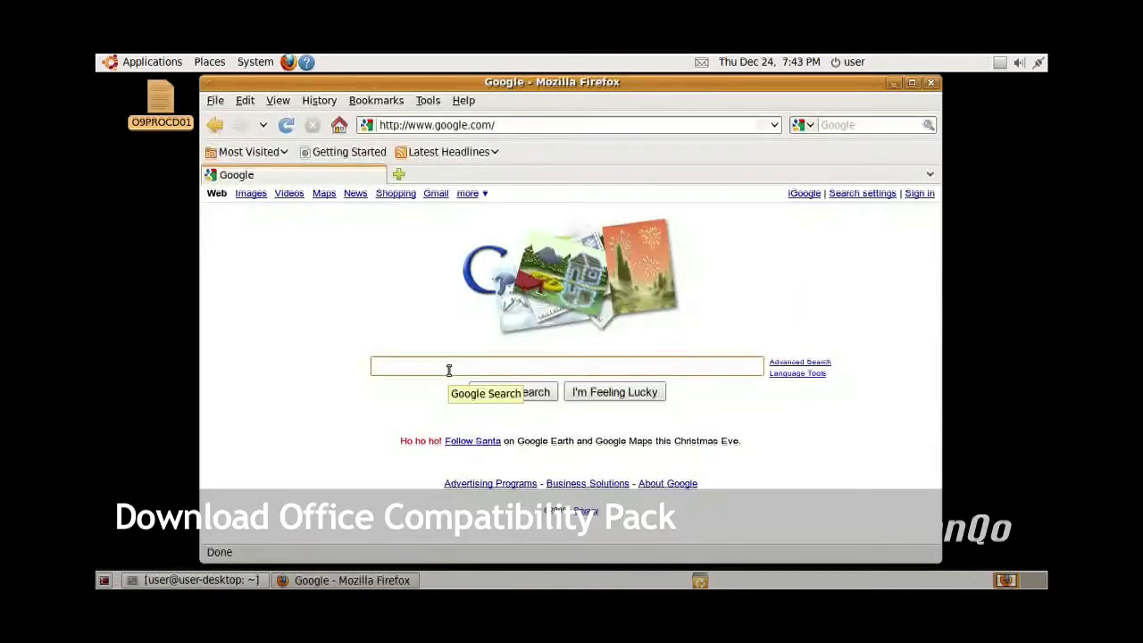
- Google 'office compatibility pack' and open Microsoft's download page for it
text(office com)
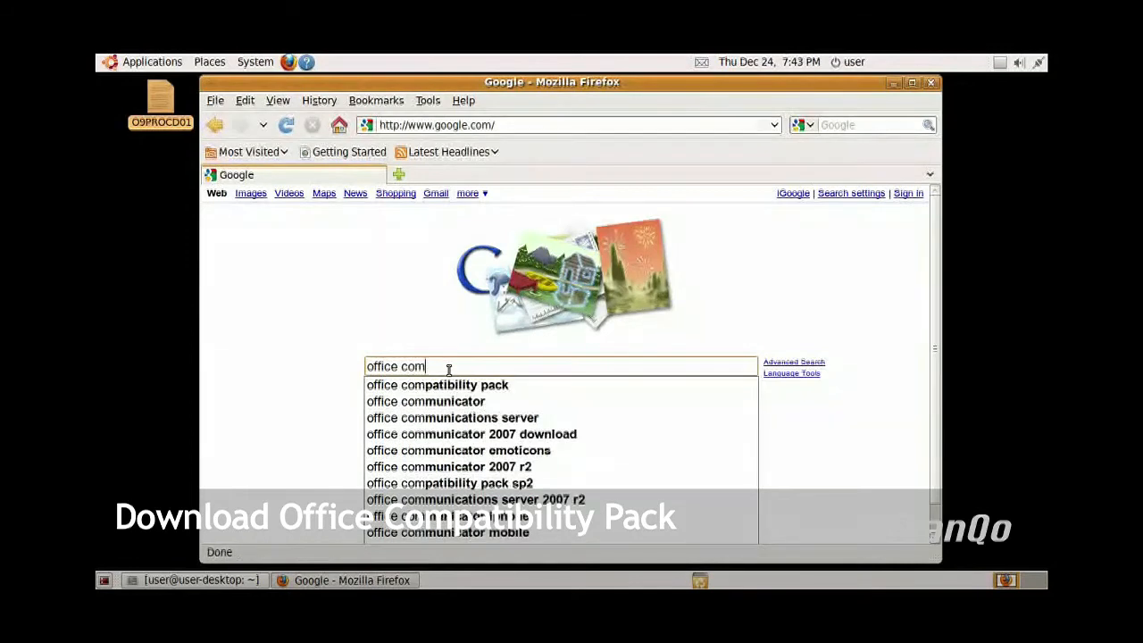
mouse_move(491, 385)
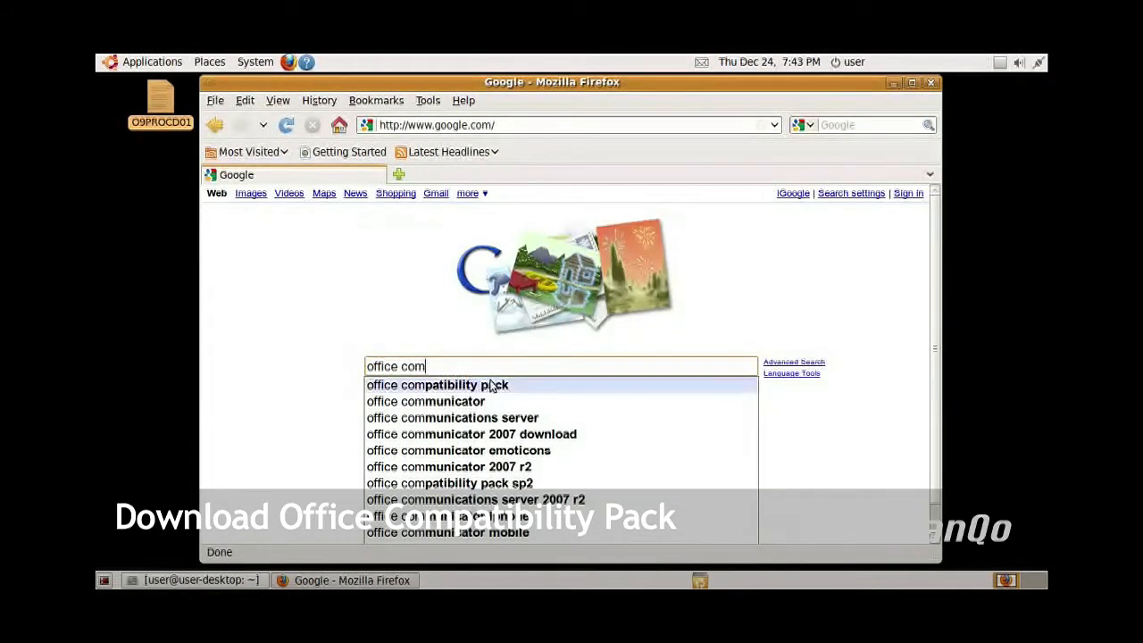
mouse_move(518, 390)
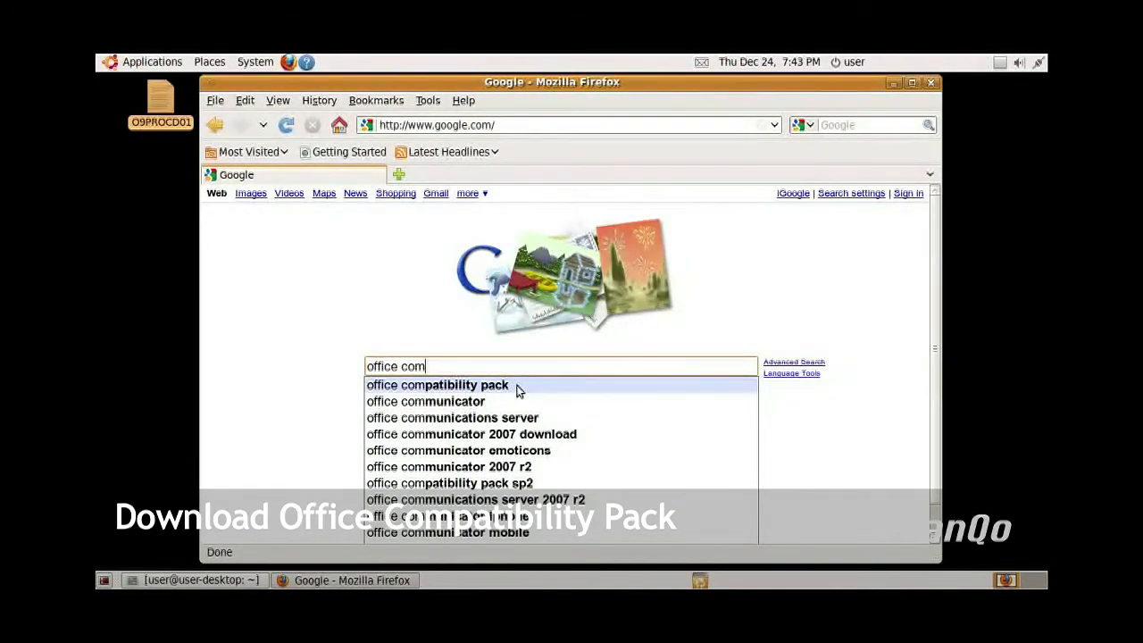
click(440, 385)
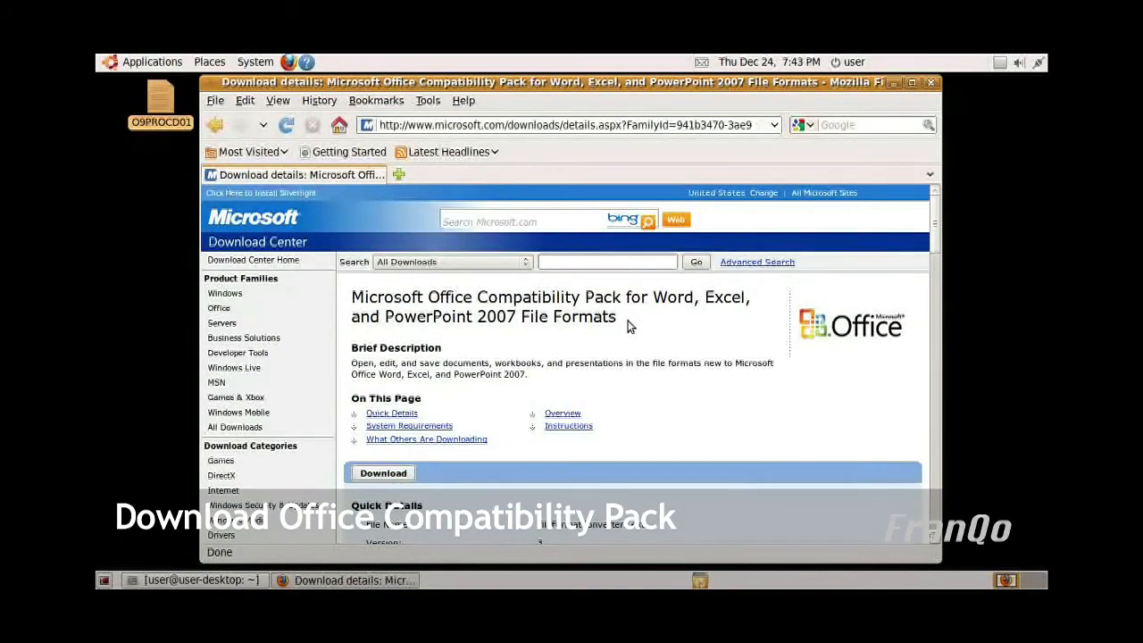
mouse_move(935, 214)
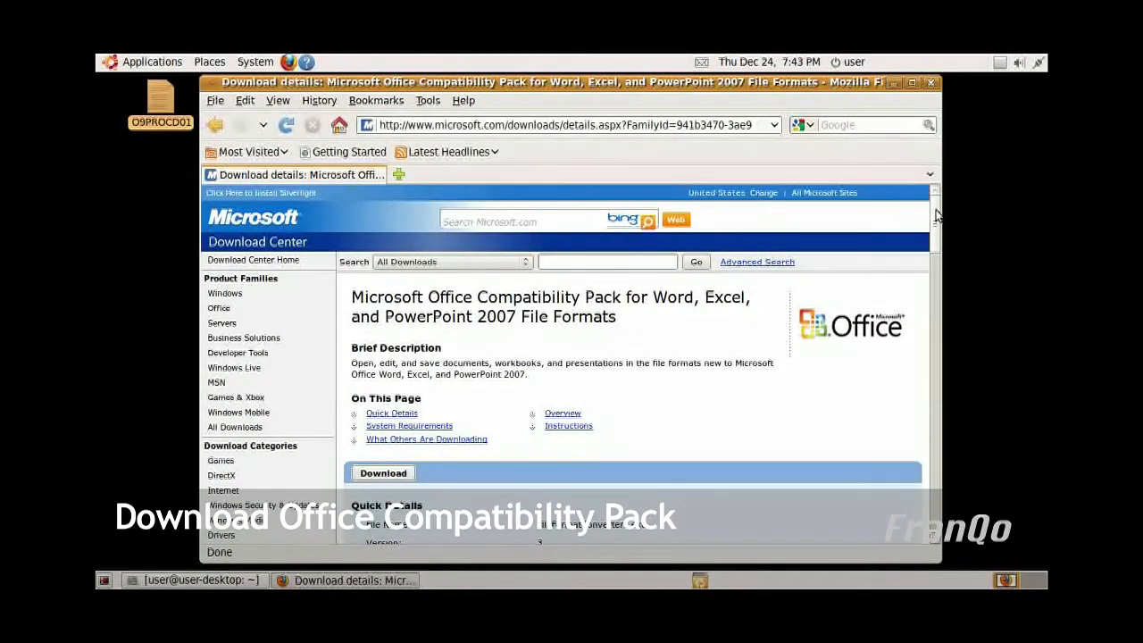
- Scroll to the Download button and start the Compatibility Pack download
scroll(down, 3)
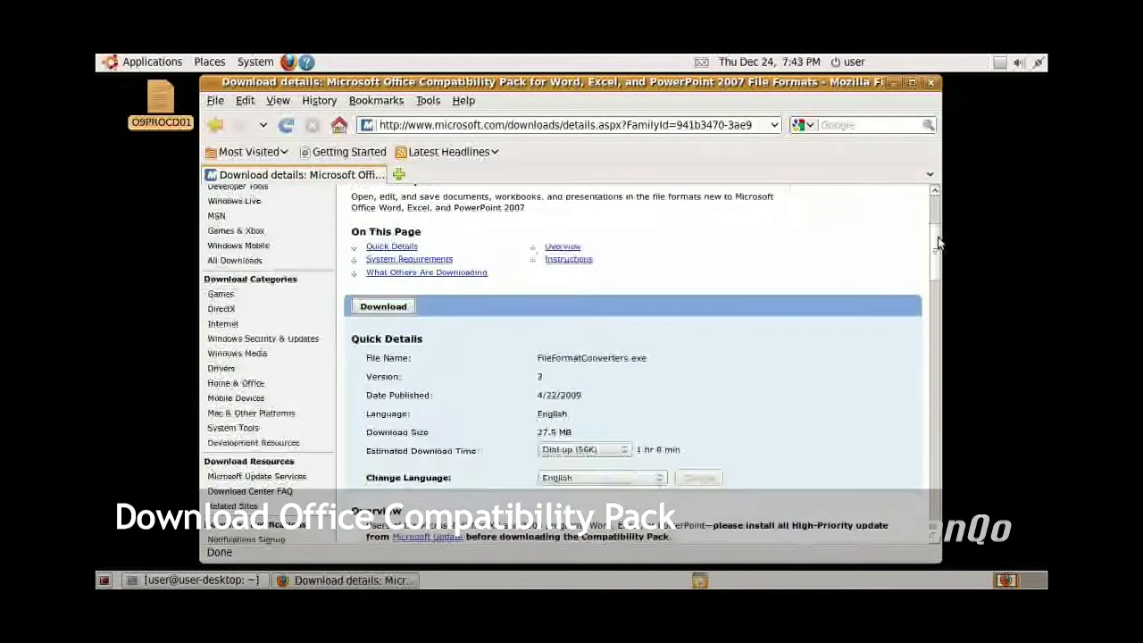
scroll(down, 3)
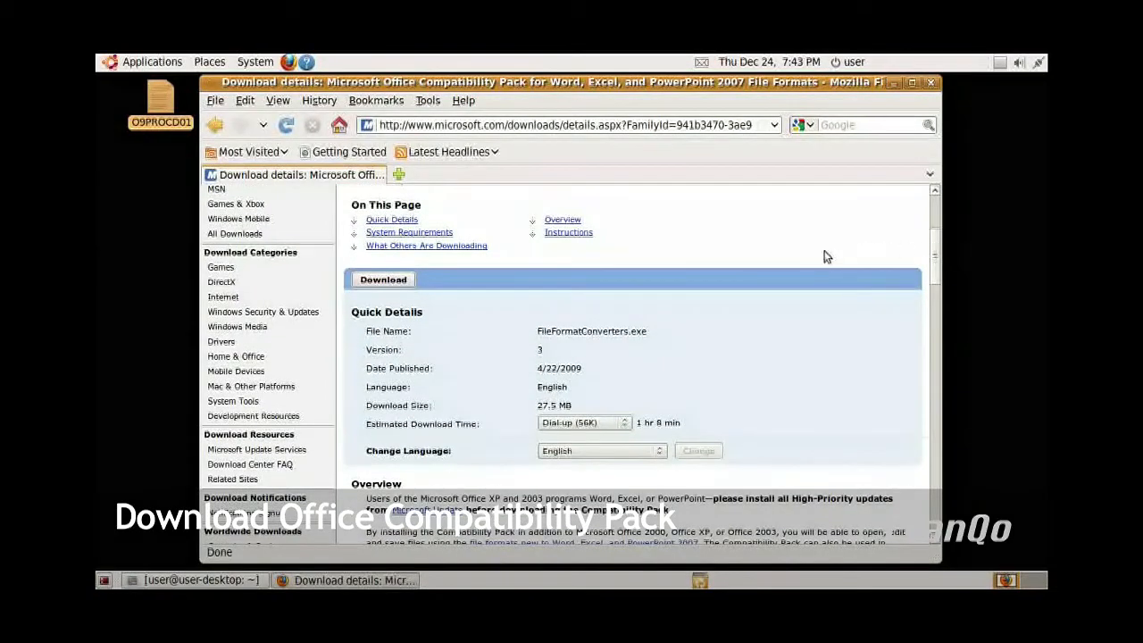
click(382, 280)
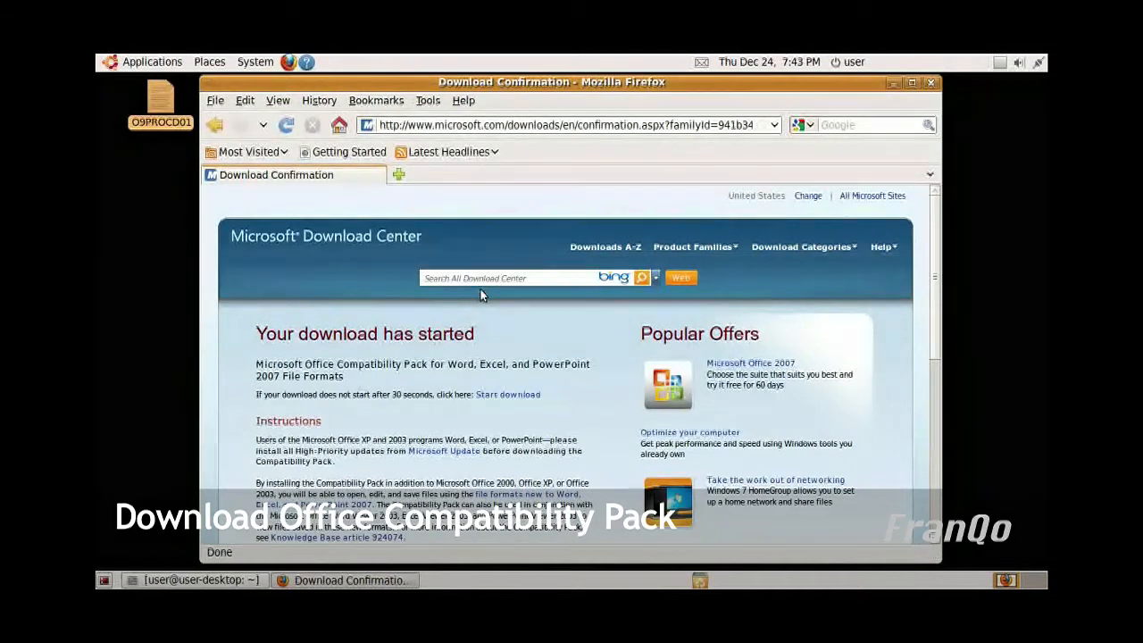
mouse_move(540, 335)
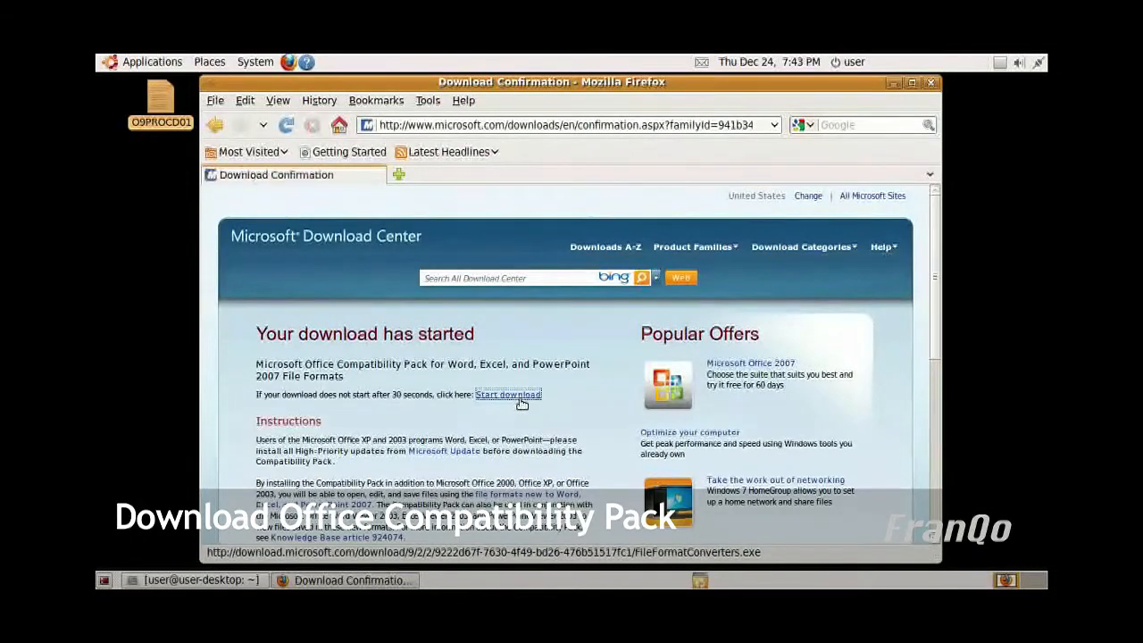
- Download and save FileFormatConverters.exe from the Download Center, then minimize Firefox
click(508, 395)
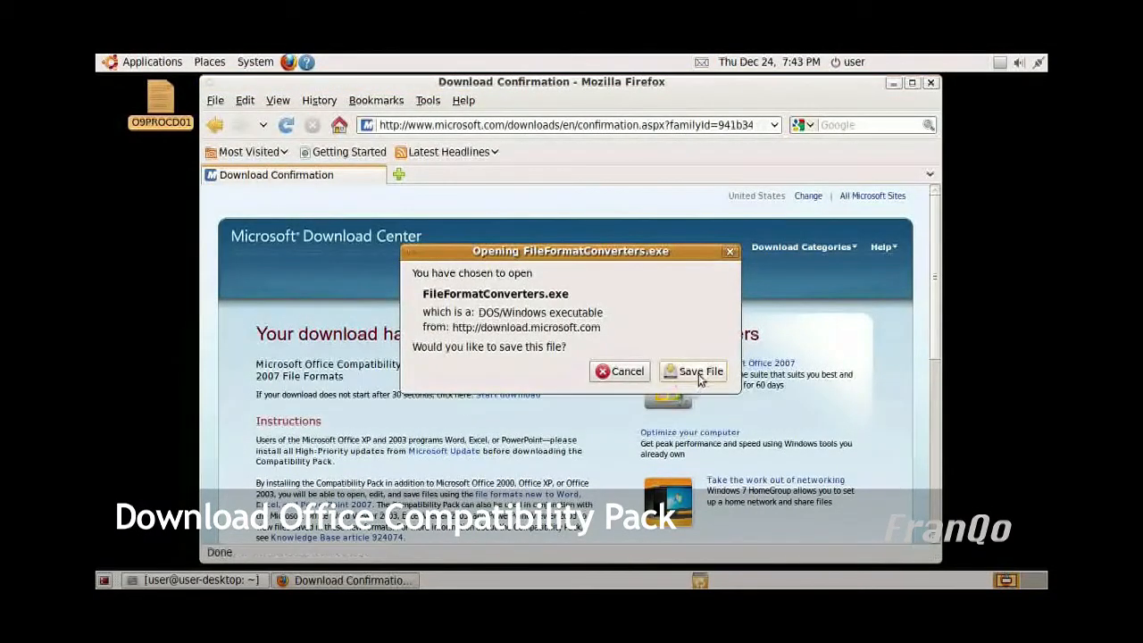
click(701, 371)
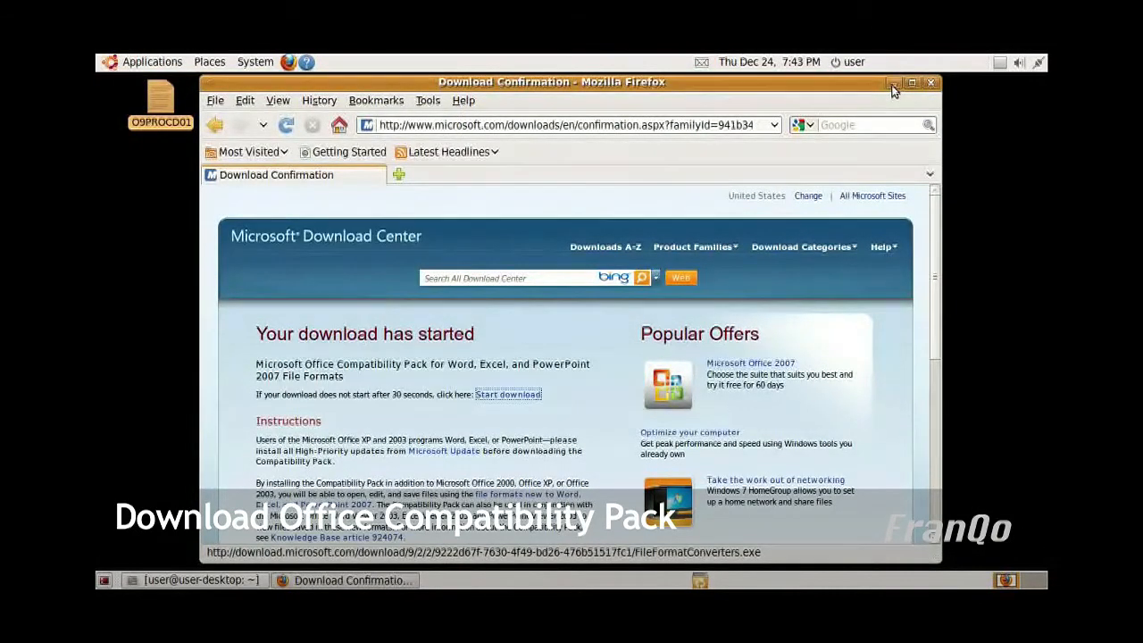
click(895, 82)
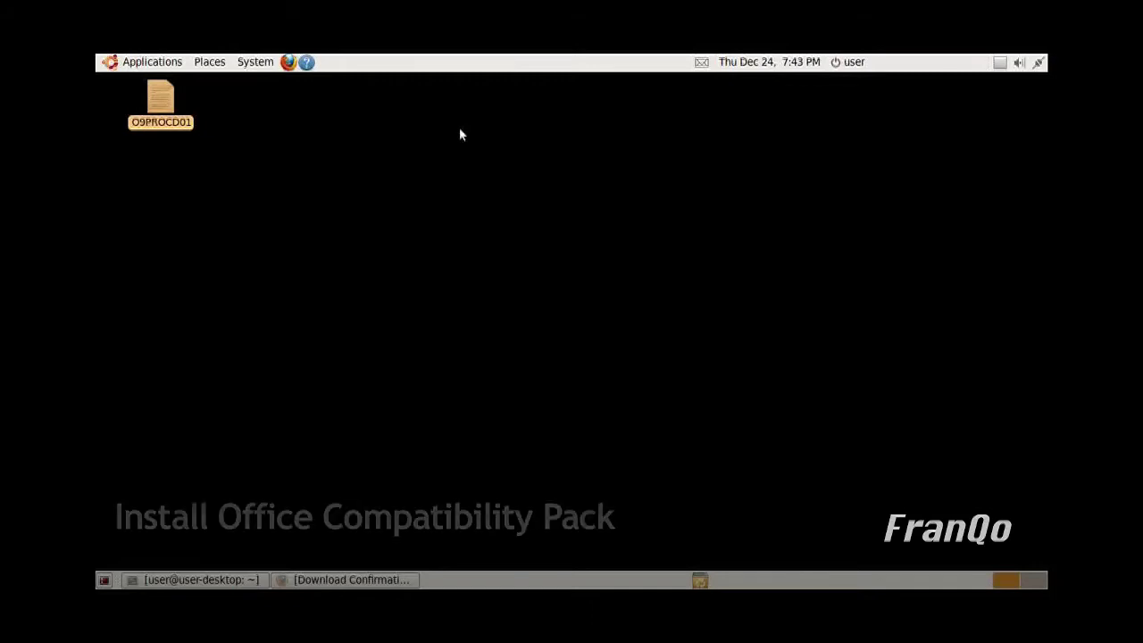
- Open Downloads and run FileFormatConverters.exe with the Wine Windows Program Loader
click(209, 61)
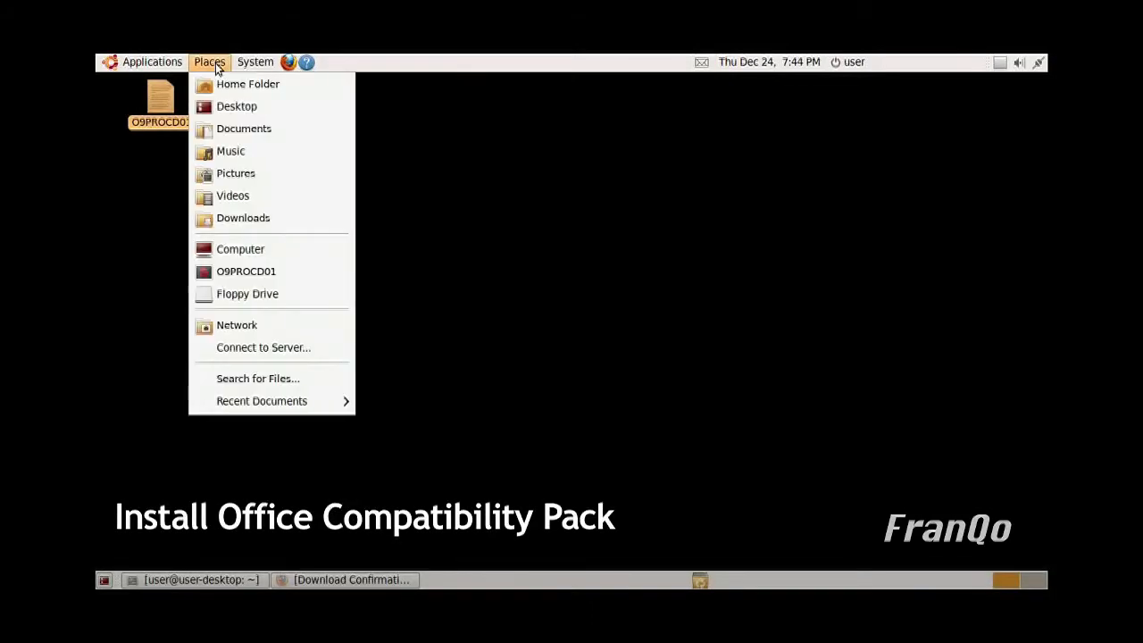
mouse_move(269, 218)
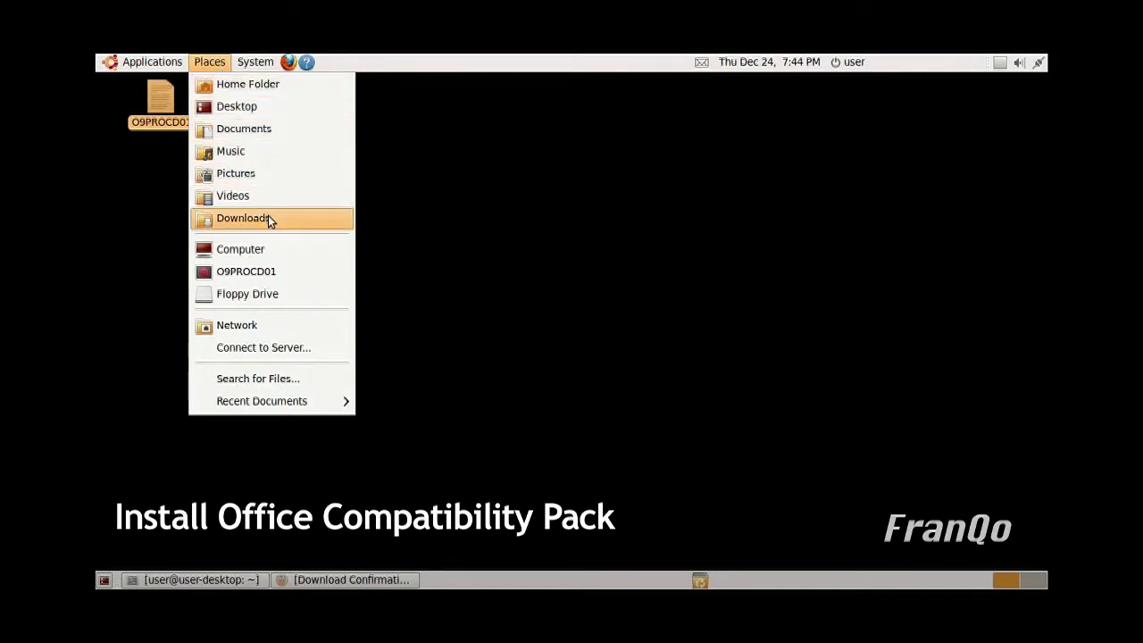
click(243, 217)
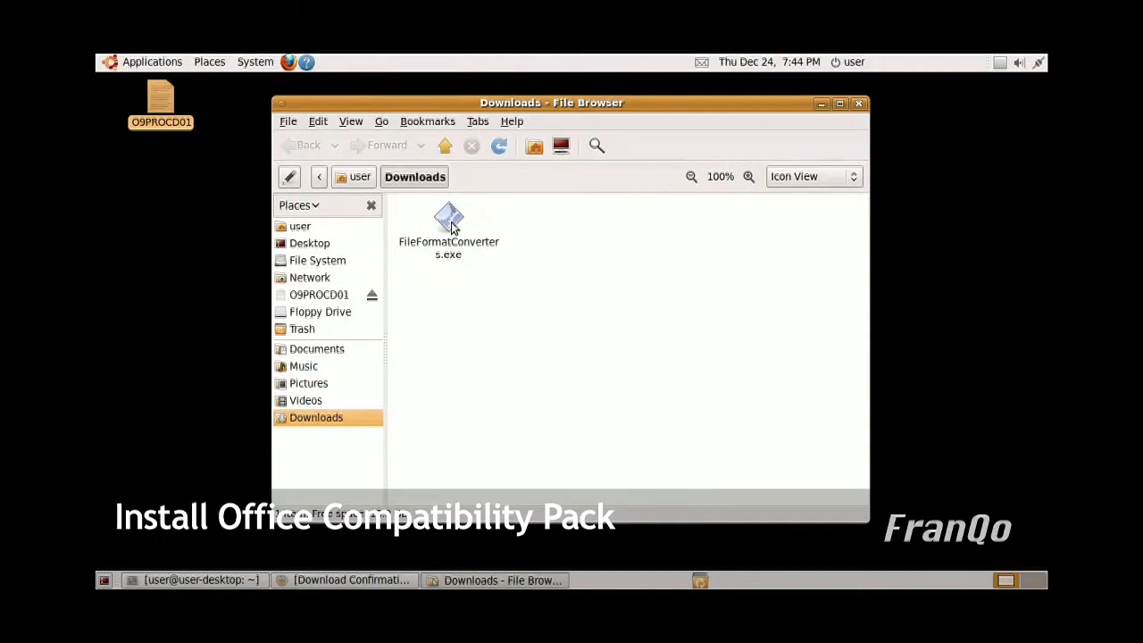
click(449, 221)
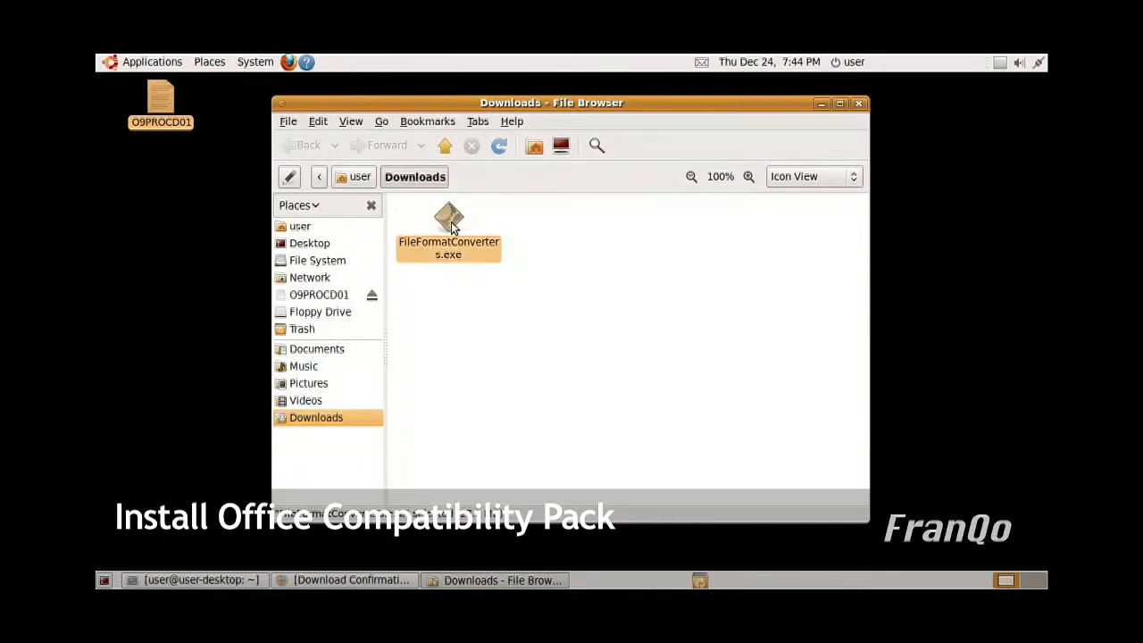
right_click(448, 228)
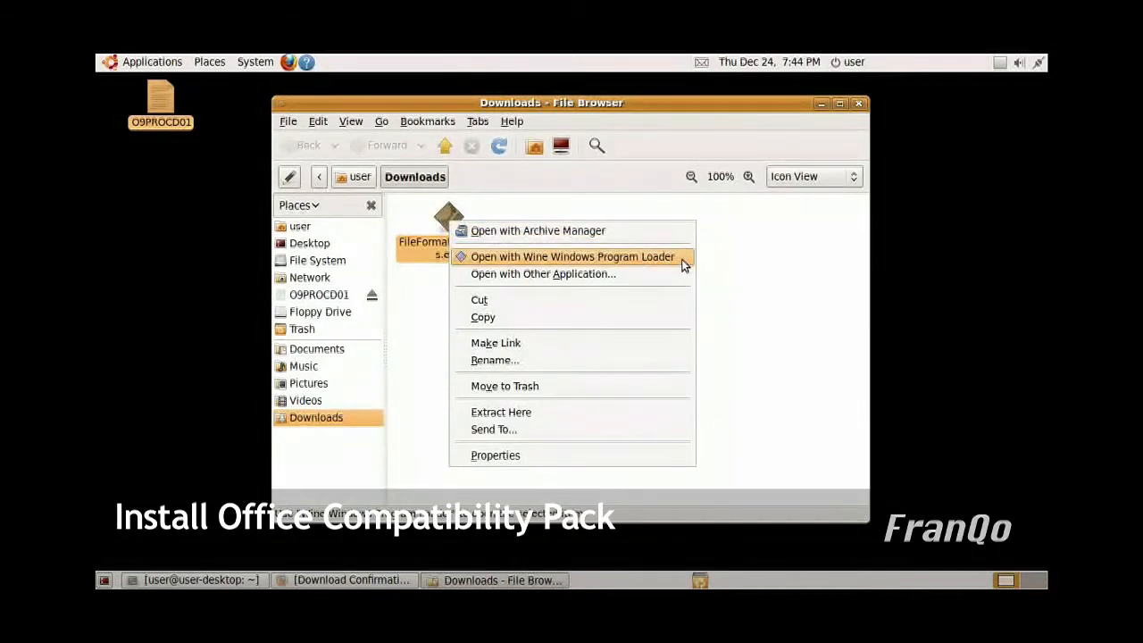
click(572, 256)
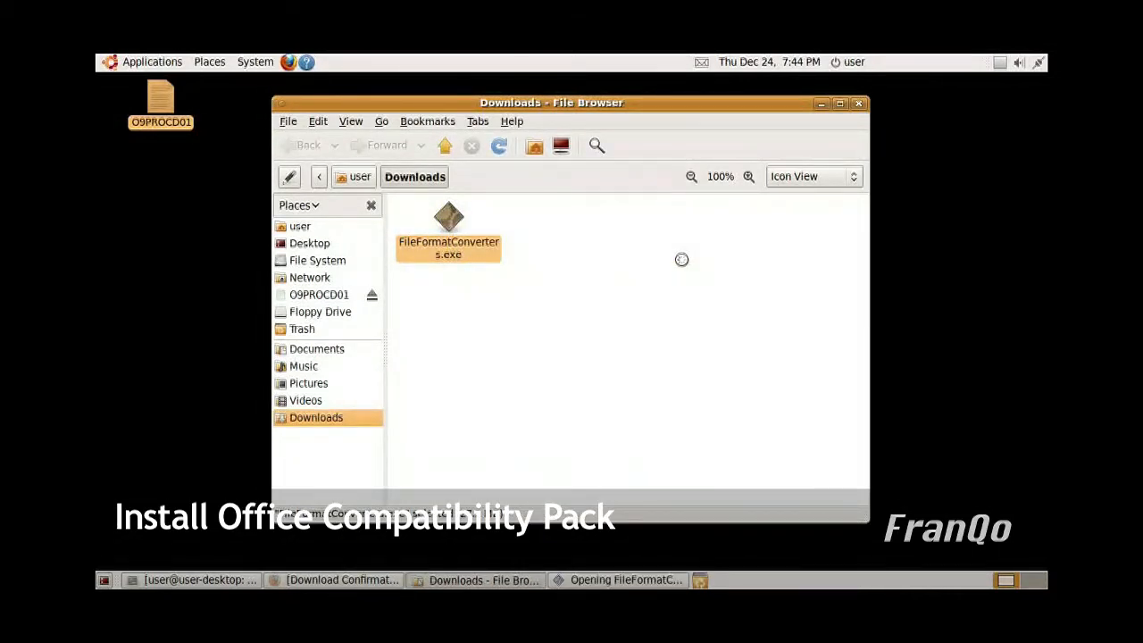
double_click(448, 219)
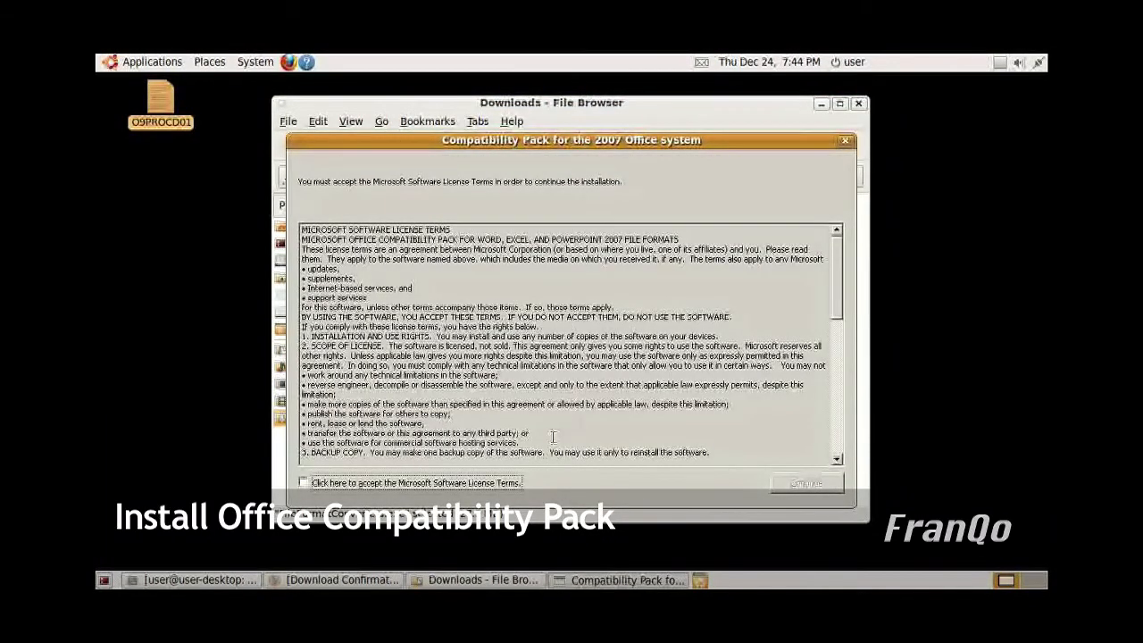
- Accept the Compatibility Pack license terms, install it, and dismiss the completion message
click(303, 482)
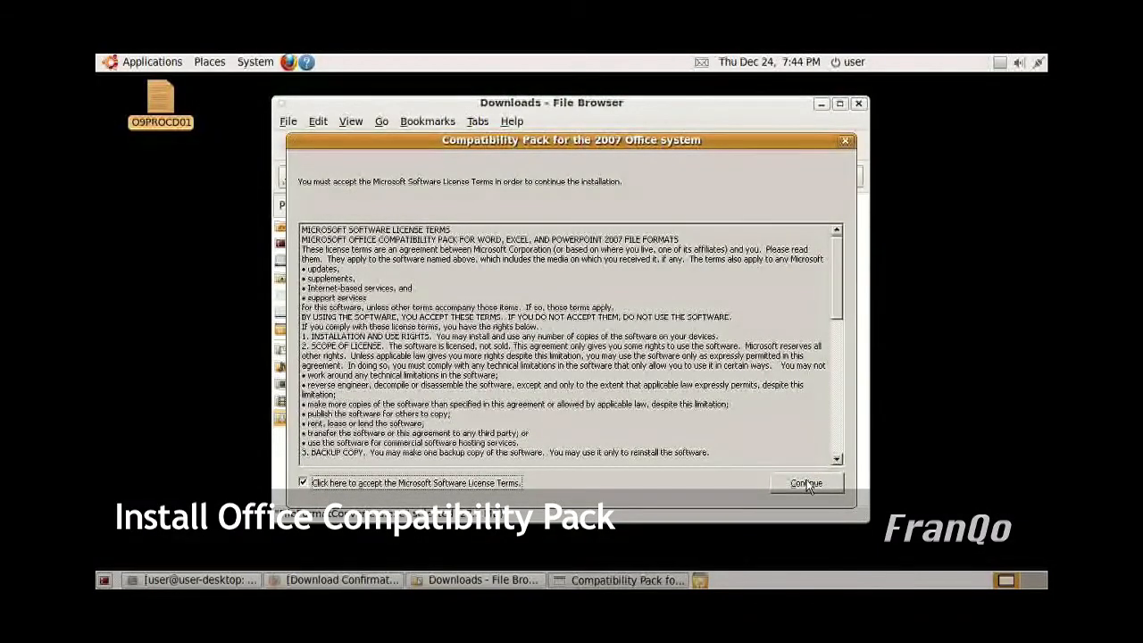
click(806, 483)
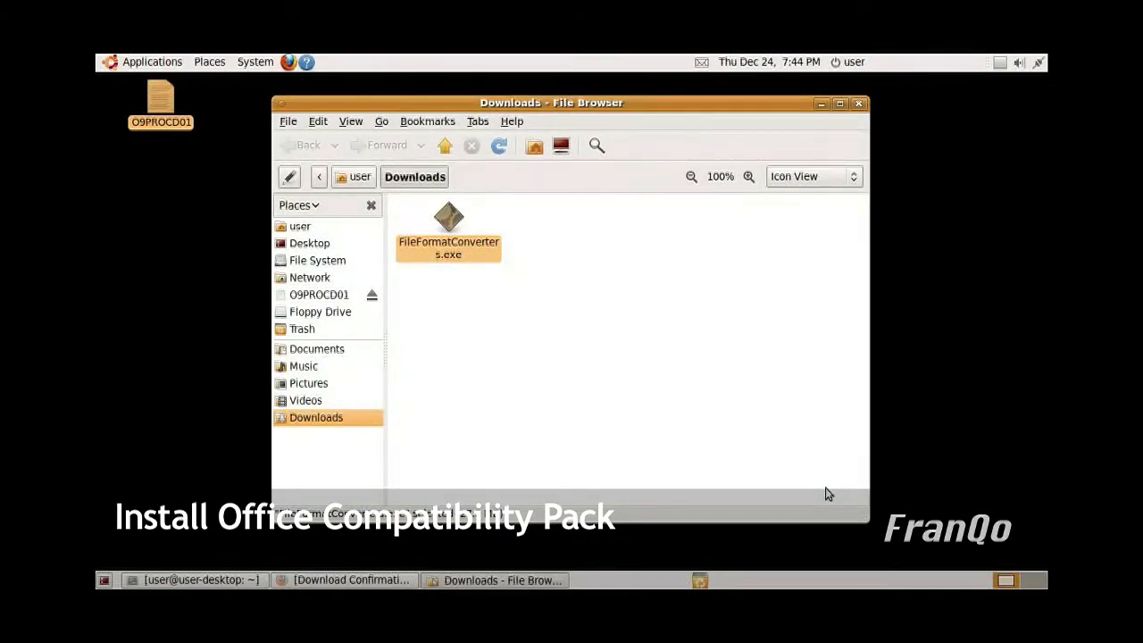
double_click(447, 223)
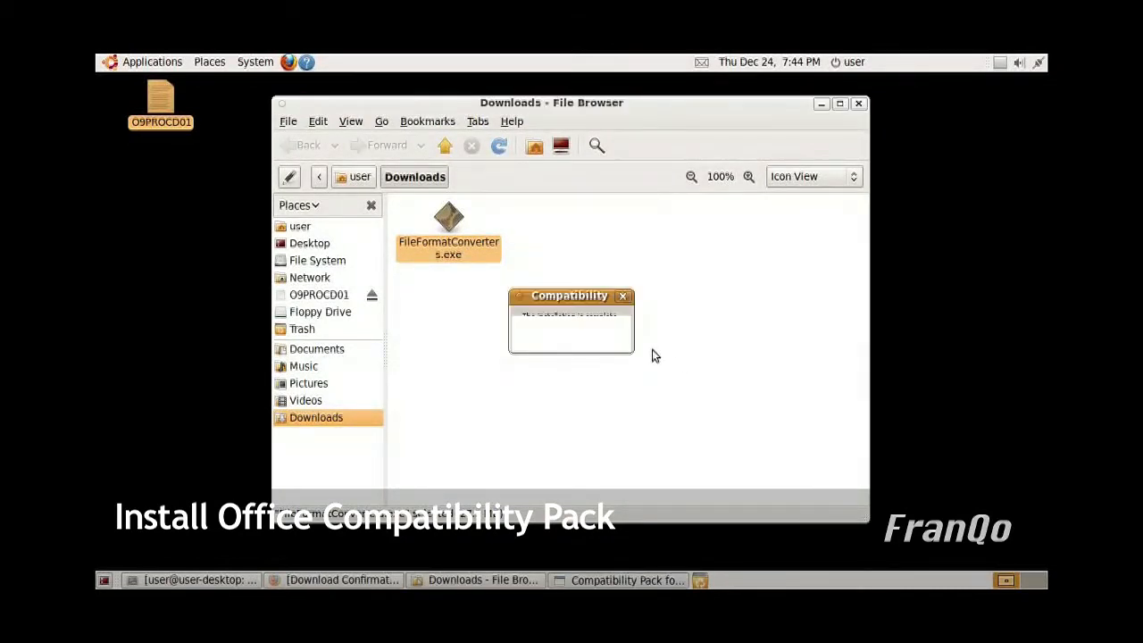
click(621, 294)
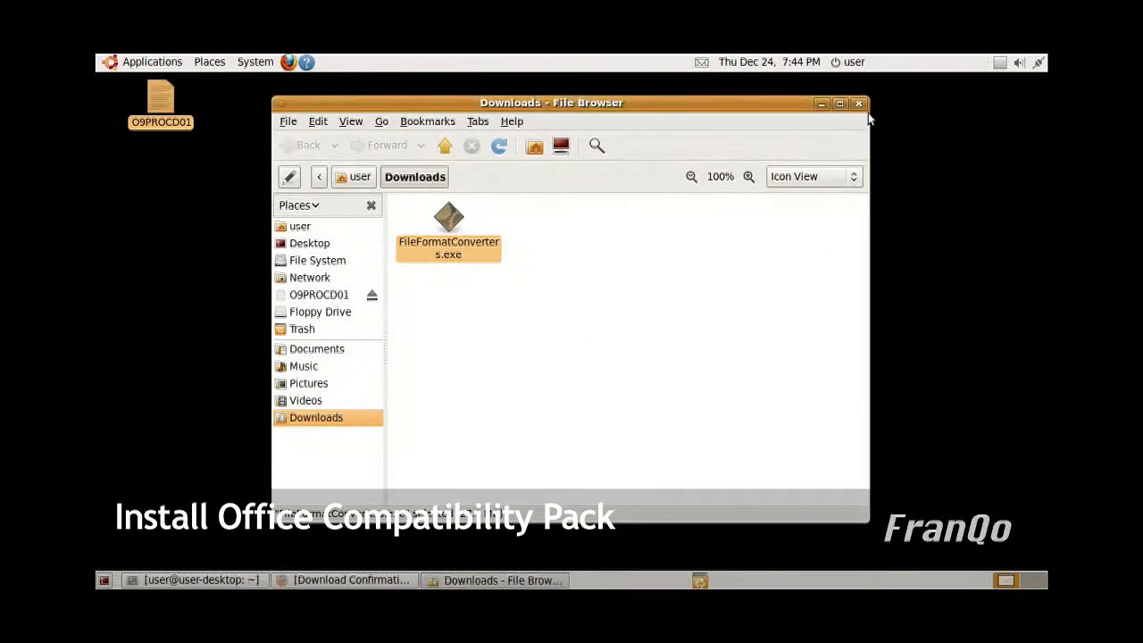
- Close the Downloads window and open Applications to reach the Wine programs list
click(859, 102)
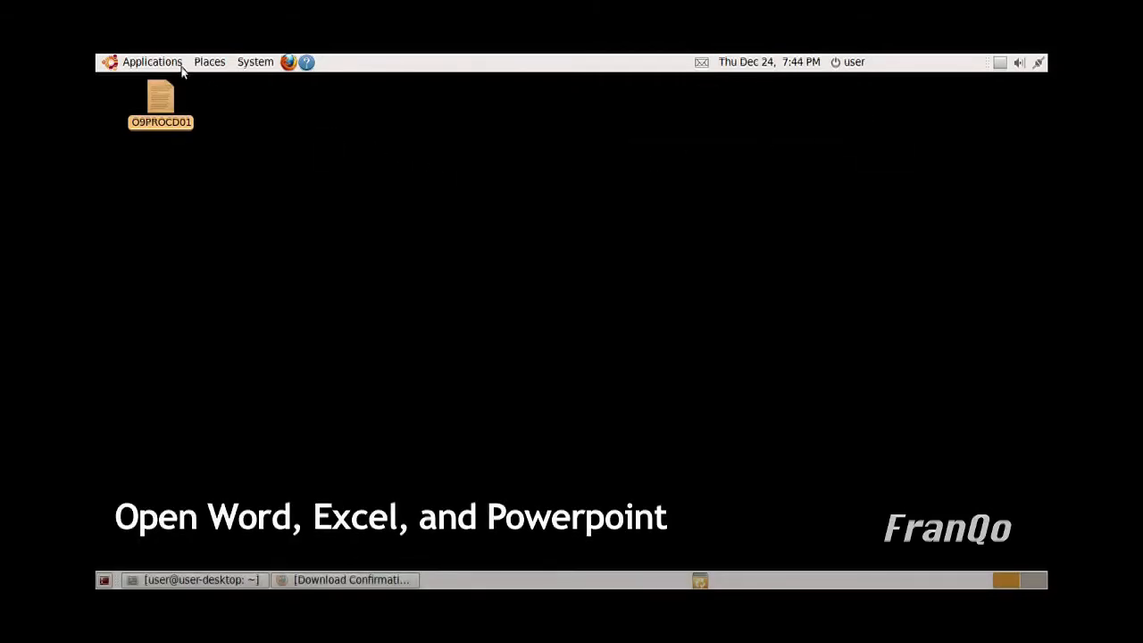
click(151, 61)
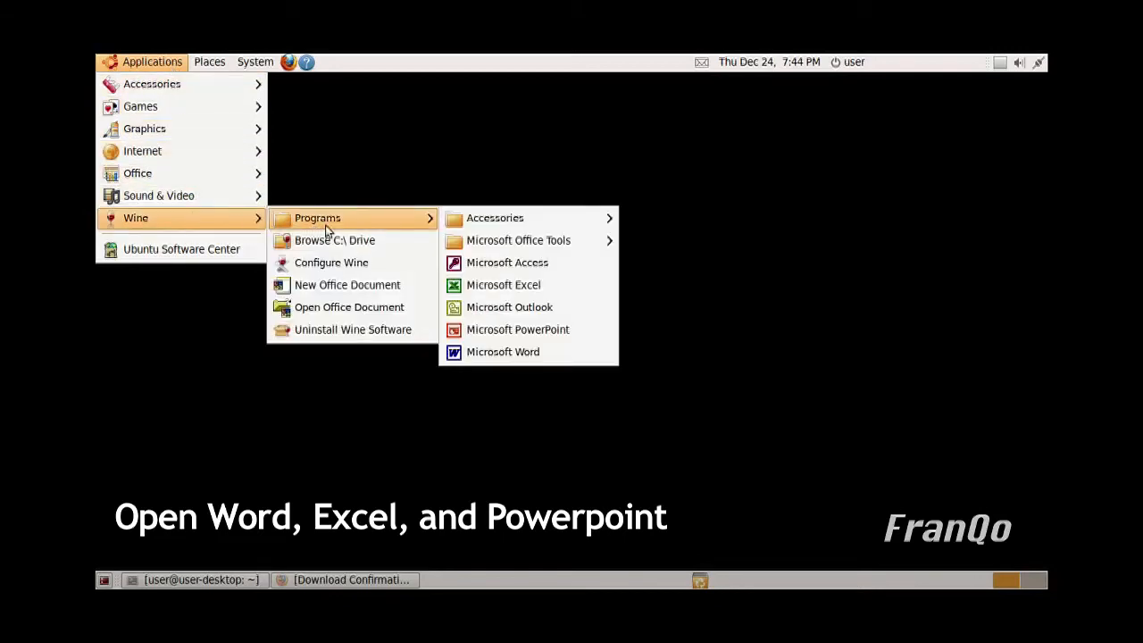
mouse_move(518, 240)
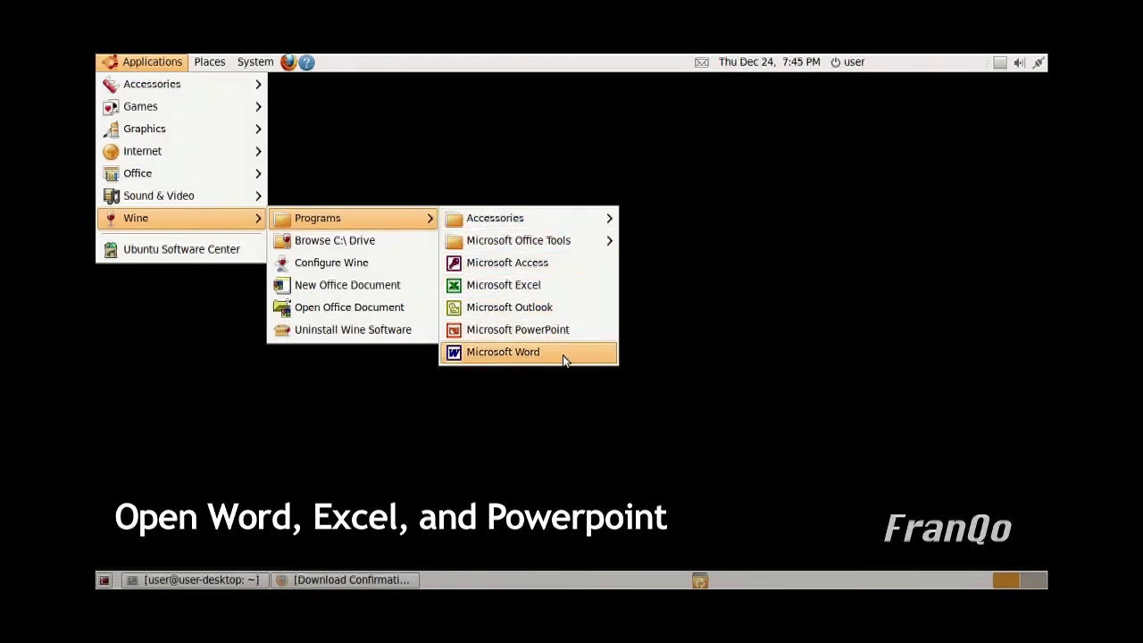
- Launch Microsoft Word and accept the Office 2000 EULA to reach blank Document1
click(503, 351)
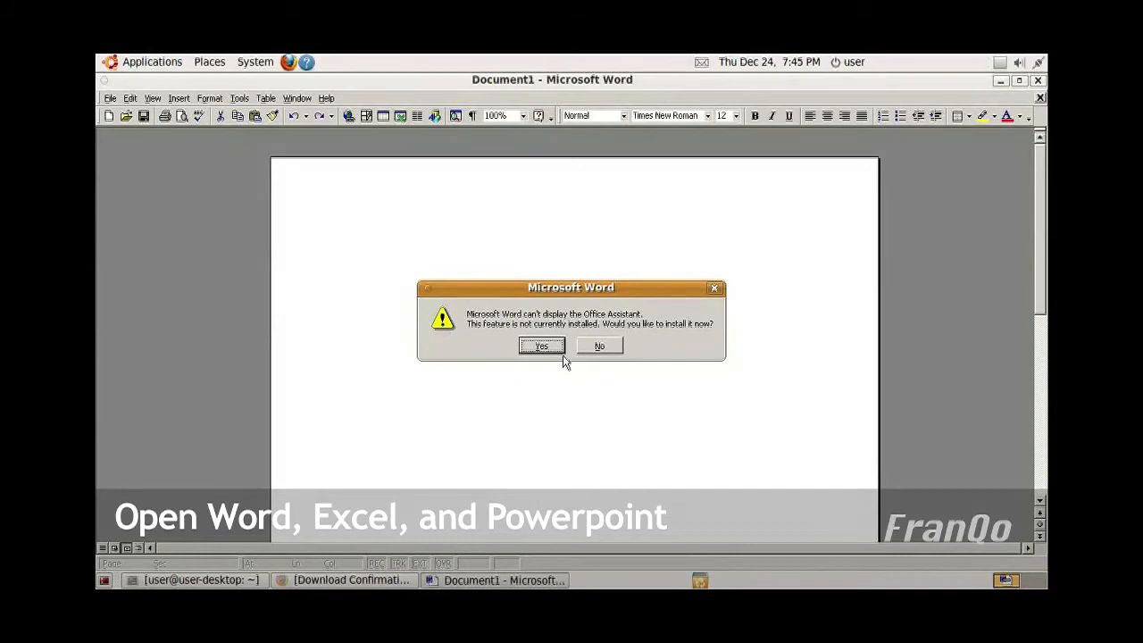
mouse_move(607, 350)
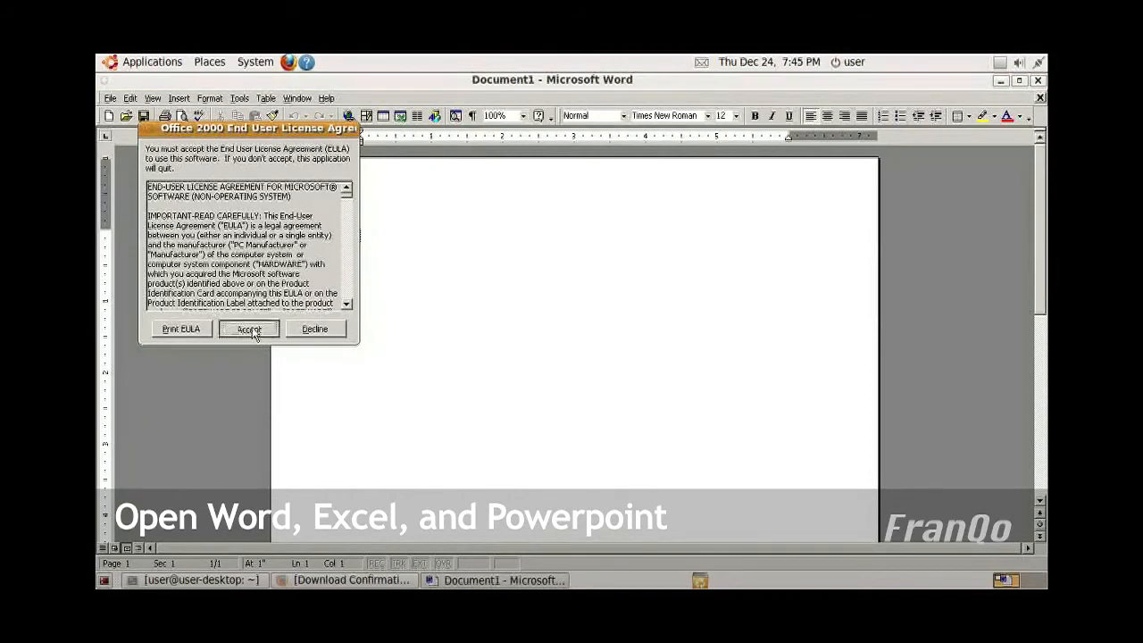
click(250, 329)
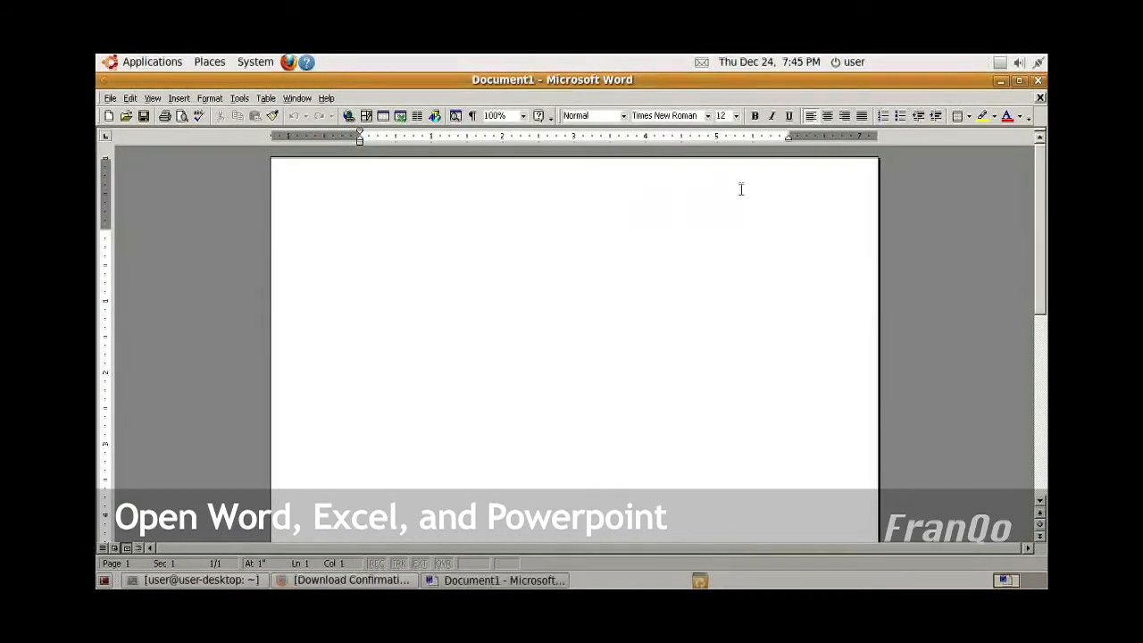
mouse_move(777, 185)
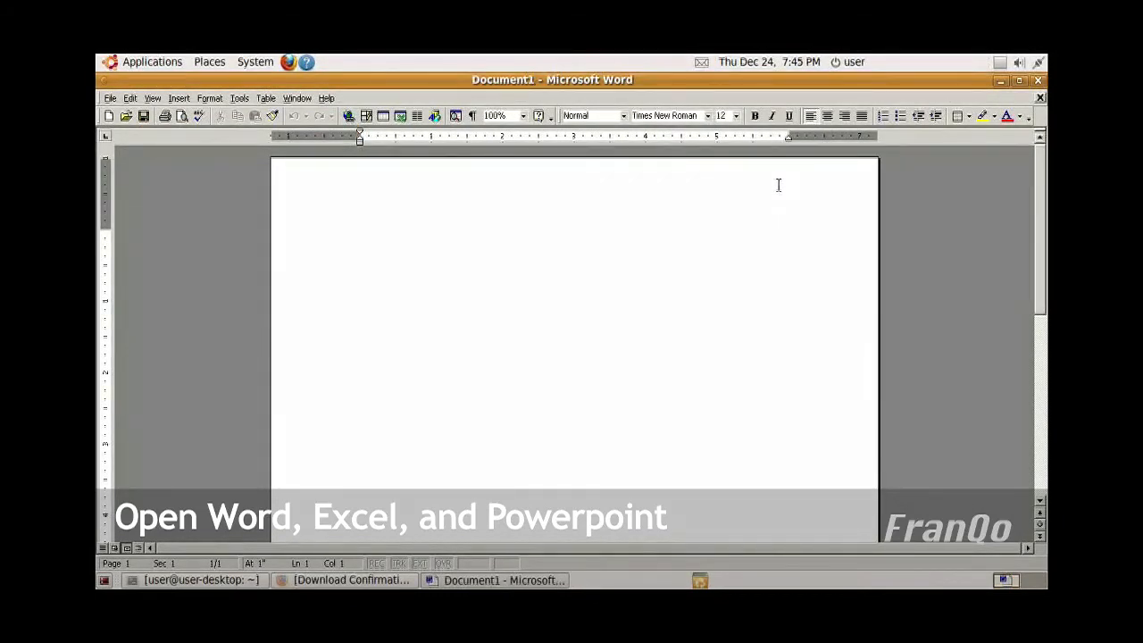
mouse_move(165, 66)
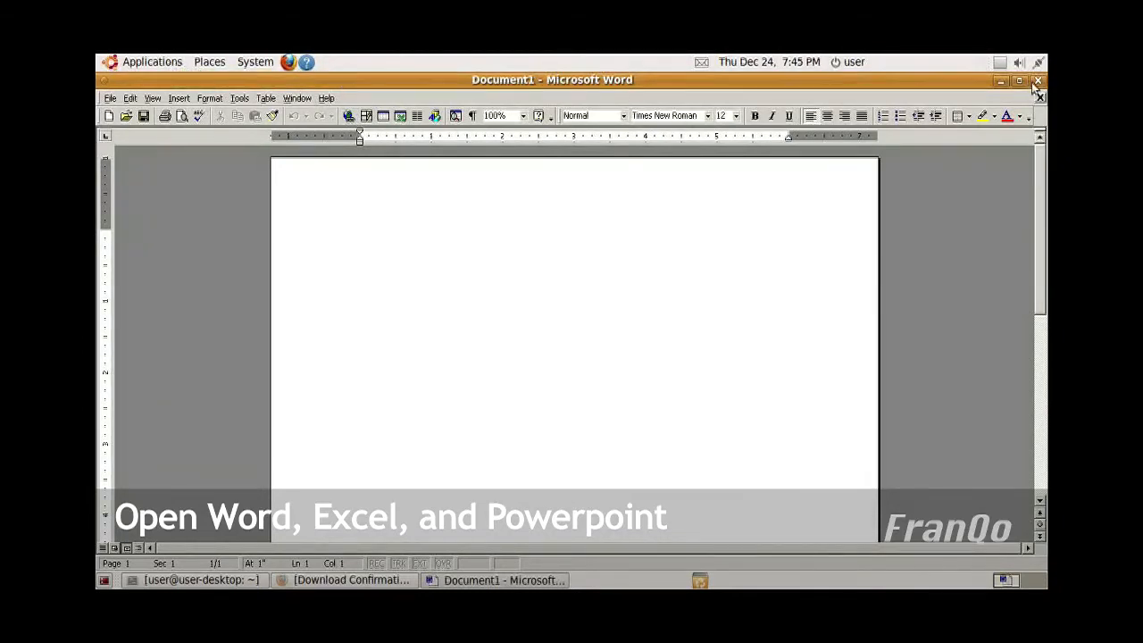
- Close Word and launch Microsoft Excel from Wine Programs, showing an empty Book1
click(1034, 81)
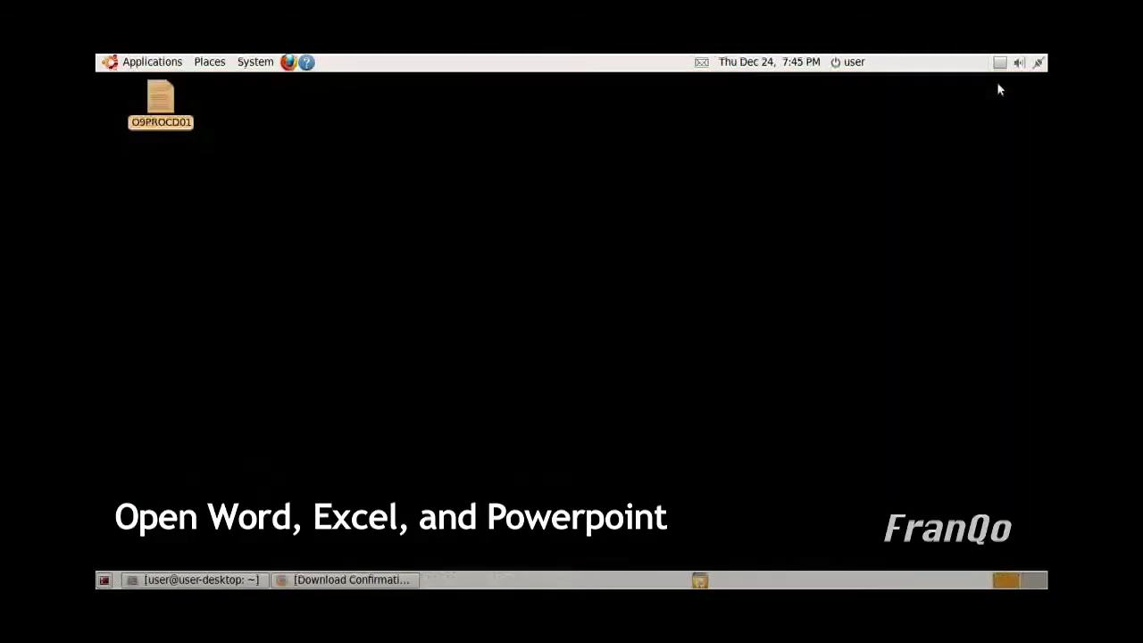
click(152, 62)
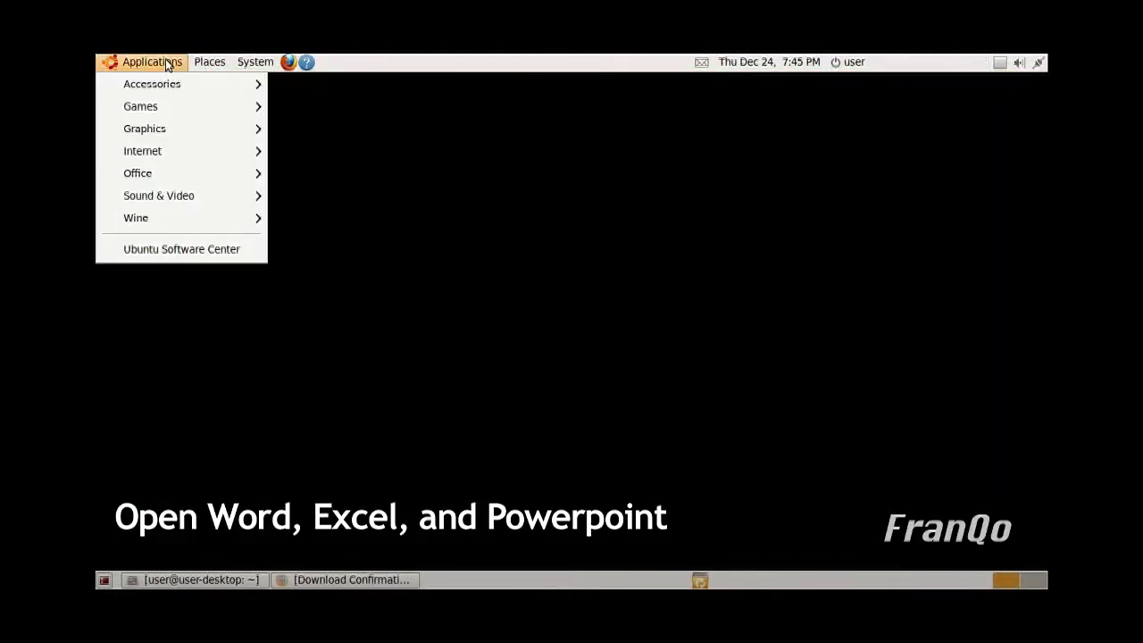
click(136, 217)
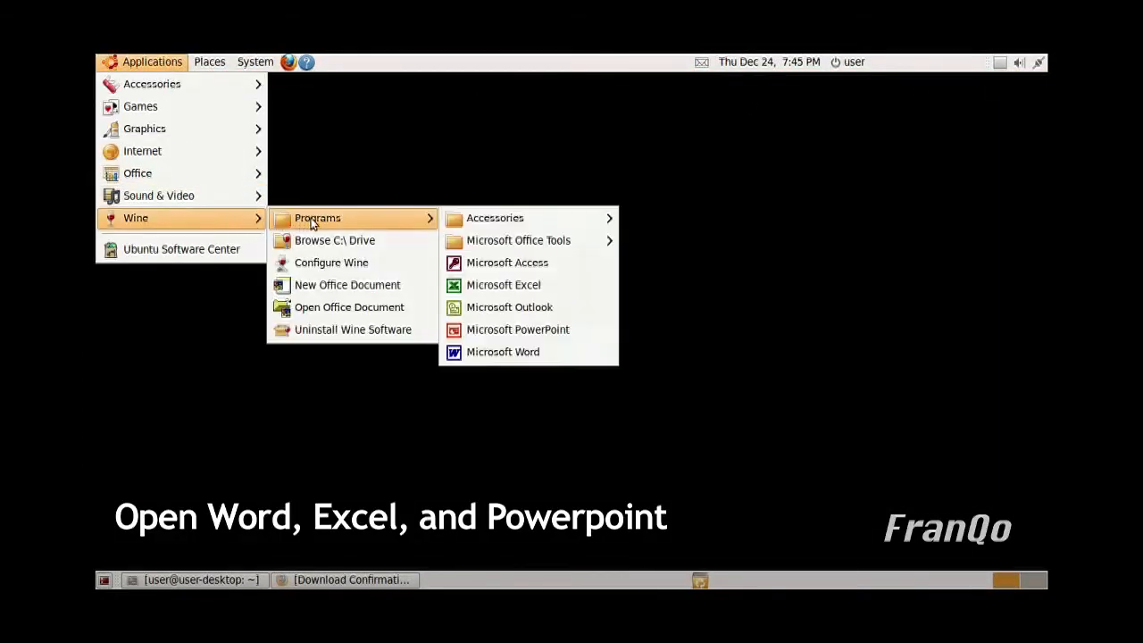
mouse_move(529, 284)
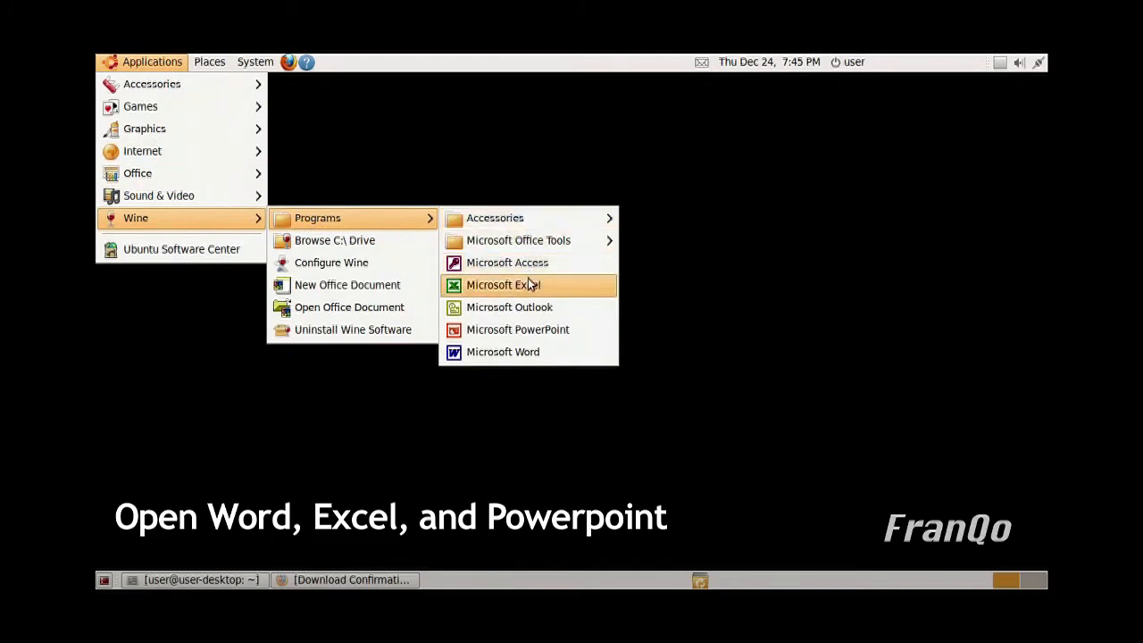
click(505, 284)
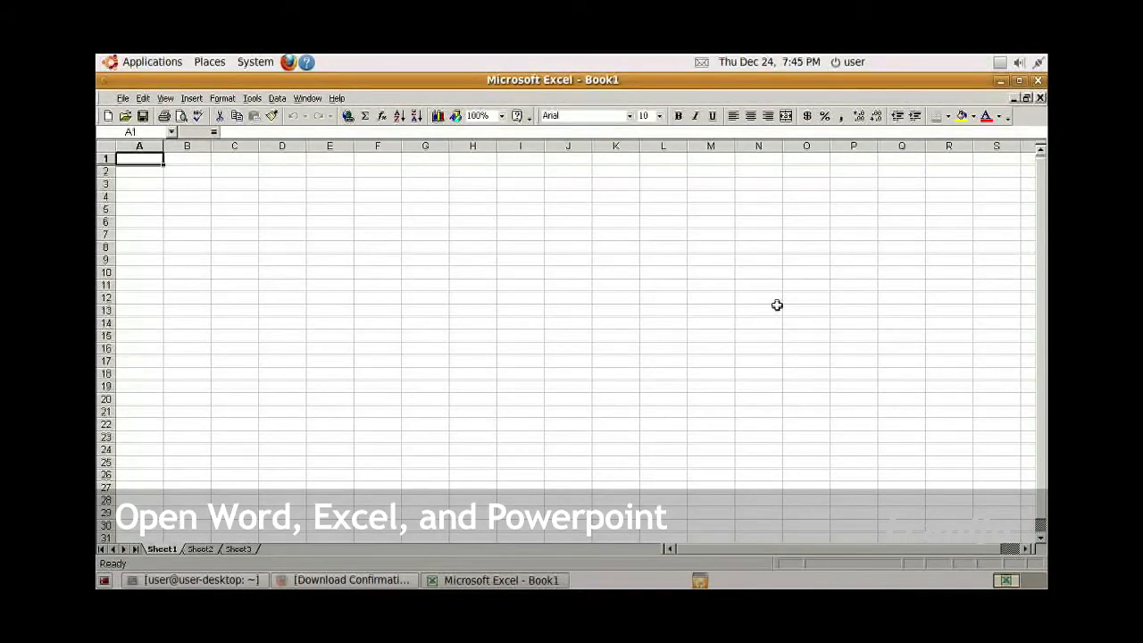
mouse_move(633, 244)
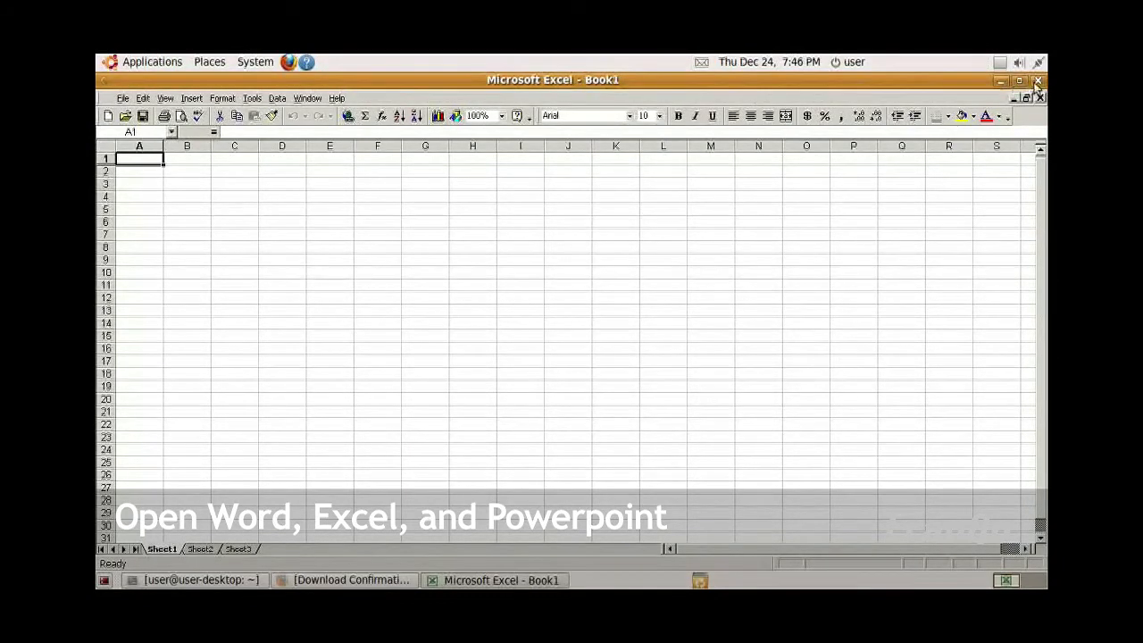
mouse_move(1038, 87)
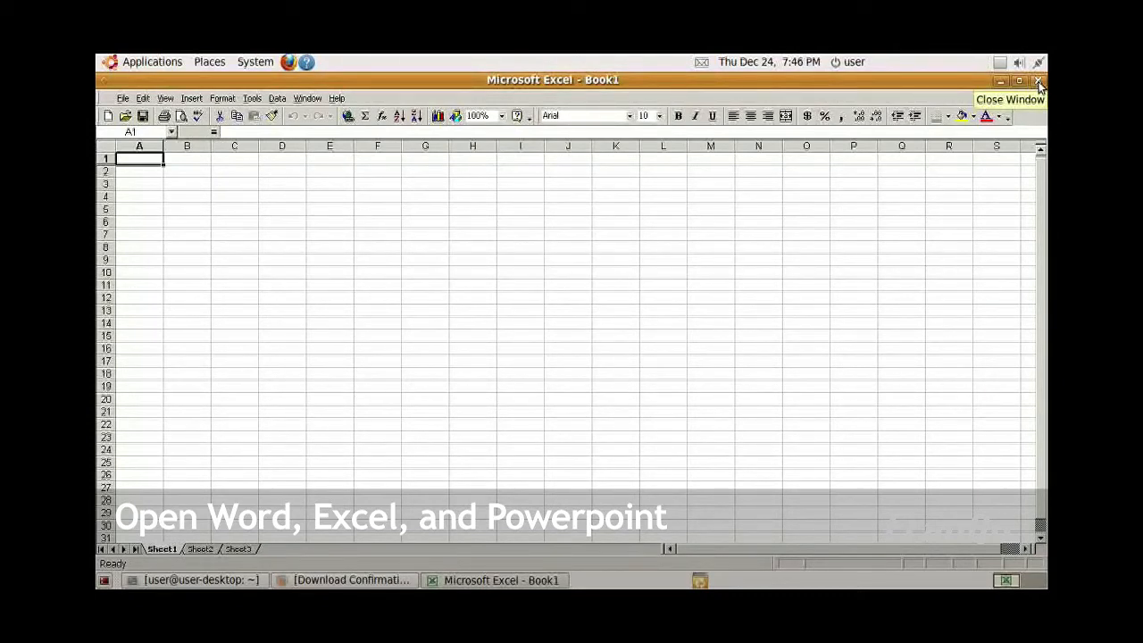
- Close Excel and launch Microsoft PowerPoint from the Wine programs list
click(1038, 80)
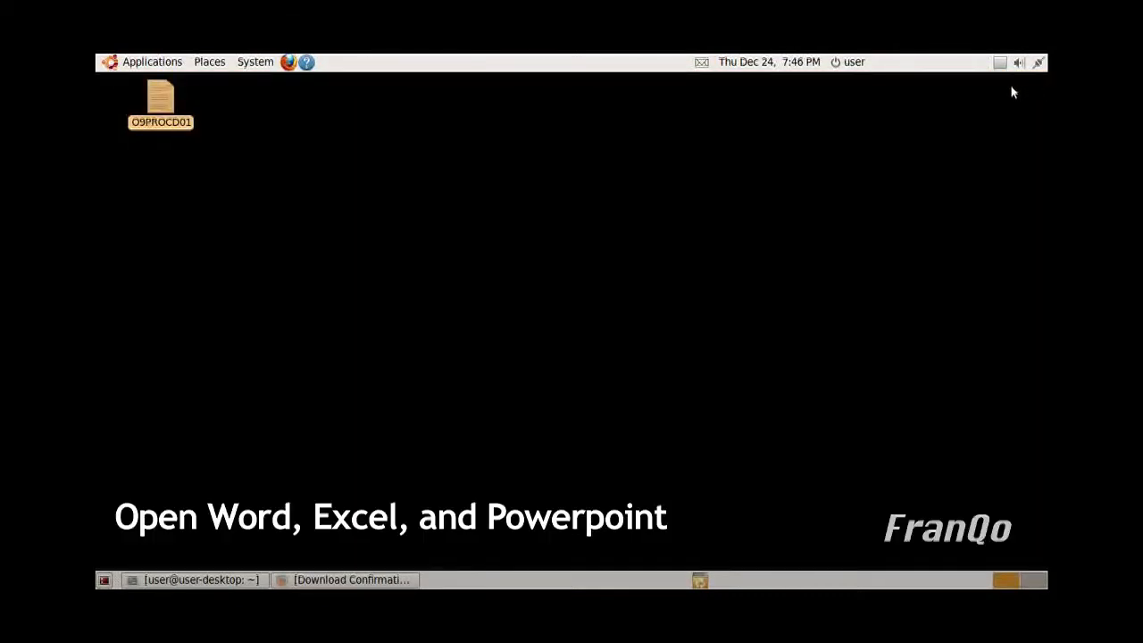
click(151, 61)
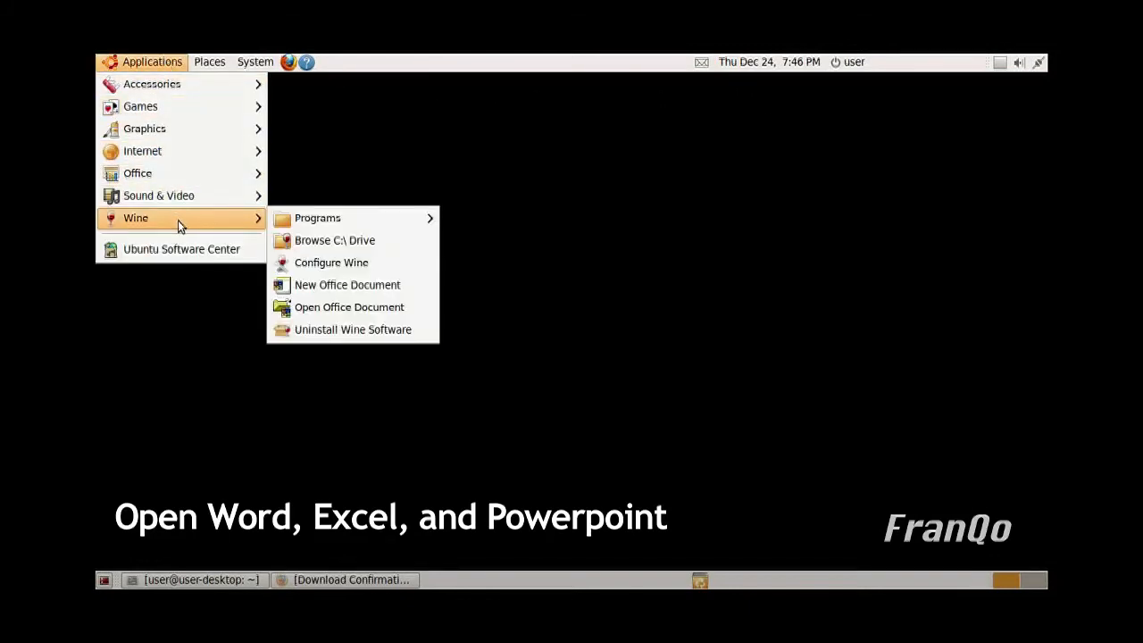
mouse_move(317, 218)
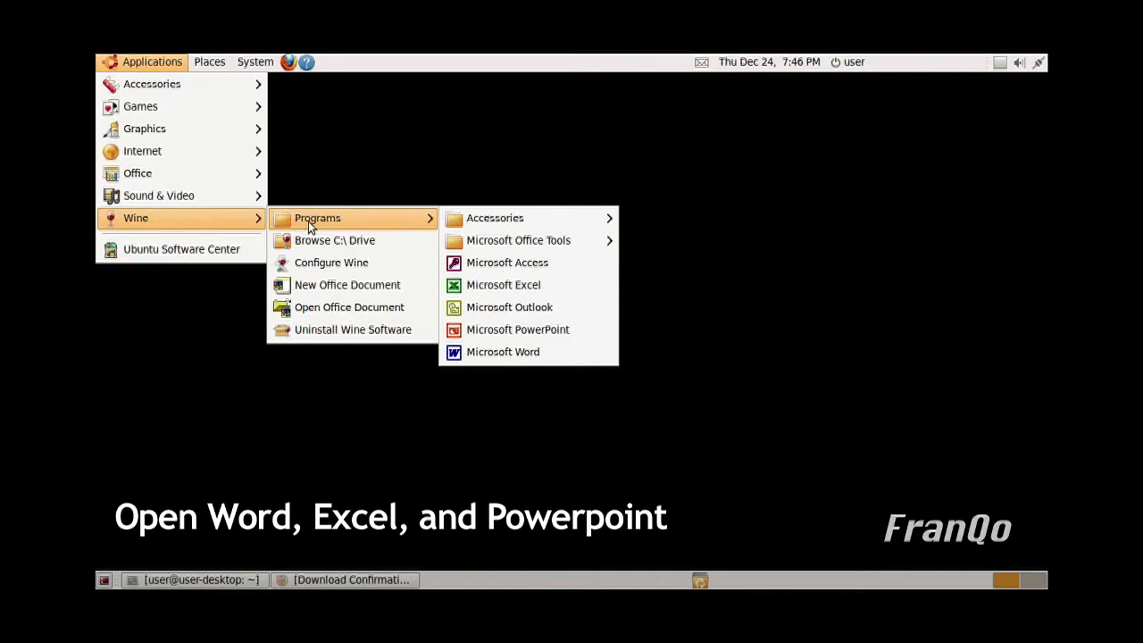
mouse_move(520, 262)
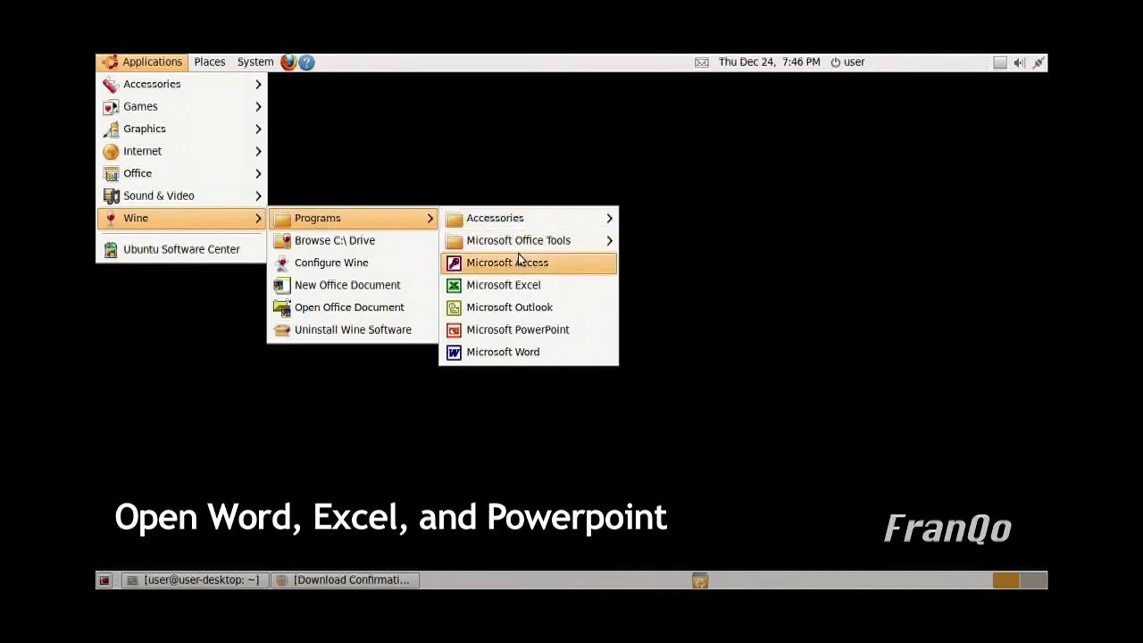
mouse_move(550, 336)
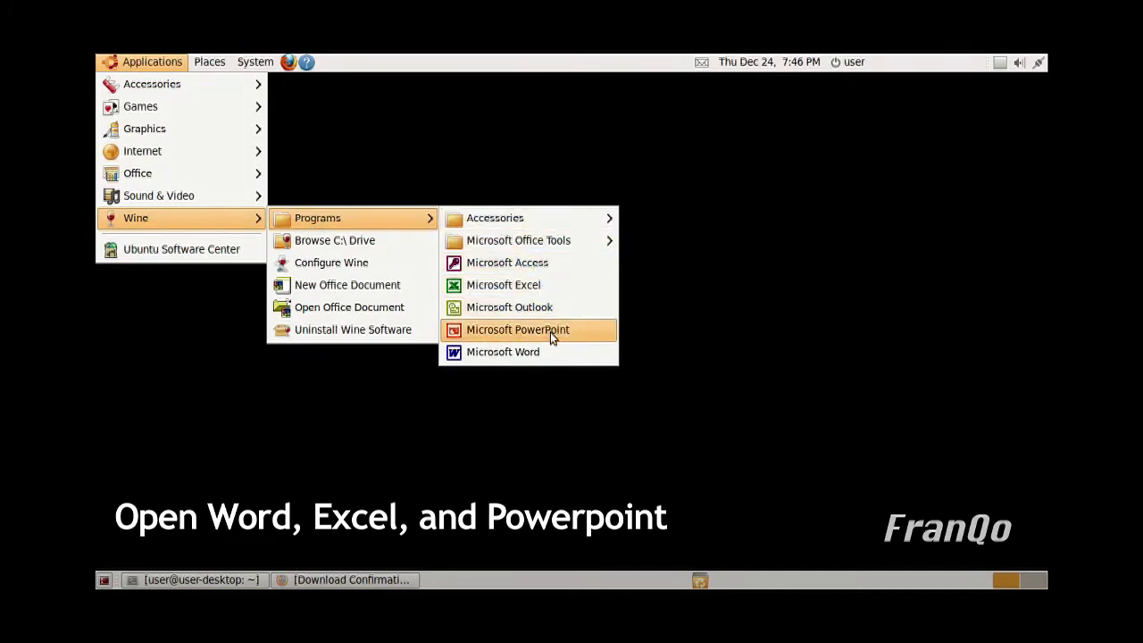
click(517, 330)
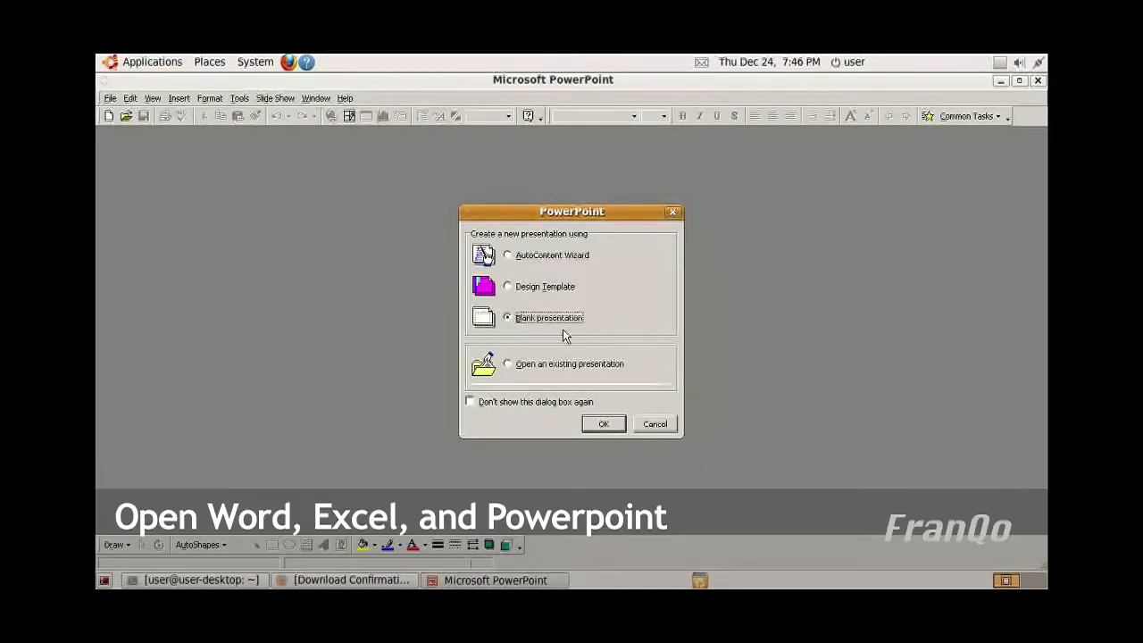
- Start a blank presentation with the Title Slide layout, then close PowerPoint
click(603, 423)
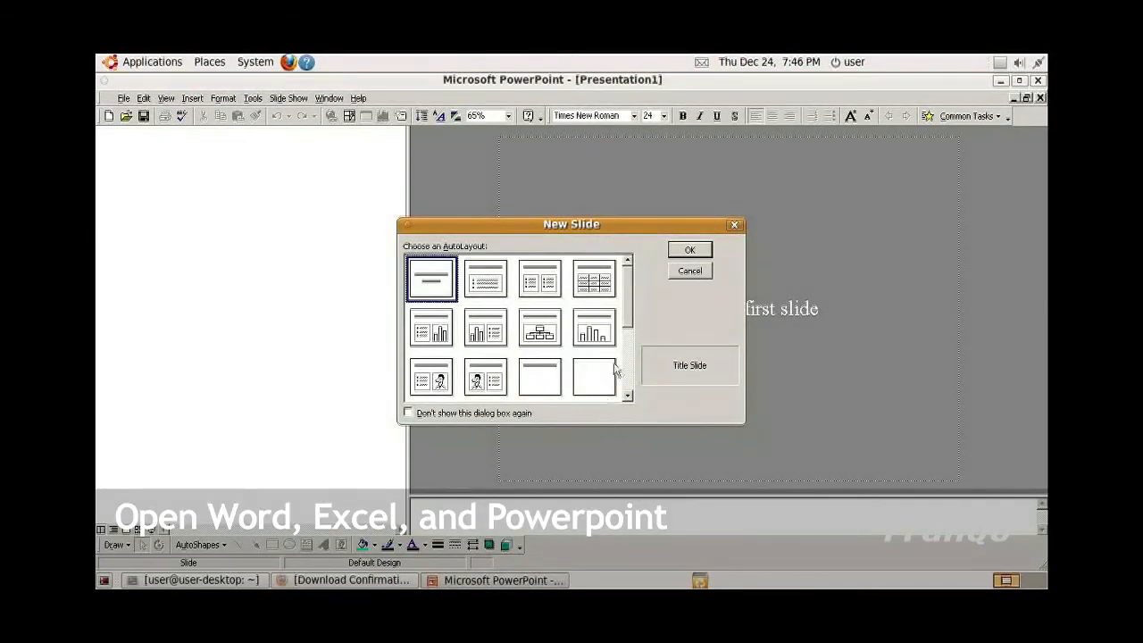
click(688, 249)
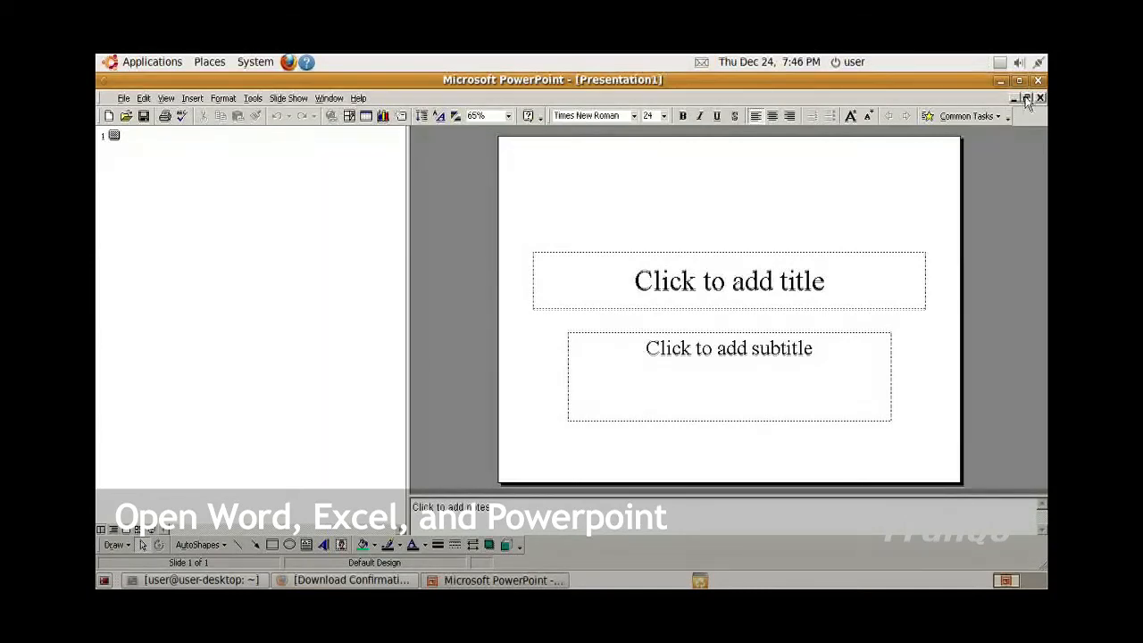
click(1040, 97)
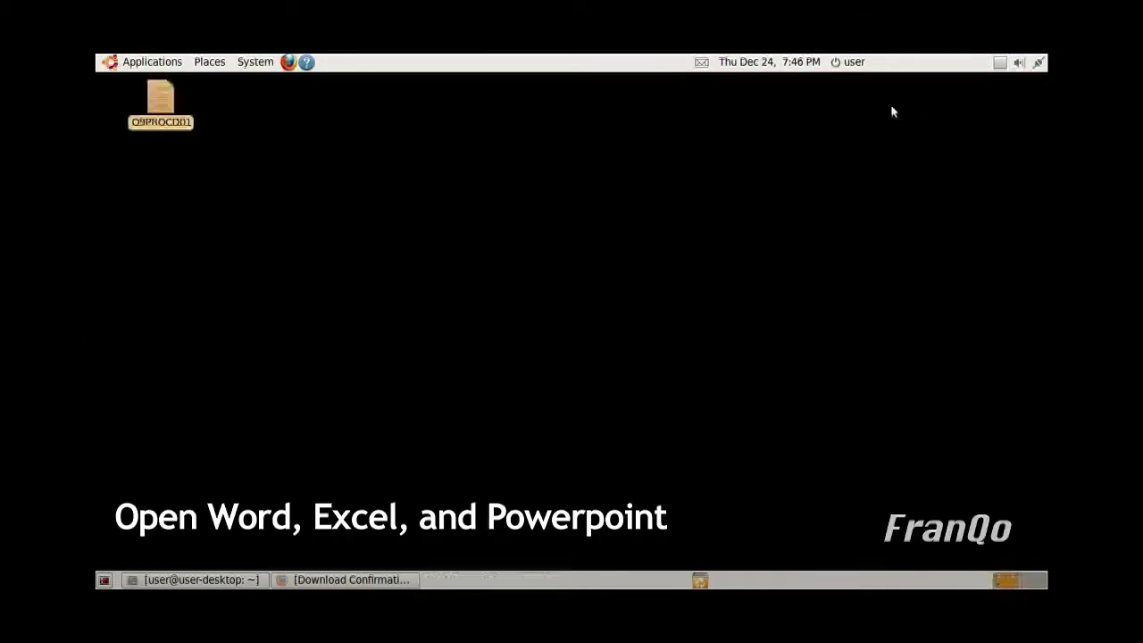
- Launch Access and open the Northwind Sample Database, after which Access closes
click(150, 62)
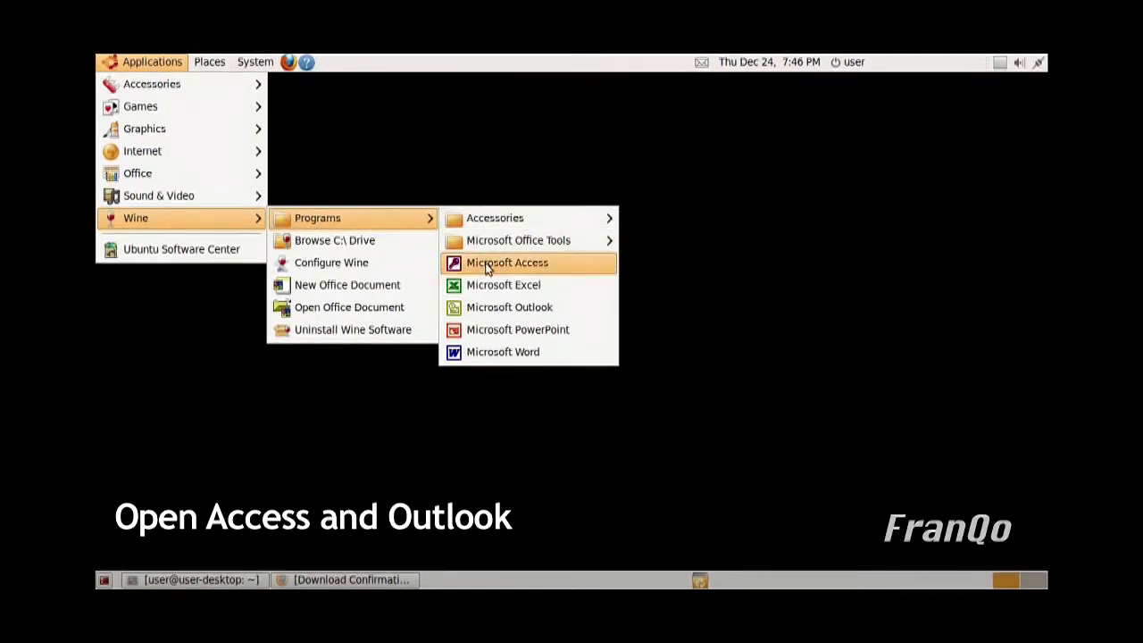
click(507, 262)
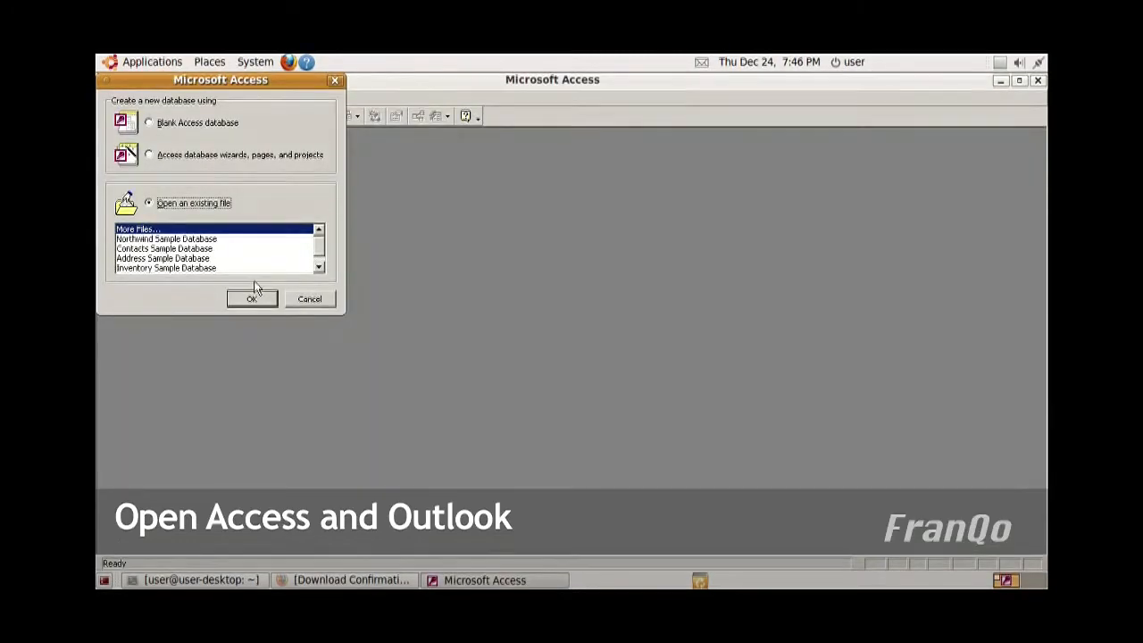
click(166, 238)
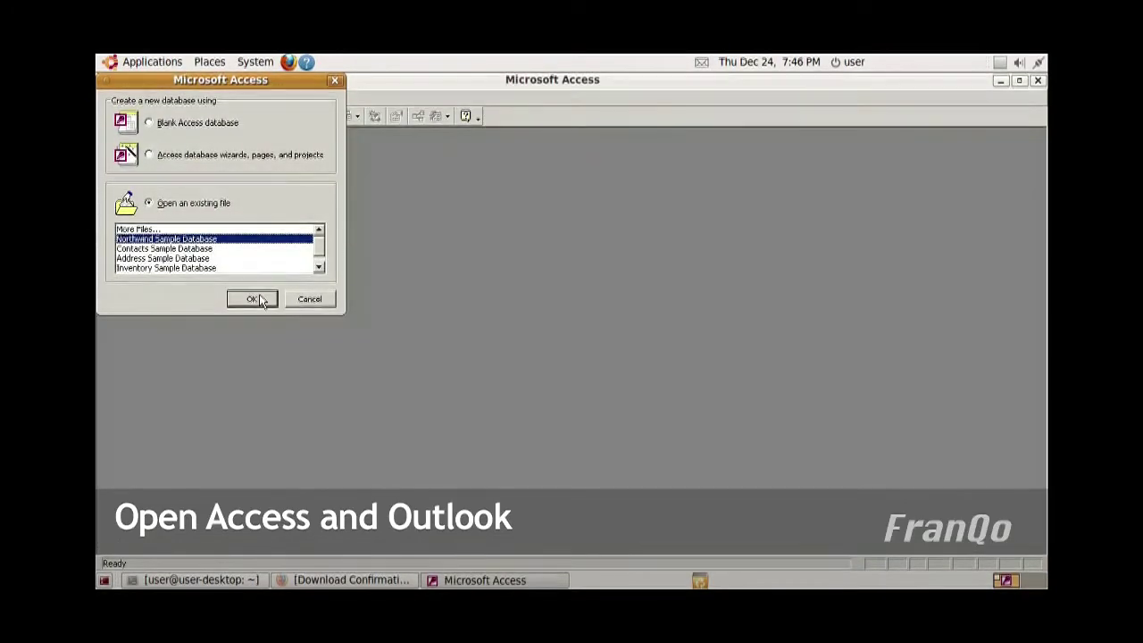
click(253, 298)
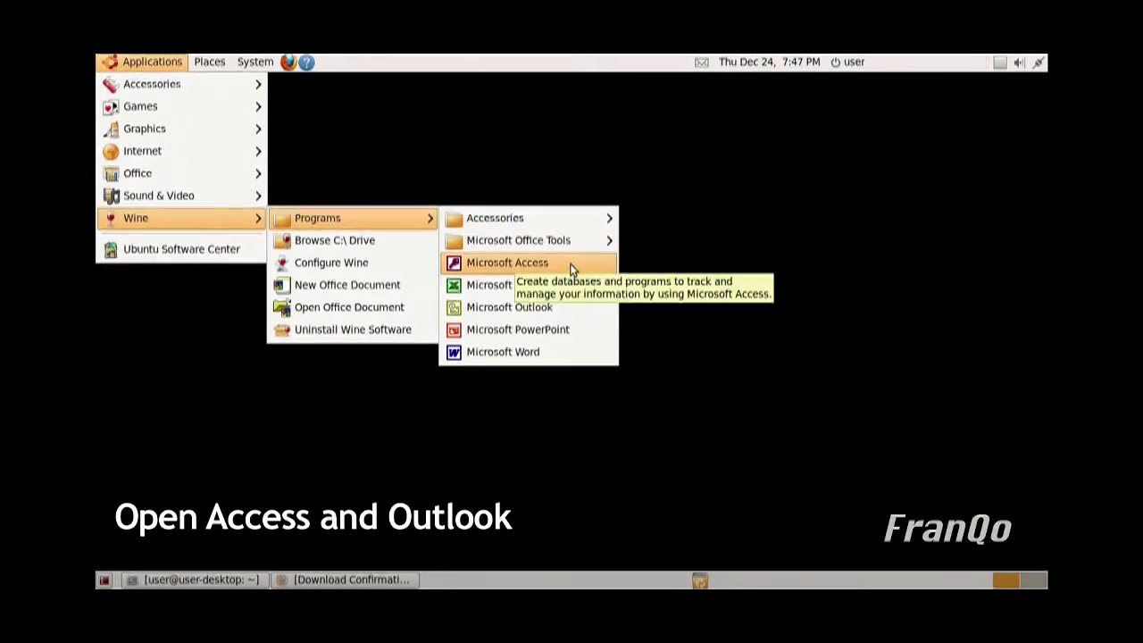
- Relaunch Access, create blank database db1, and dismiss the Unable to Locate DLL error
click(507, 263)
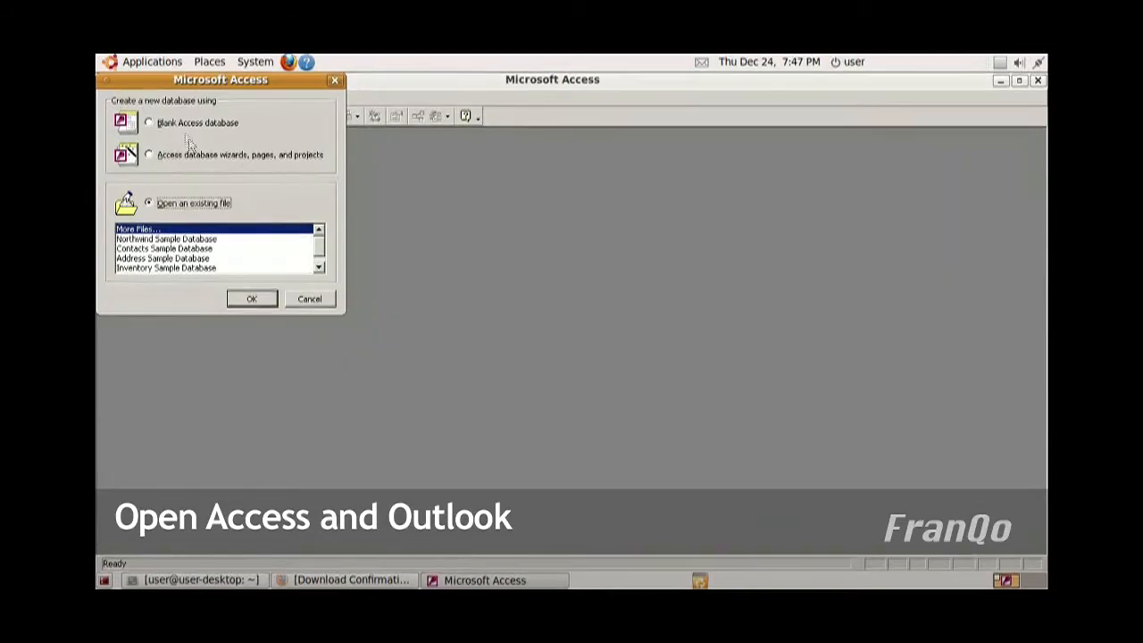
click(310, 298)
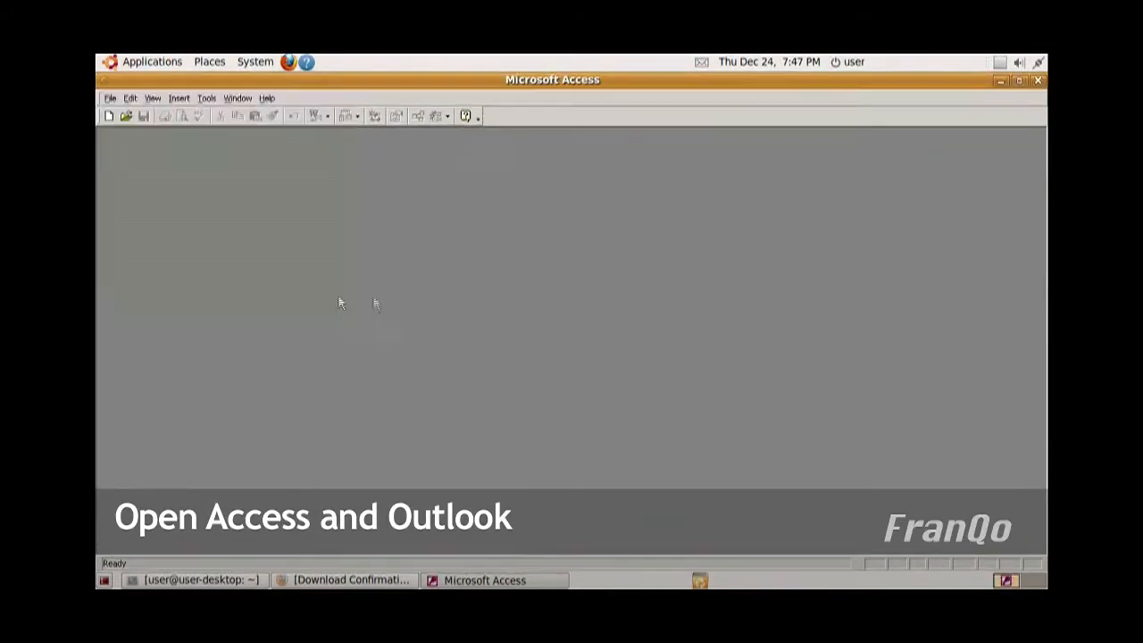
click(107, 116)
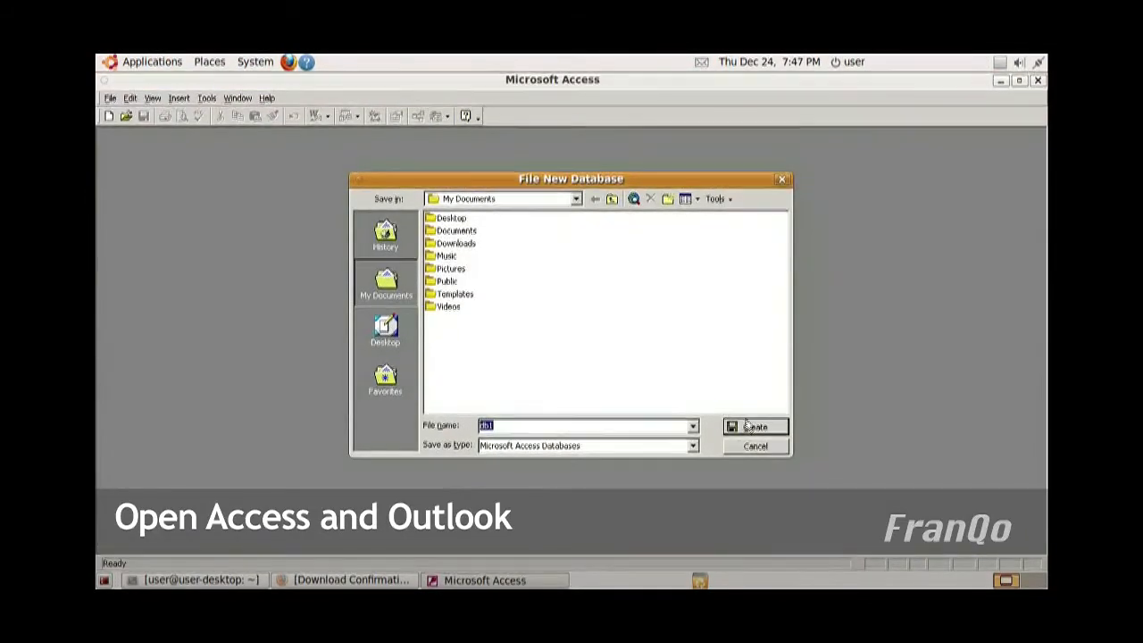
click(756, 427)
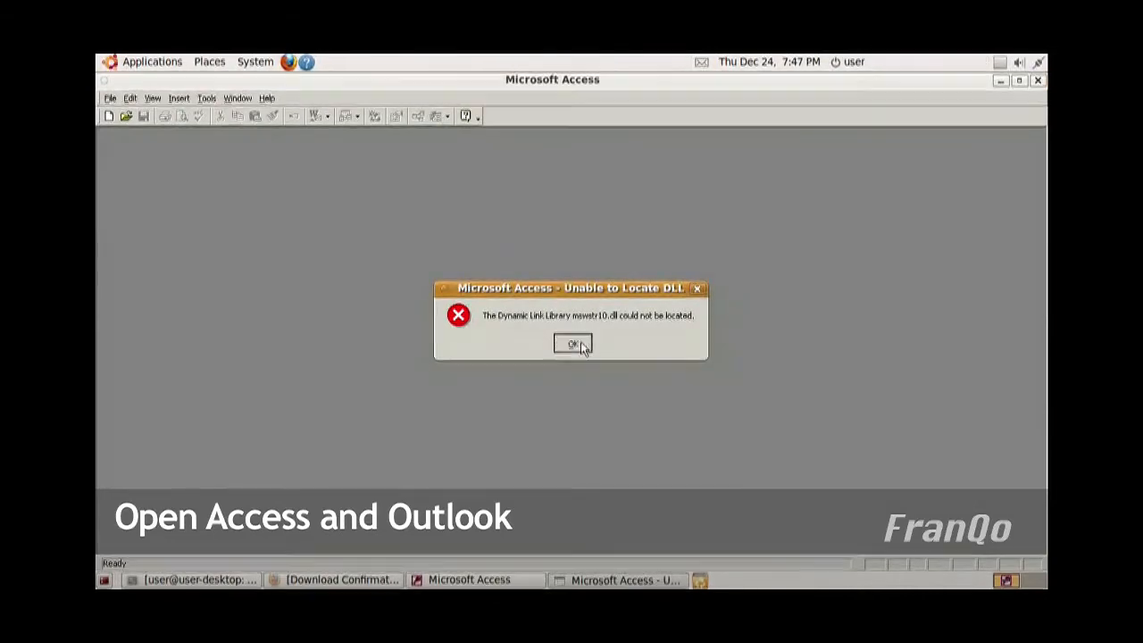
click(151, 61)
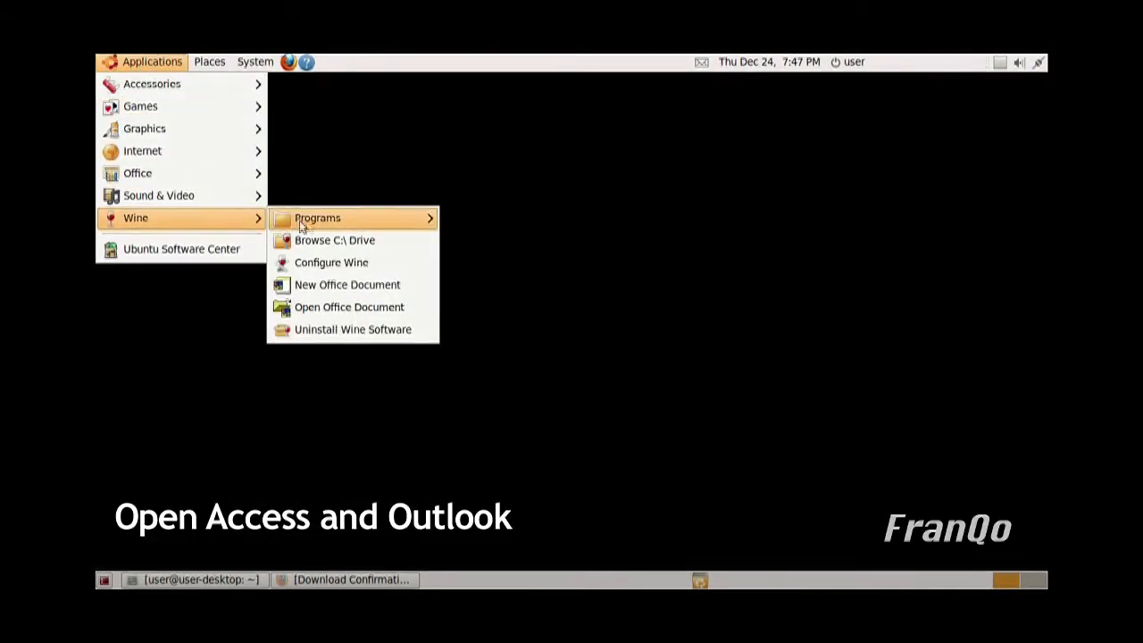
mouse_move(316, 218)
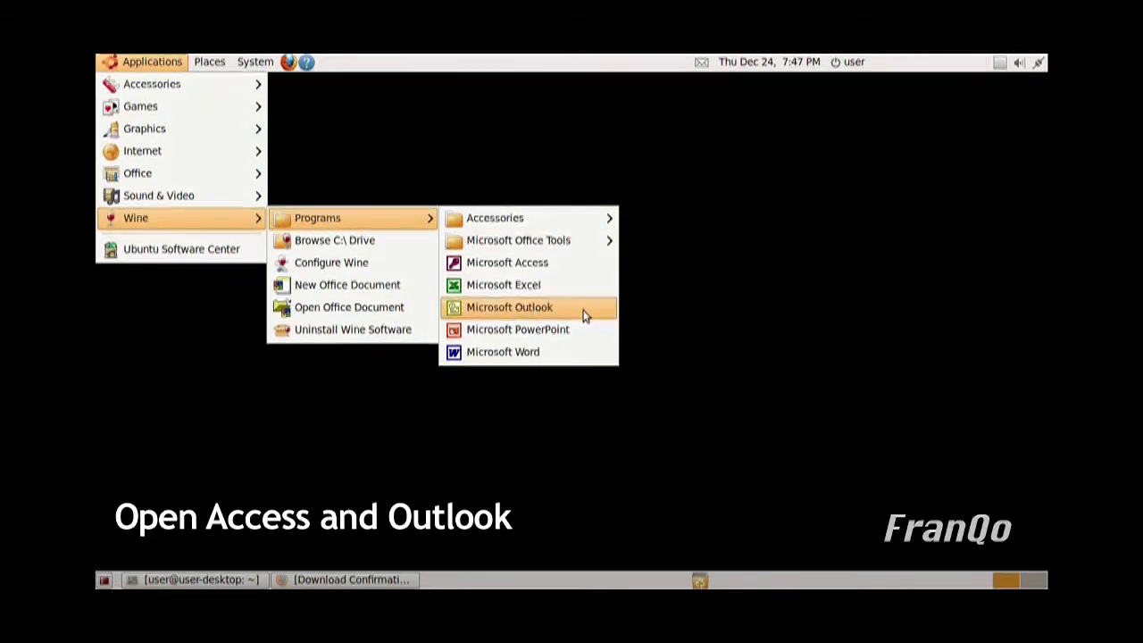
- Launch Outlook, dismiss the Outlook Express requirement error, and relaunch it
click(507, 306)
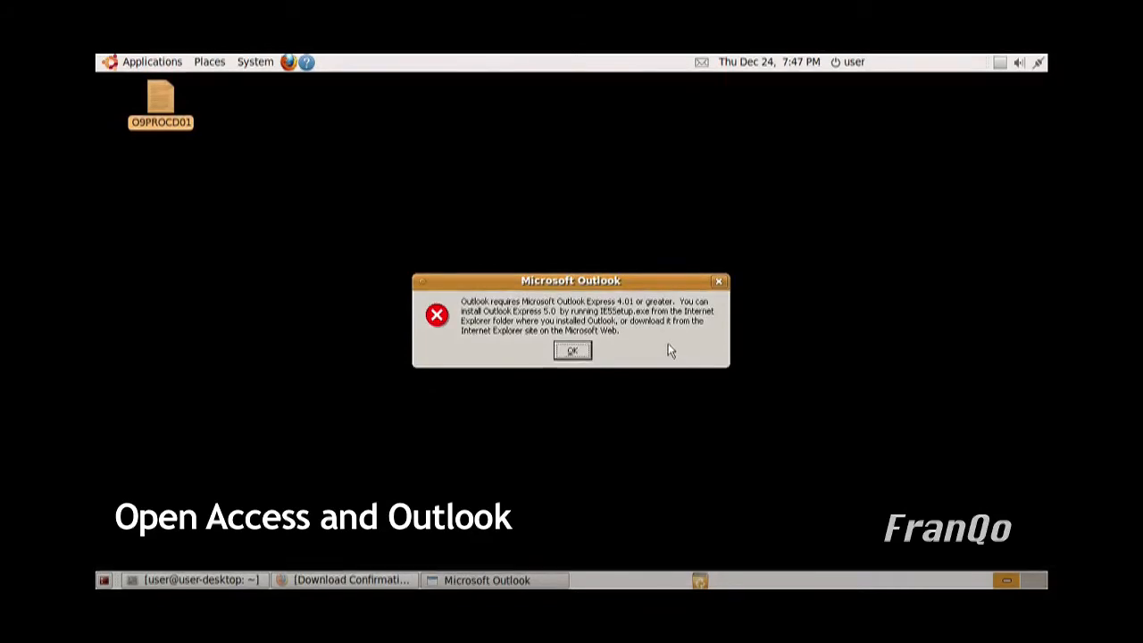
click(571, 351)
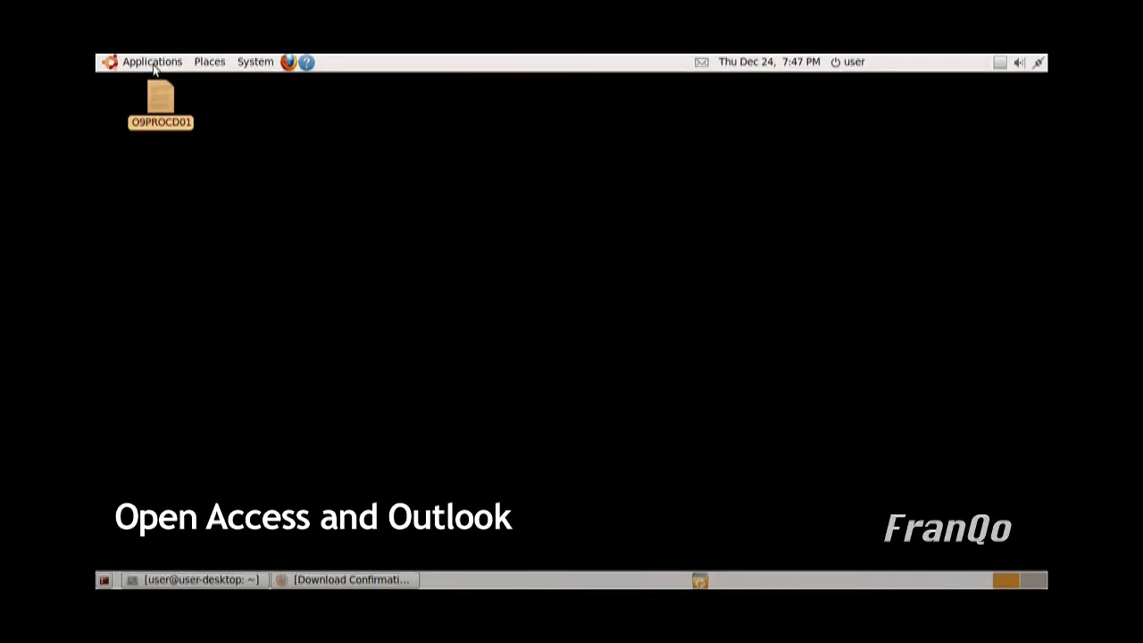
click(151, 61)
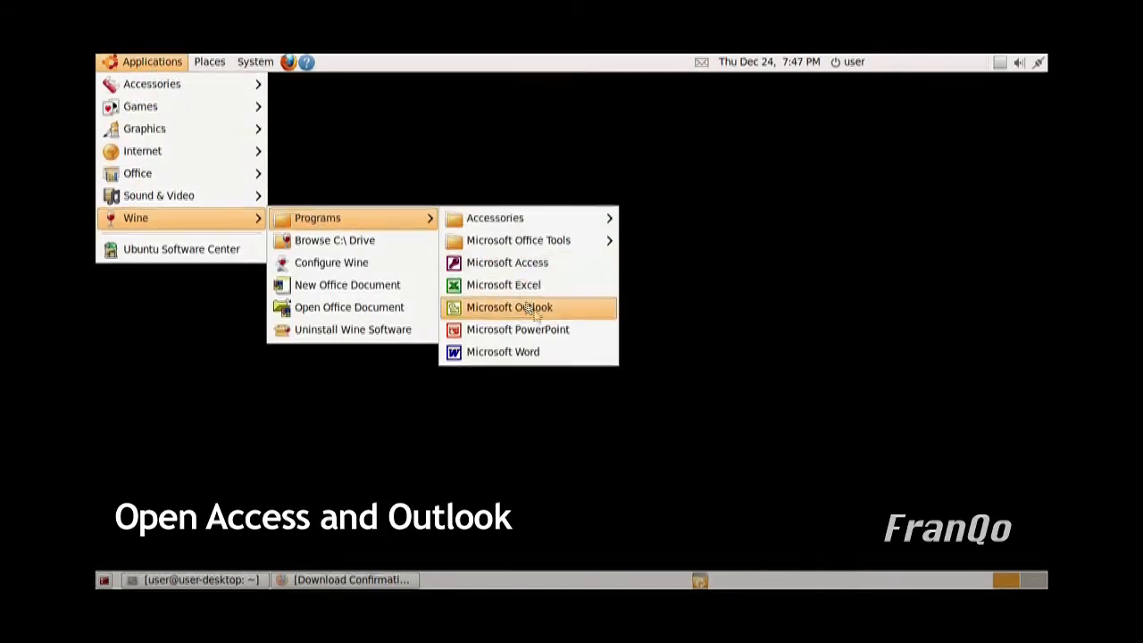
click(509, 307)
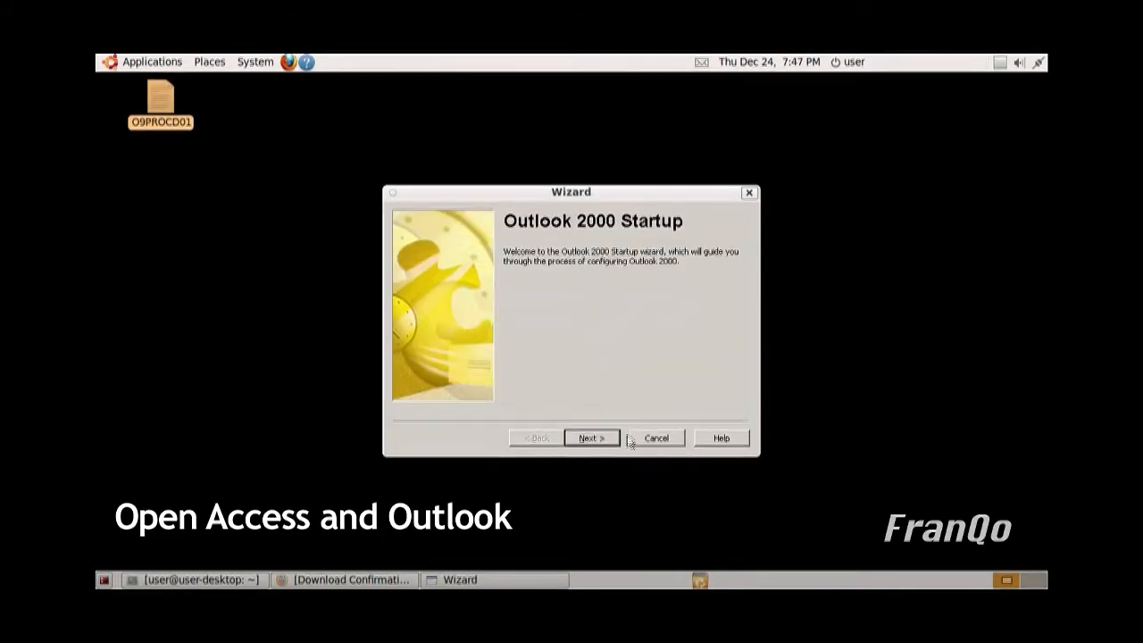
- Complete the Outlook startup wizard with no import and Internet Only mail, accepting the warning
click(590, 437)
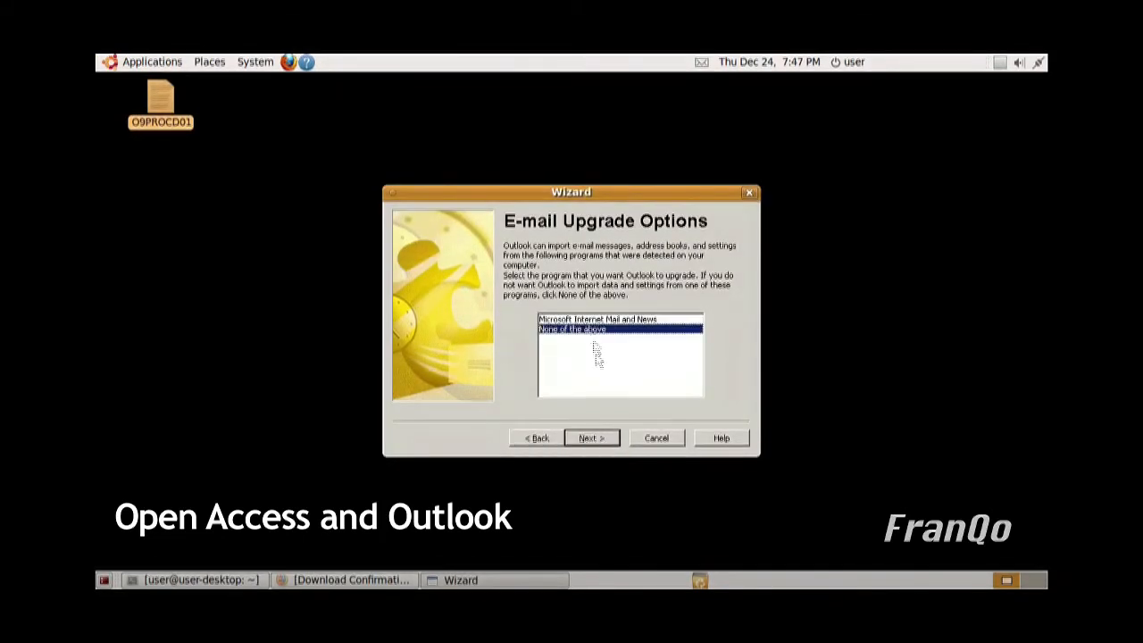
click(591, 437)
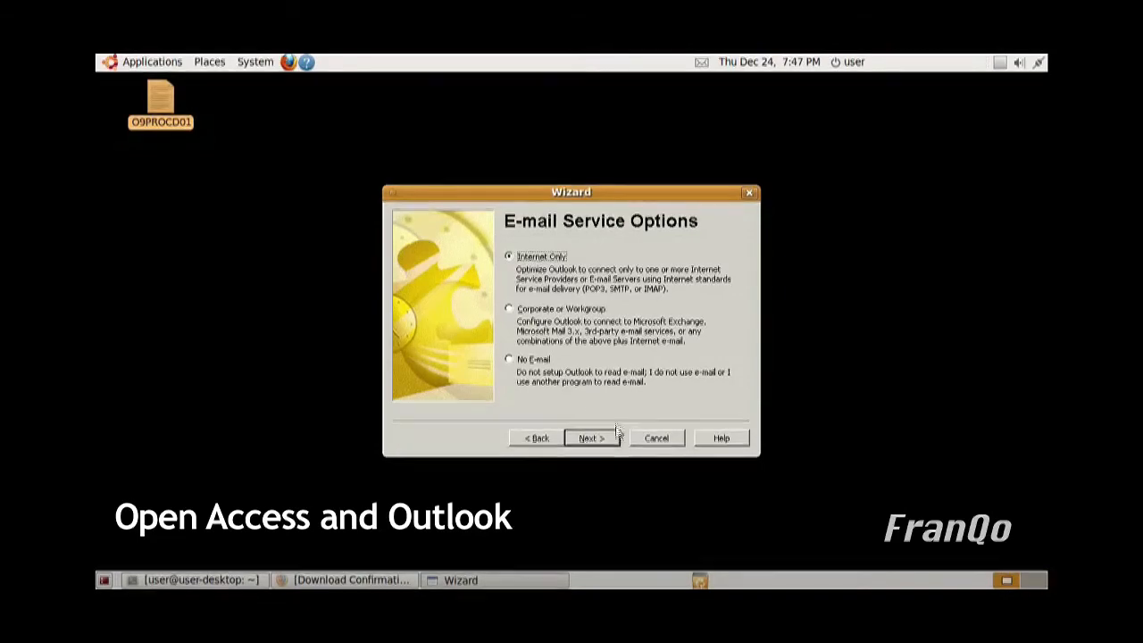
click(590, 437)
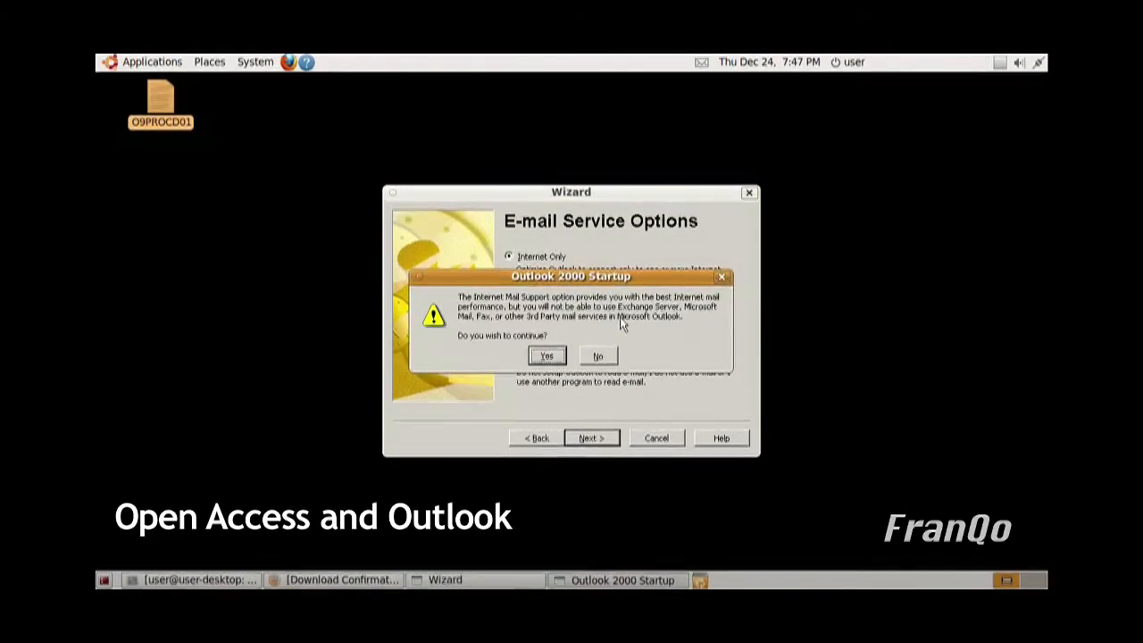
mouse_move(625, 332)
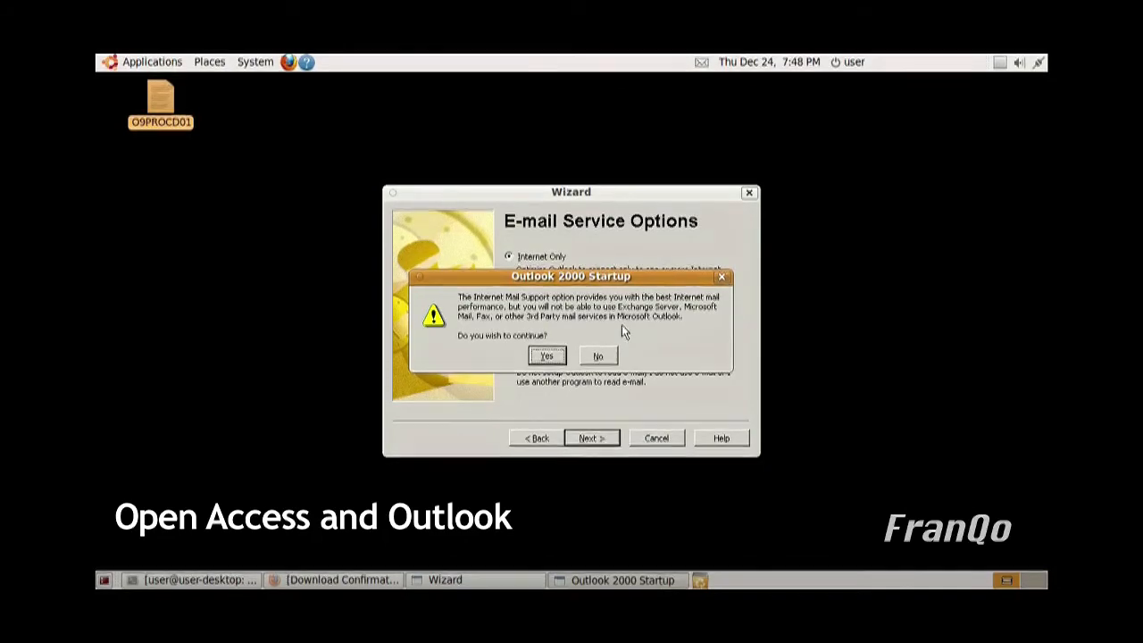
click(545, 355)
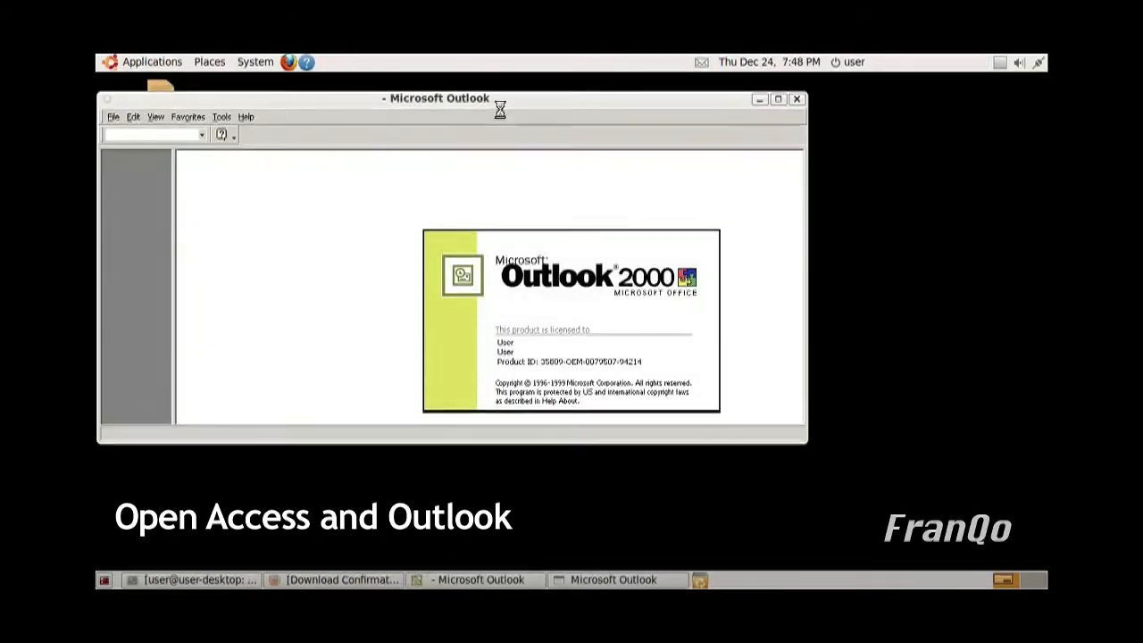